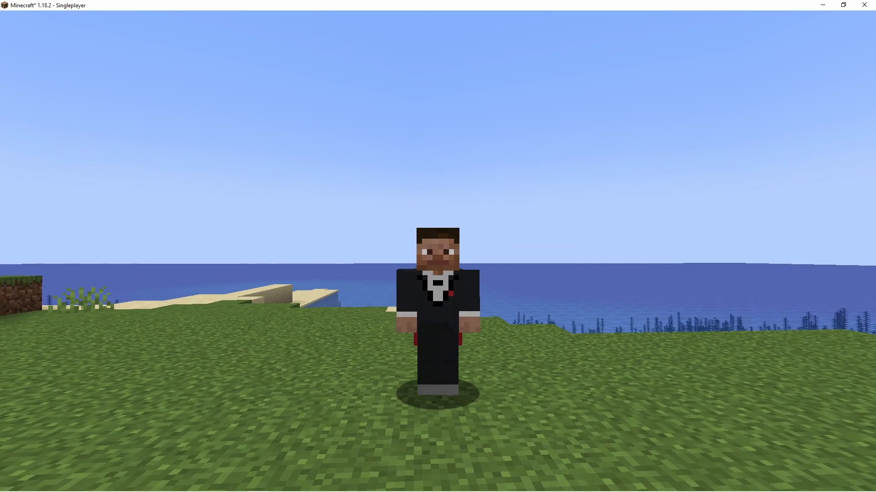
- Read the written book, summon a pig via its Click Me text, and answer the website prompt
key("e")
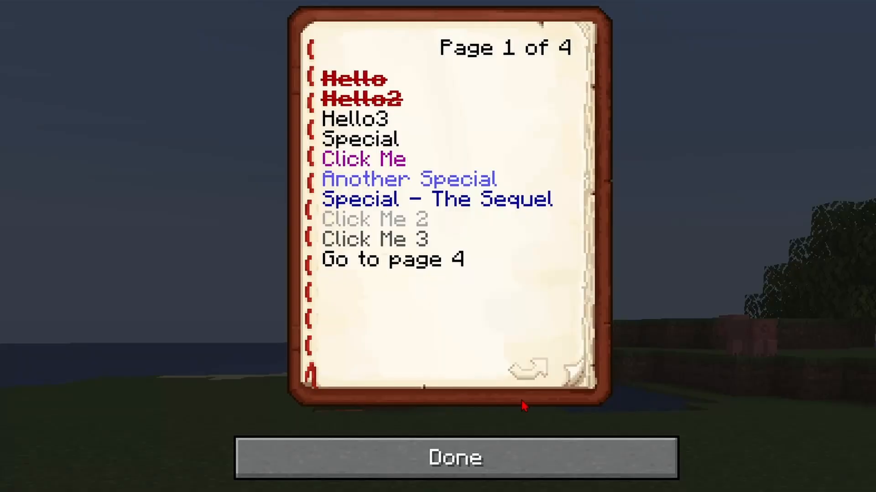
mouse_move(391, 162)
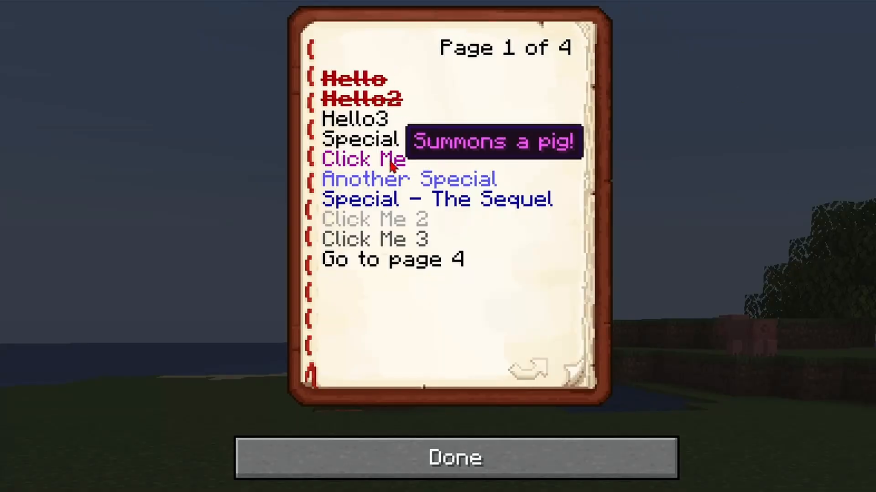
left_click(362, 160)
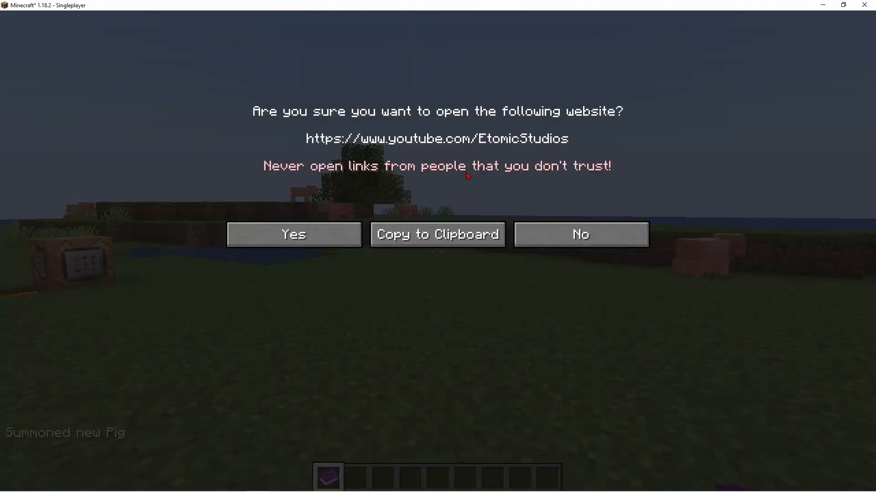
left_click(580, 234)
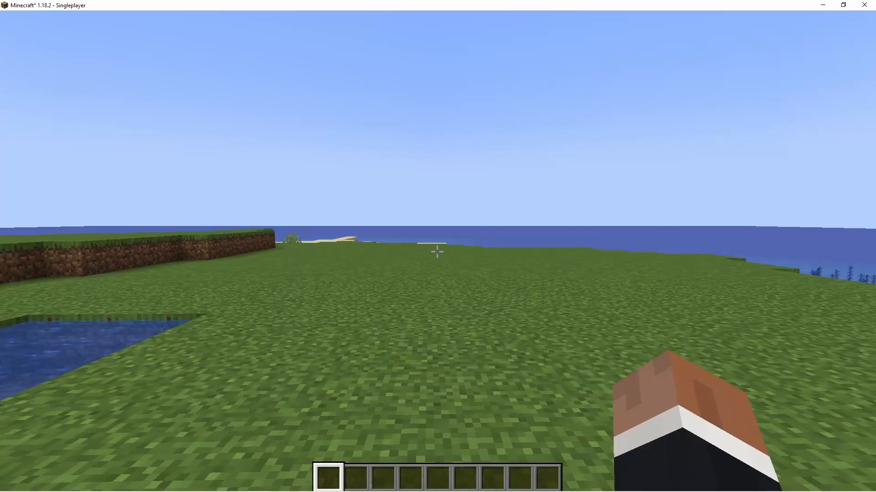
- Place a command block on the grass near the water
left_click(437, 252)
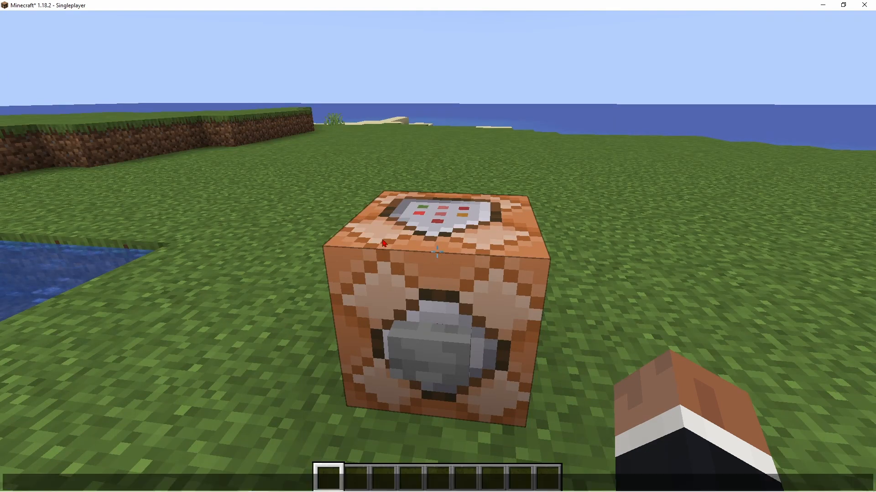
mouse_move(452, 281)
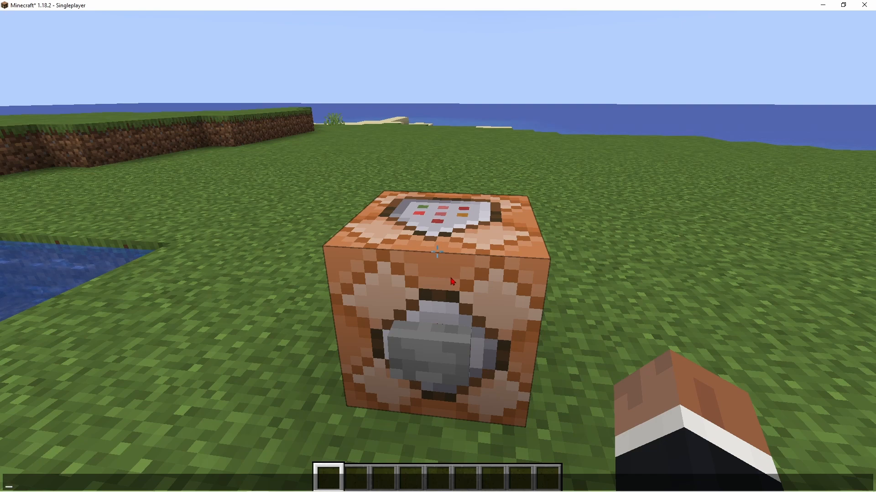
mouse_move(744, 111)
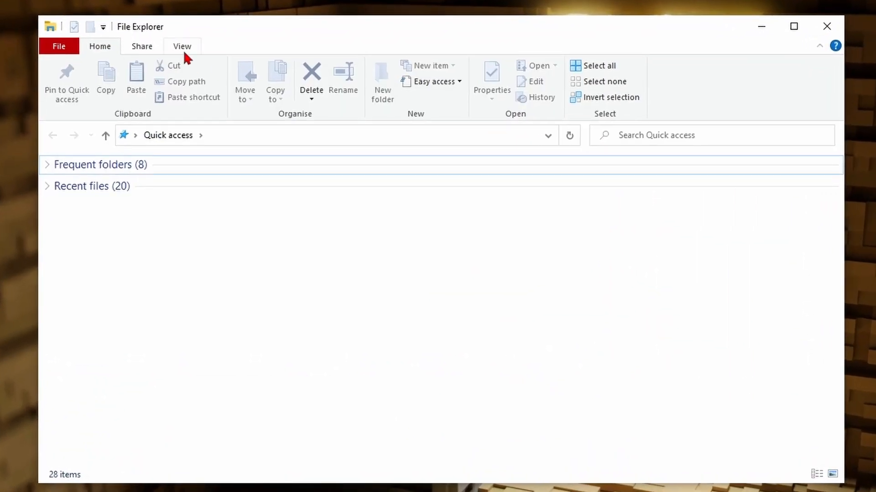
- Show file extensions and name the new desktop file fancy book.json
left_click(182, 46)
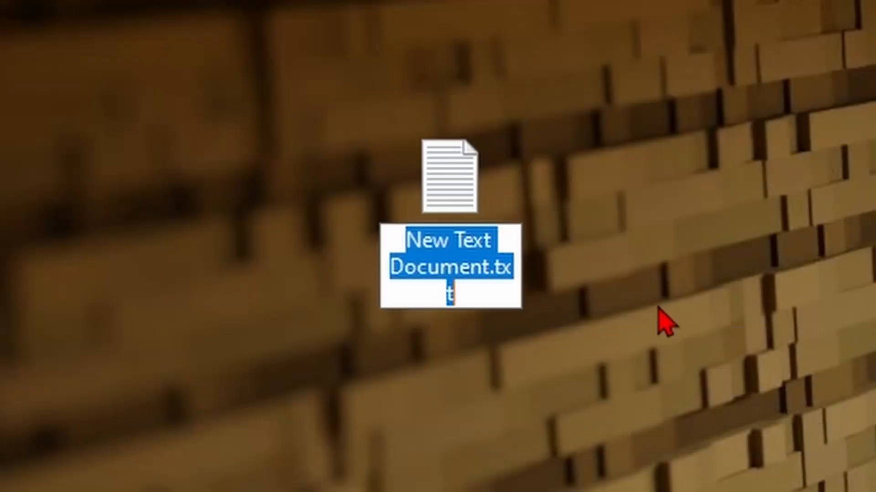
type("fancy book.")
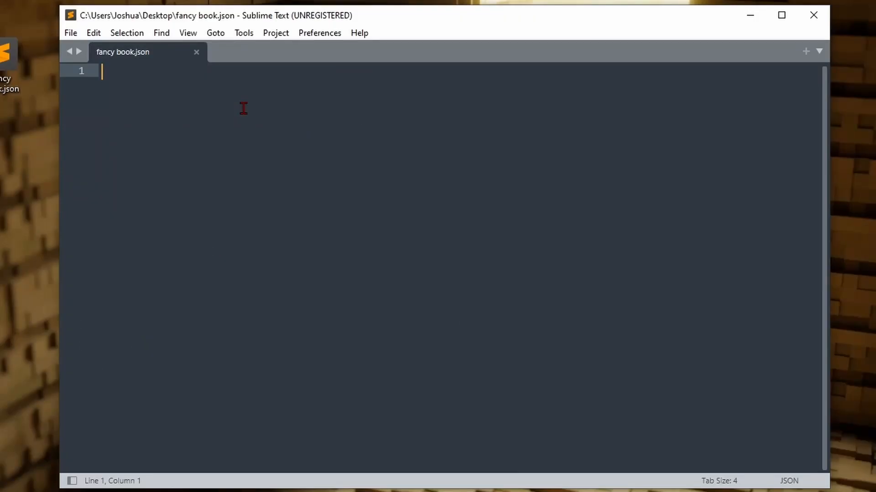
- Write give @p minecraft:written_book{} with braces on separate lines, save, and begin an author tag
type("gi")
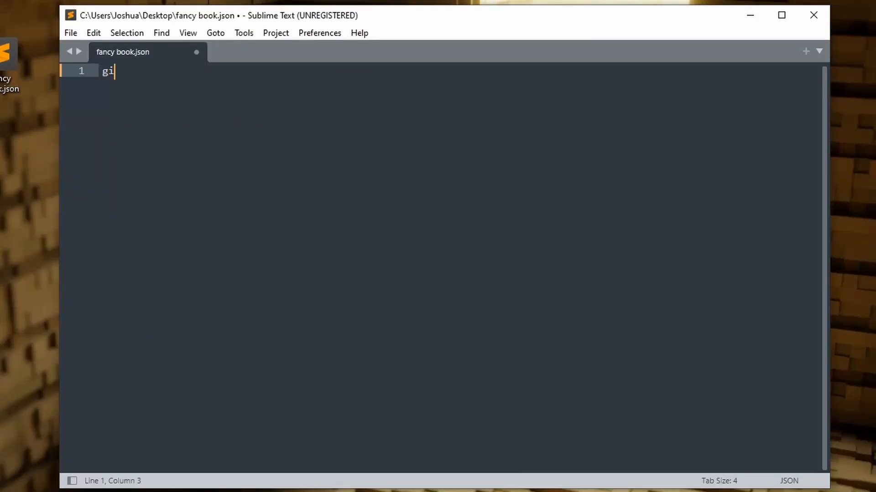
type("ve @p minecra")
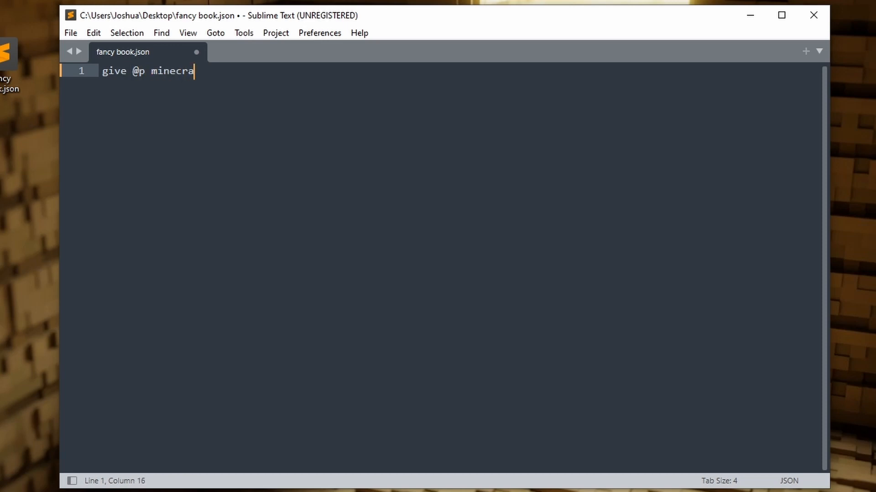
type("ft:written_b")
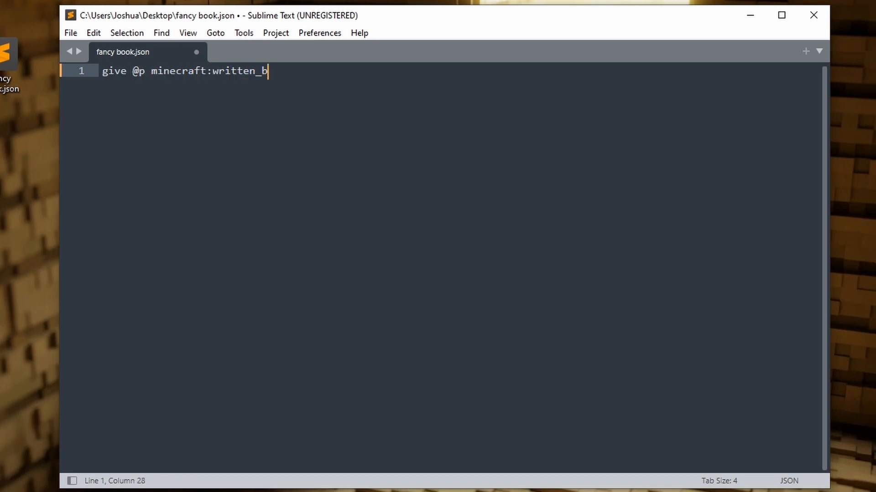
type("ook{}")
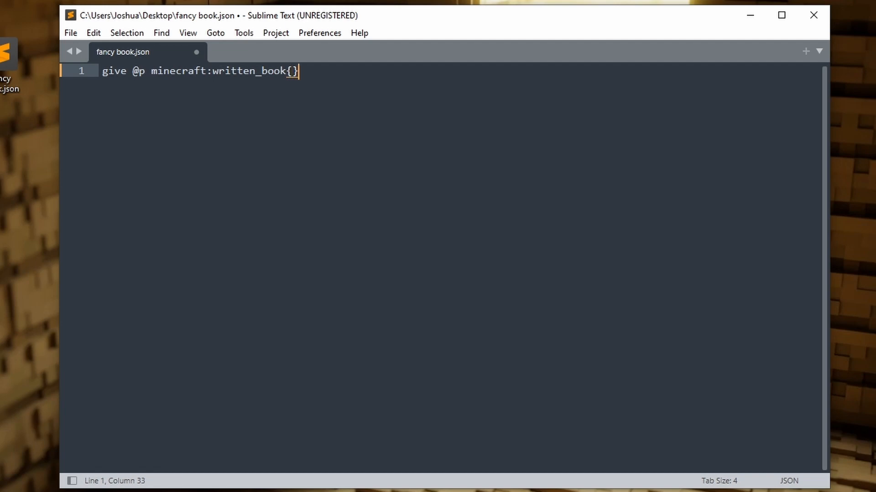
key("Left")
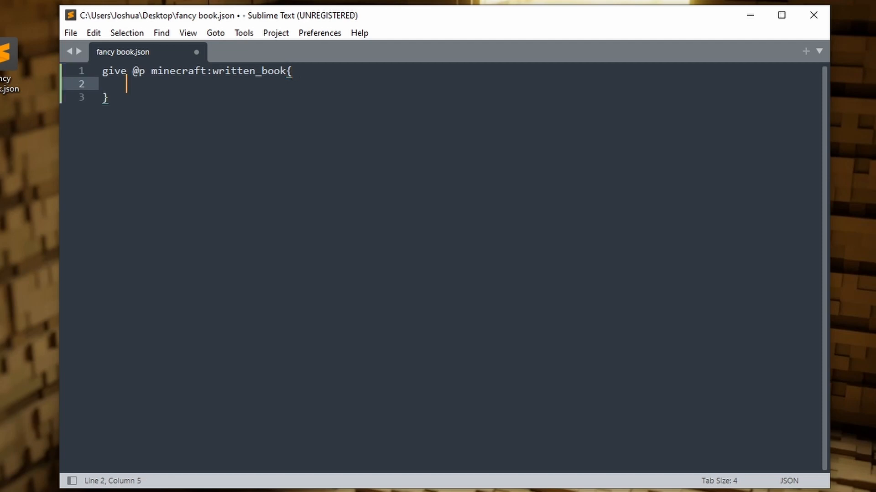
key("ctrl+s")
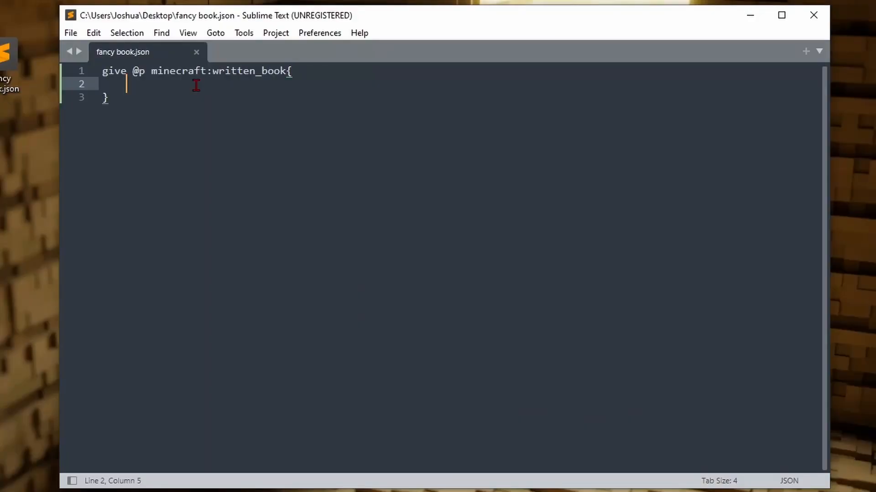
type("author")
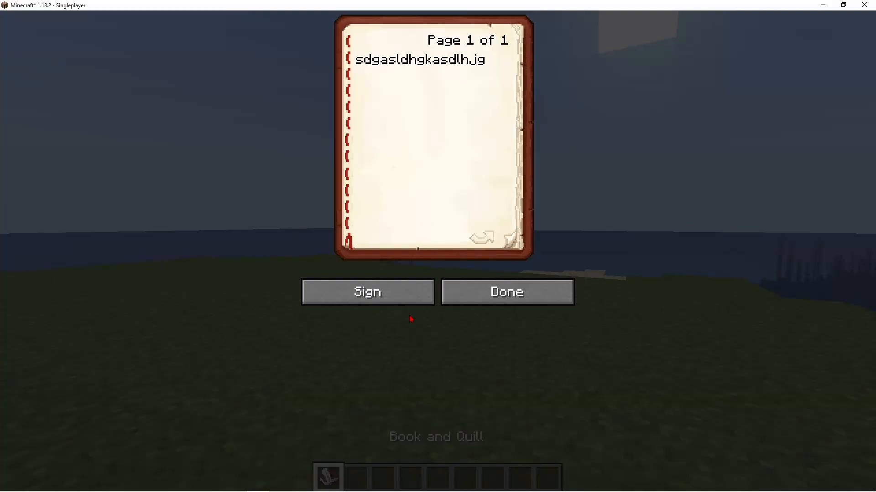
- Bring up the book and quill with its scribbled line, ready to sign
left_click(368, 292)
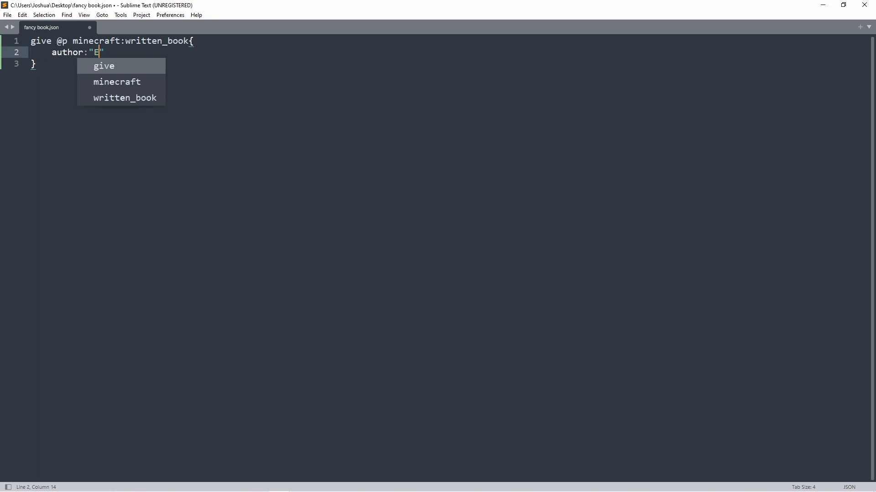
- Set the author value to "Jeb_" and save fancy book.json
key("backspace")
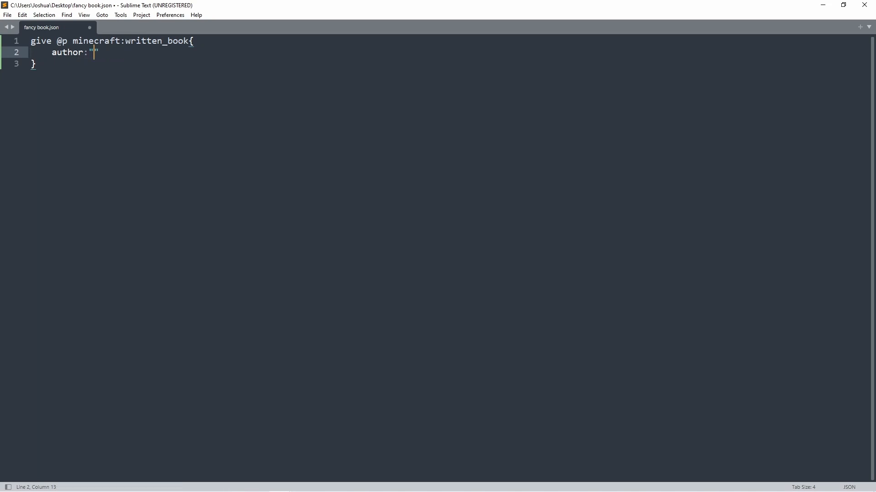
type("Jeb_")
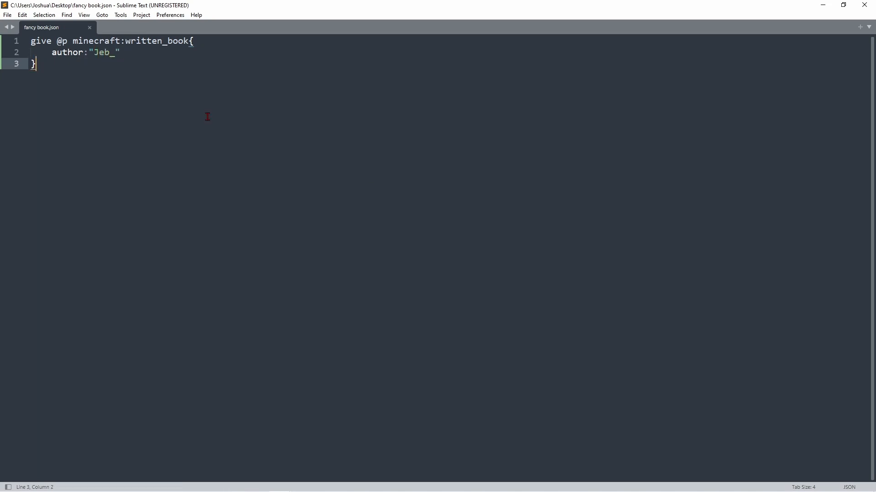
key("ctrl+a")
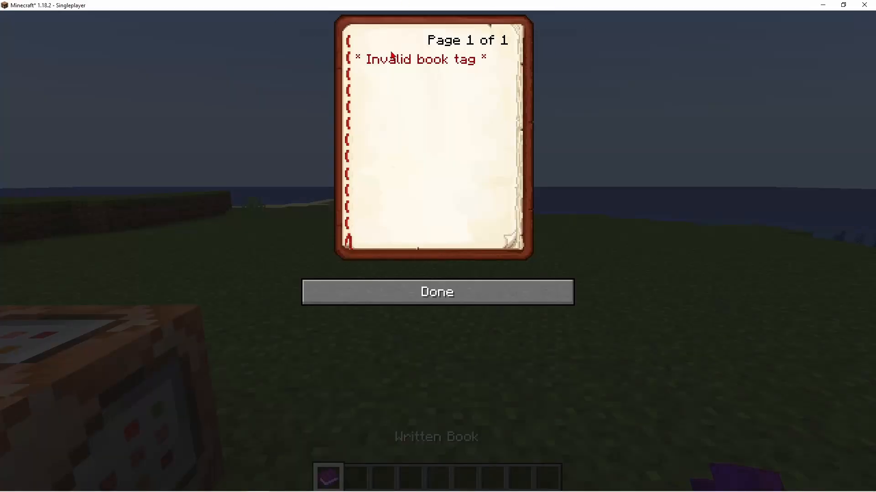
mouse_move(451, 281)
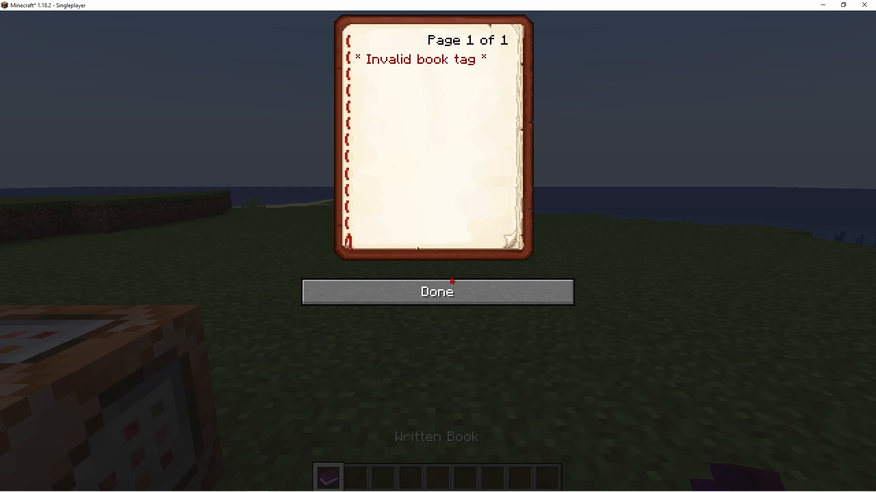
- Close the written book showing the invalid book tag message
left_click(437, 292)
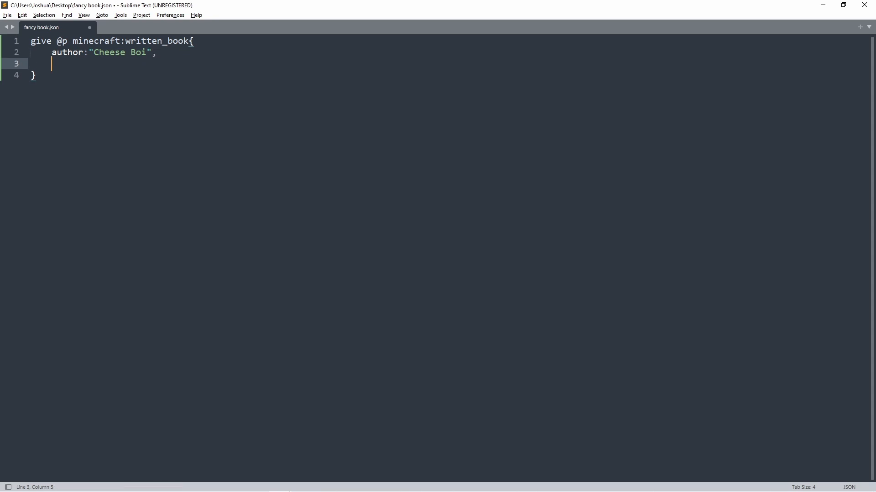
- Add a title:"" tag after author "Cheese Boi" and start its value
type("title:\"\"")
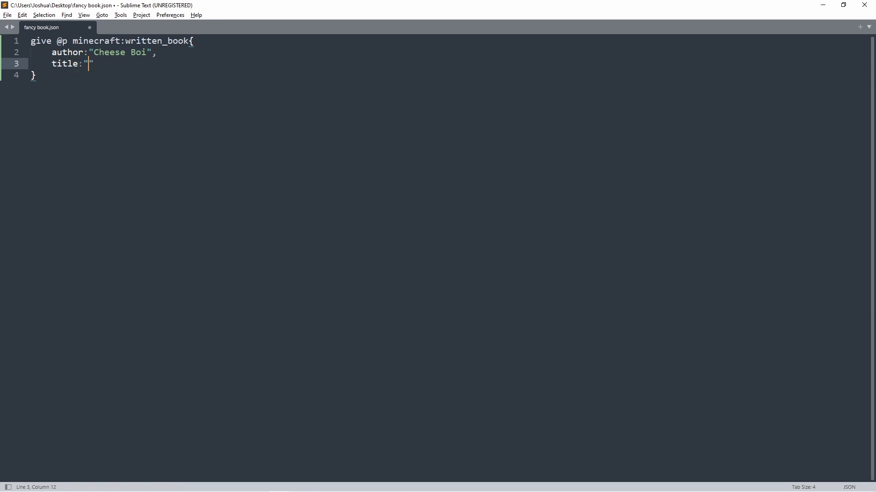
type("Ch")
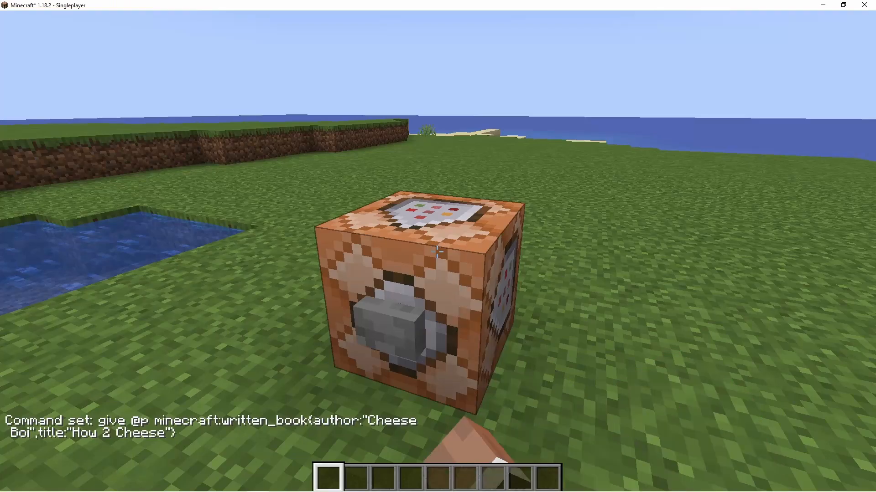
- Check the inventory for the book by Cheese Boi titled How 2 Cheese
key("e")
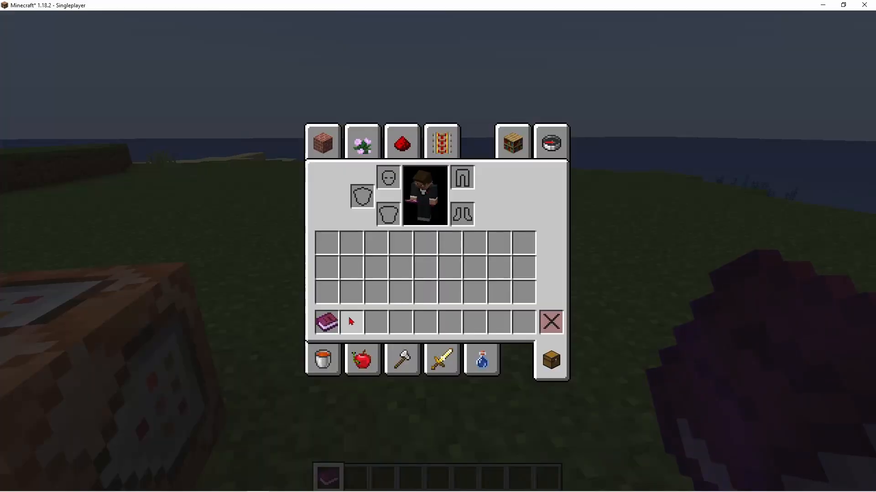
mouse_move(328, 322)
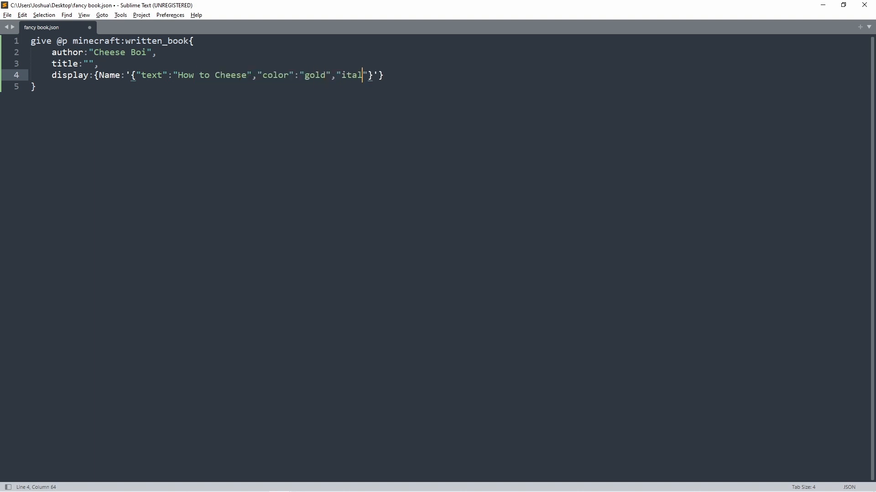
- Set italic to "false" in the display name and add pages:[] with single-quoted page strings on separate lines
type("ic\":\"false")
type("pages")
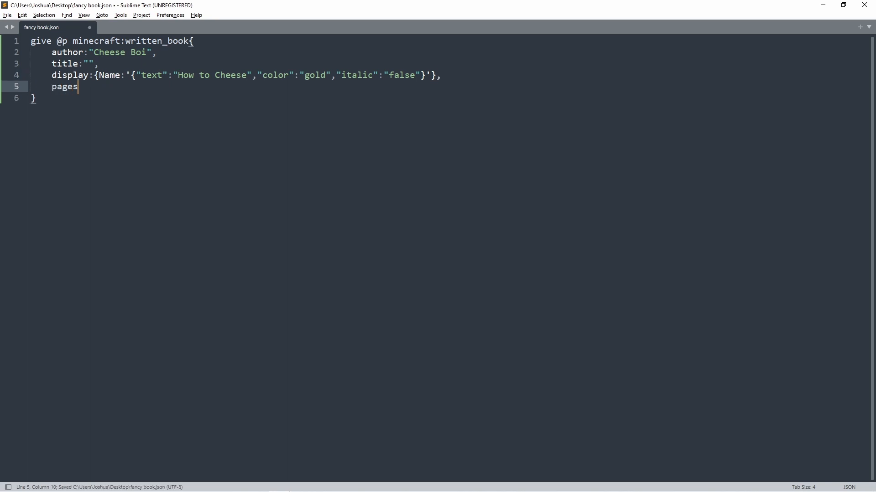
type(":[]")
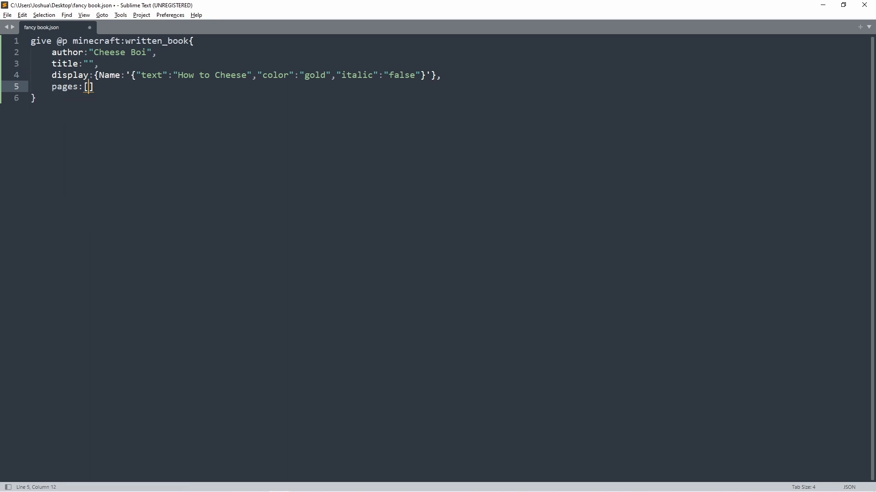
type("'")
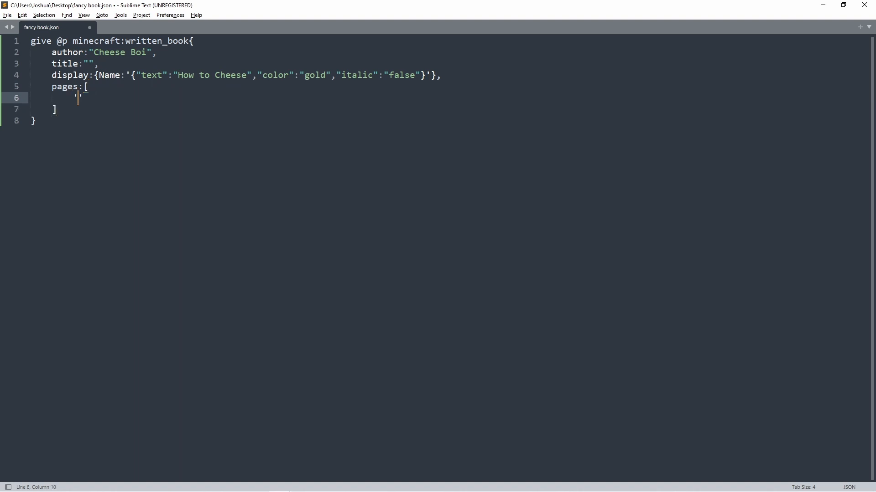
key("enter")
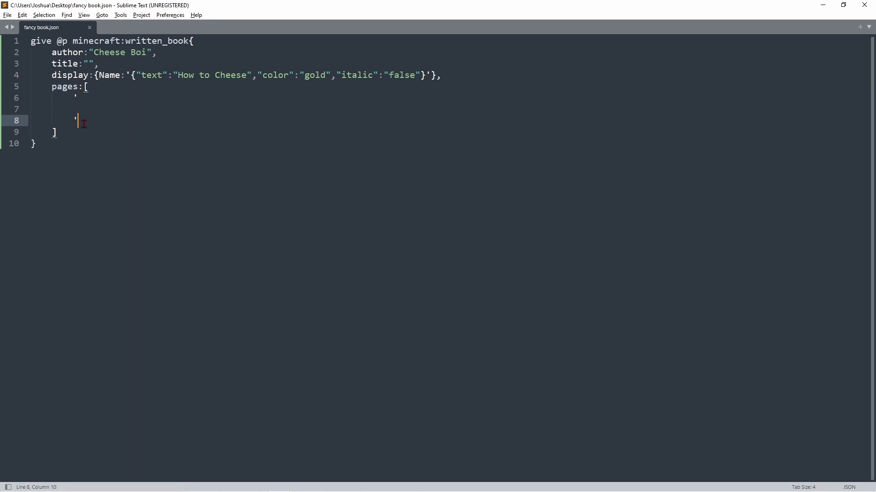
key("enter")
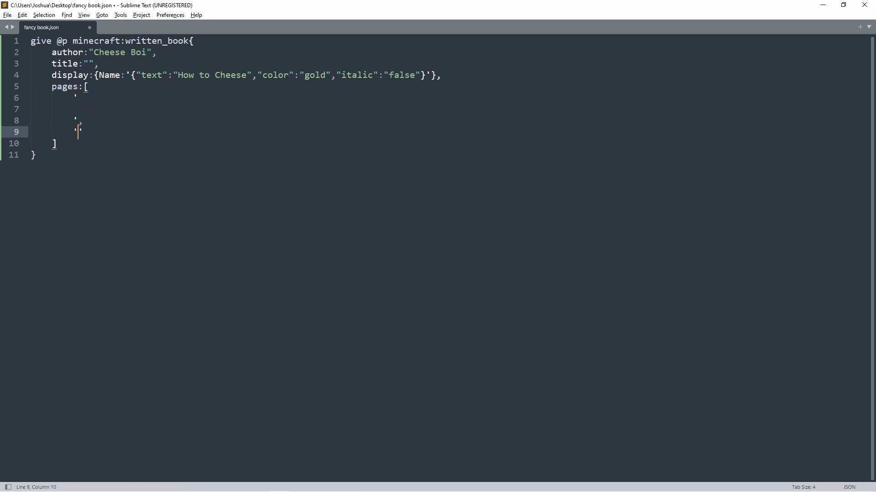
key("ctrl+a")
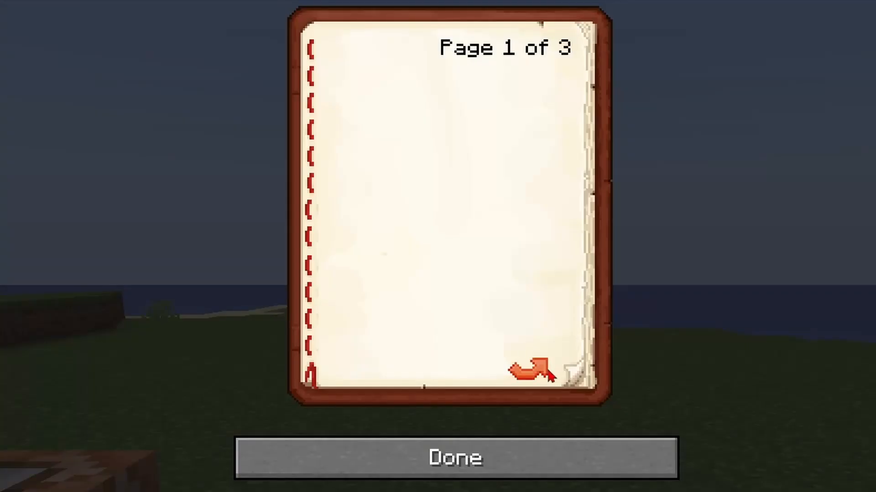
mouse_move(470, 175)
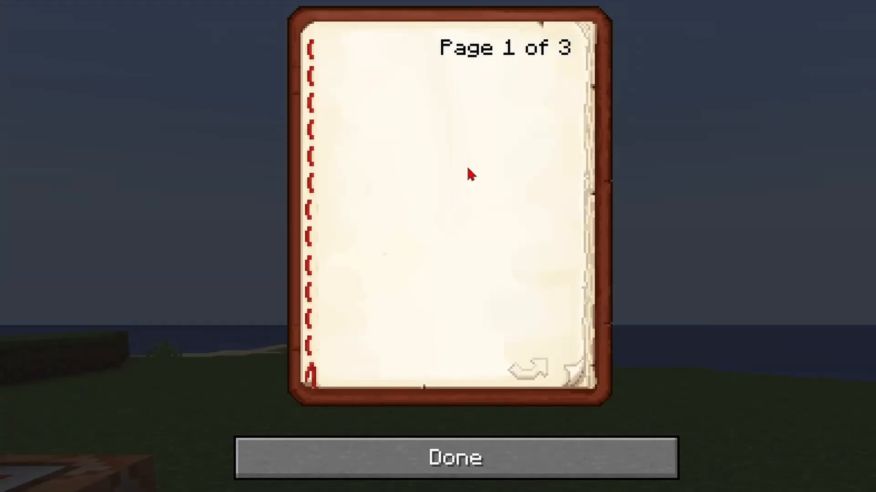
- Turn to the book's second and third pages to see they are blank
left_click(528, 368)
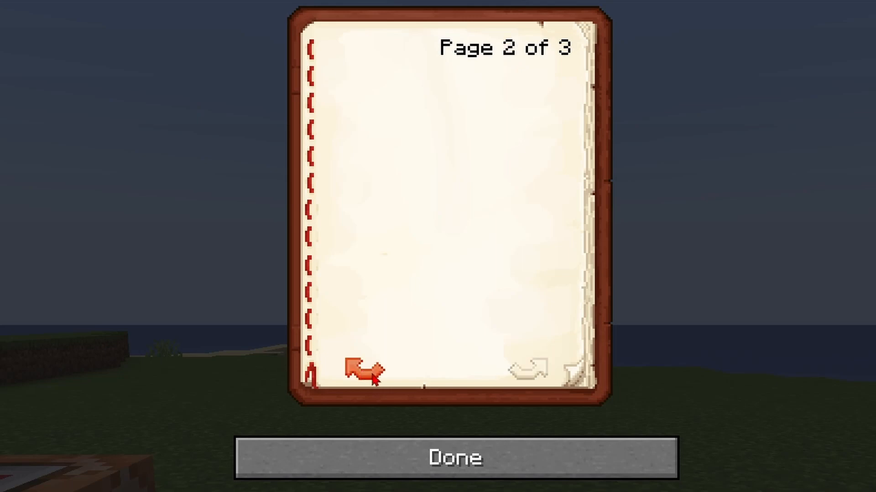
left_click(457, 458)
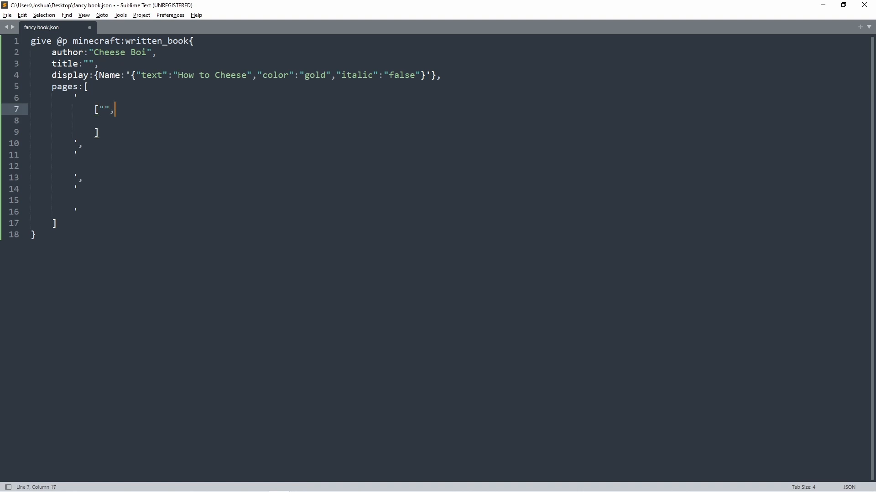
- Add a {"text":"Hello"} component inside the first page's bracketed list
key("ctrl+s")
type("{\"")
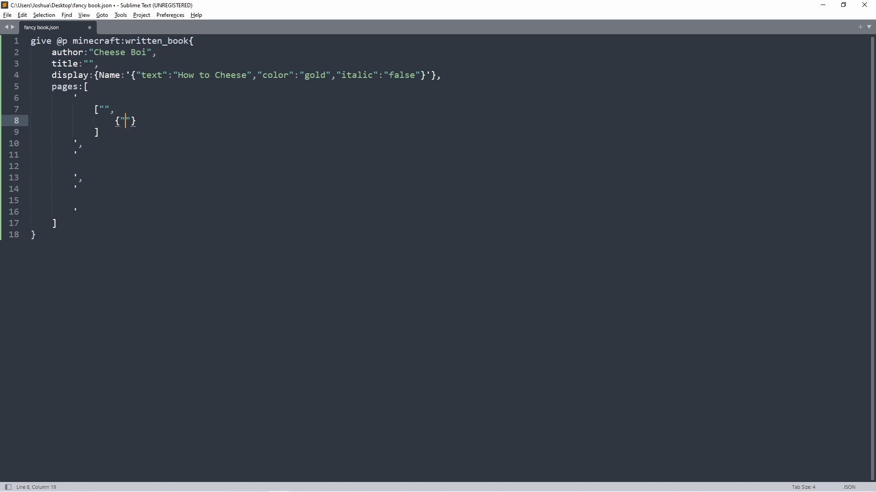
type("text\":")
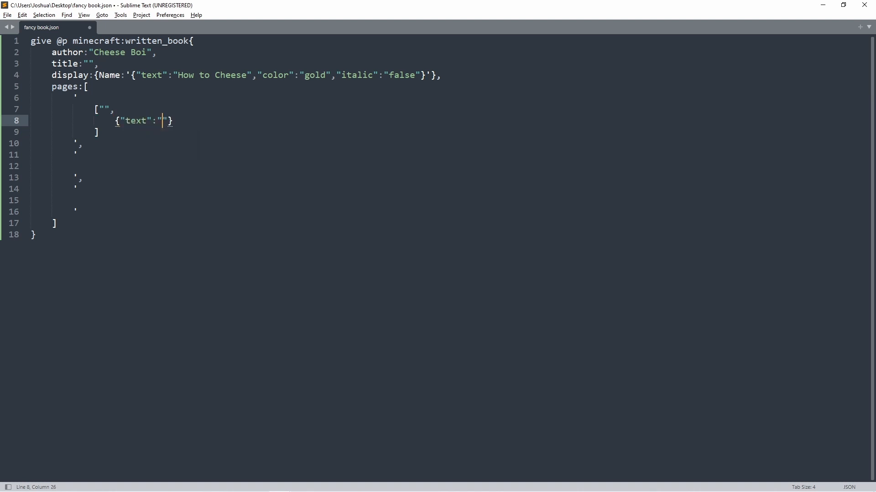
type("Hello")
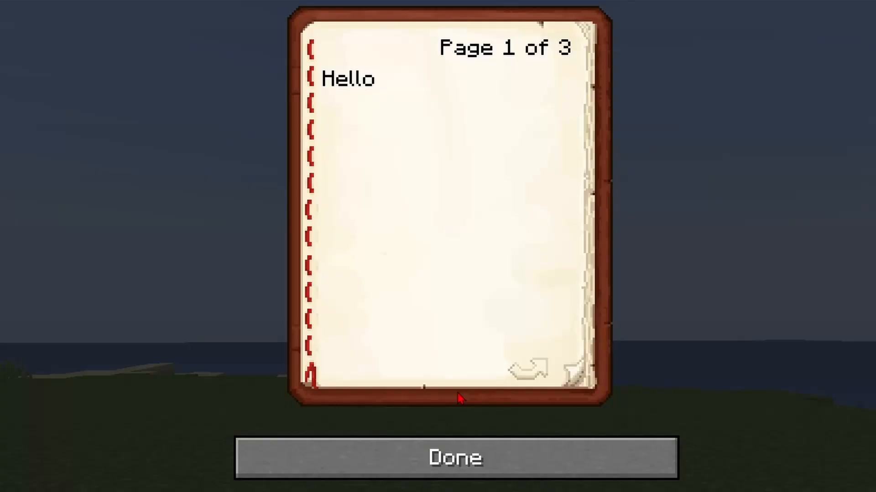
mouse_move(363, 111)
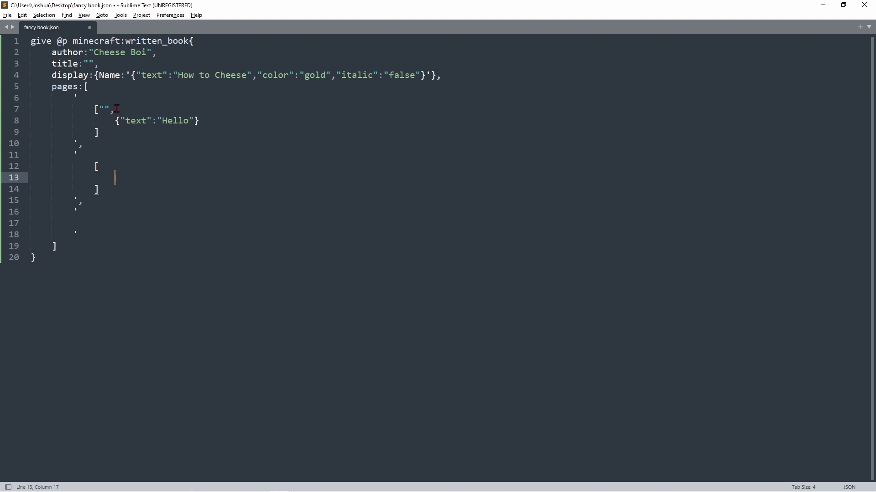
- Add a {"text":"Page 2!!!!!"} component inside the second page's list
type("{\"text\"}")
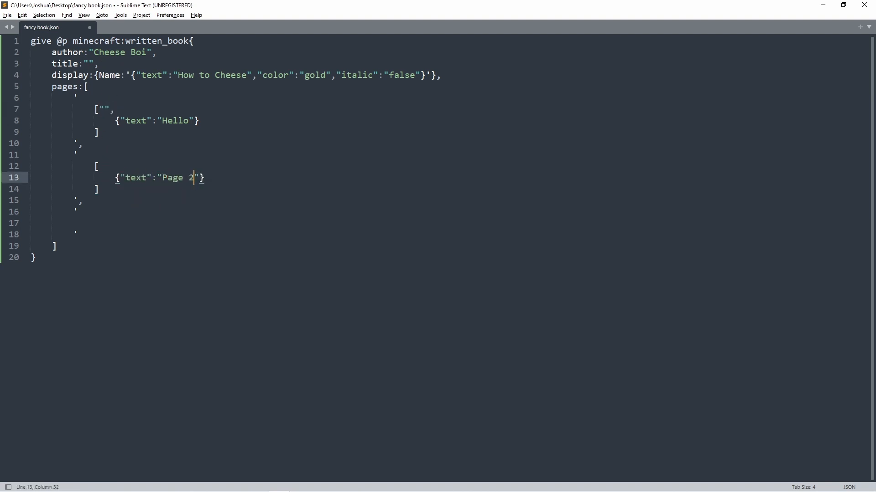
type("!!!!!")
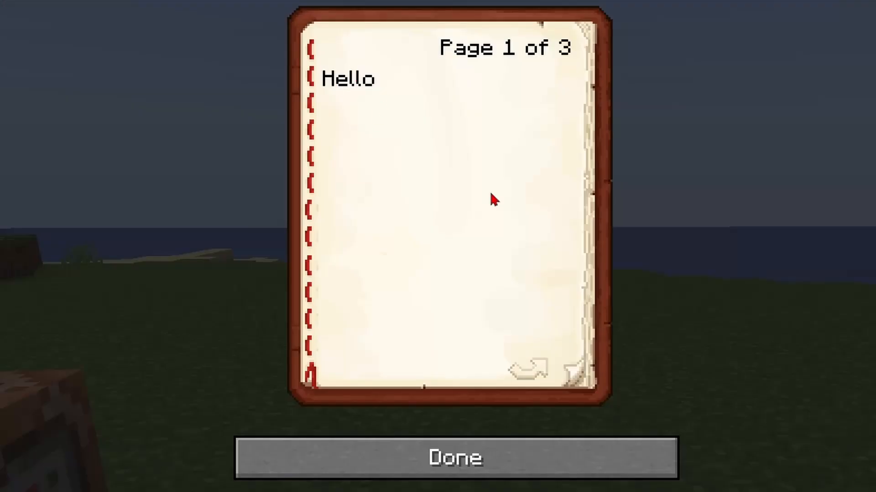
- Turn to the next page of the reissued book toward Page 3 of 3
left_click(528, 368)
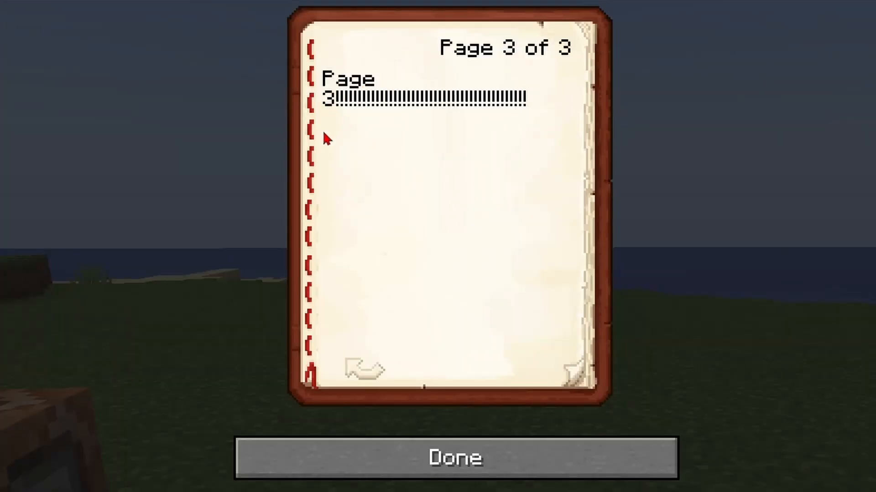
mouse_move(402, 132)
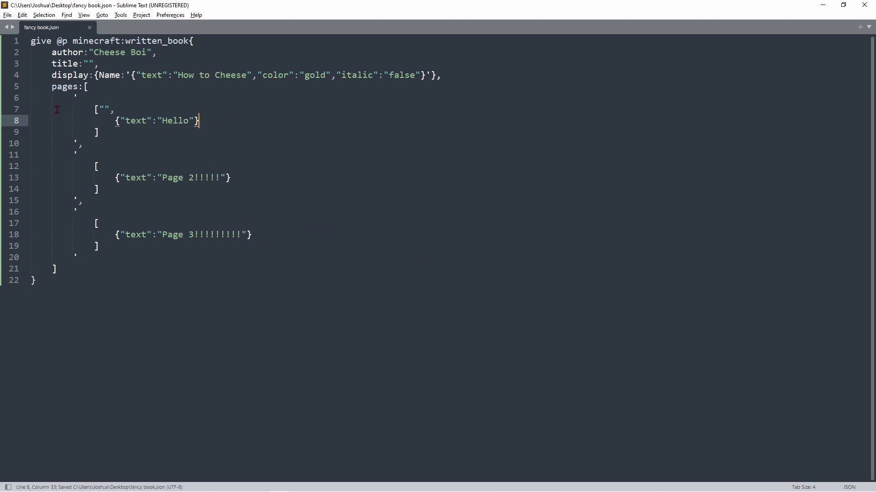
mouse_move(118, 122)
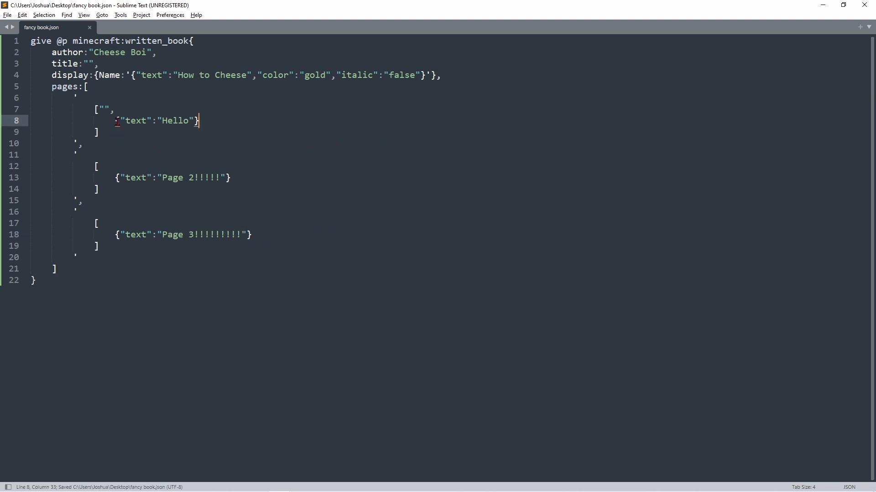
- Give the Hello component color dark_red and bold true, correcting colors to color
type(",\"")
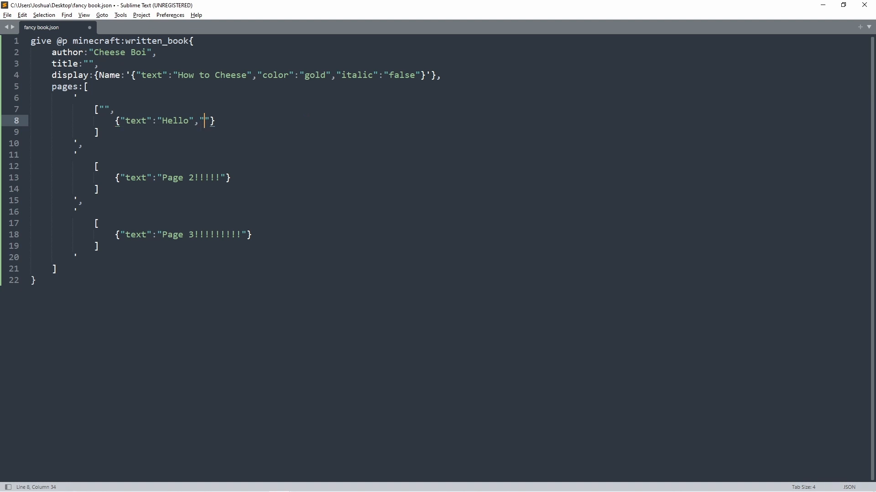
type("colors\":\"dar")
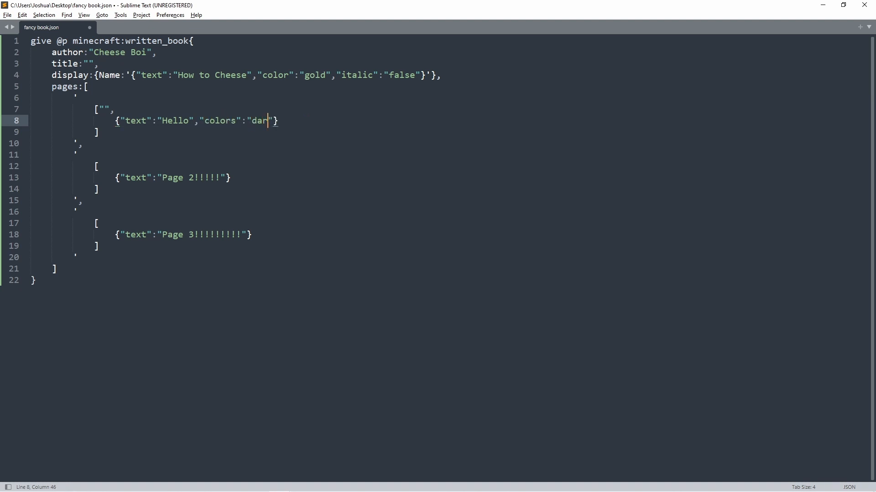
type("k_red\",\"bold\":\"")
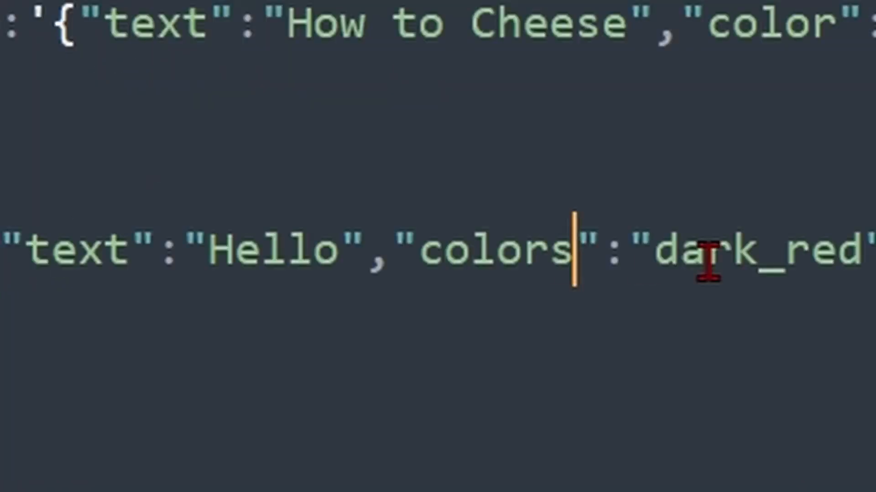
key("Backspace")
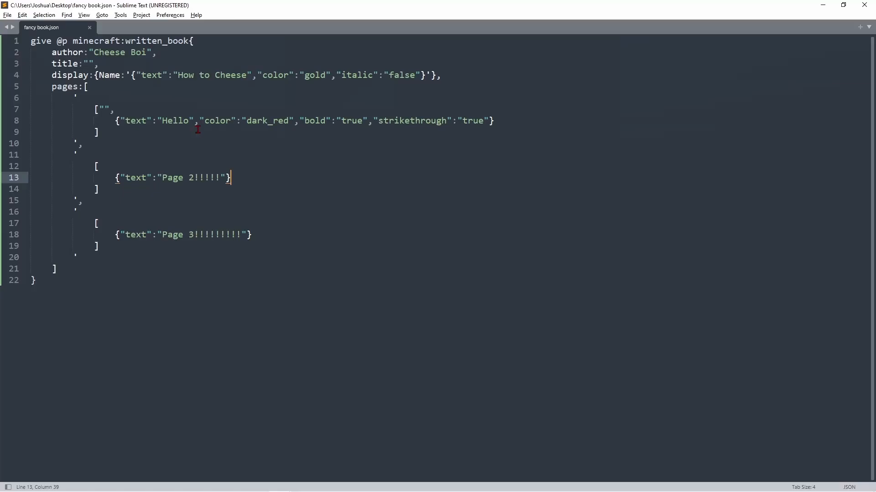
- Insert a \\n line break right after the Hello text
double_click(175, 120)
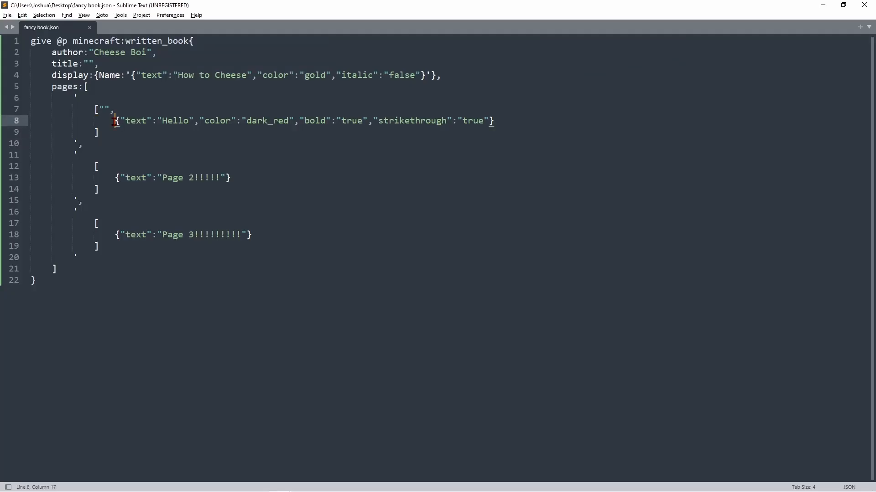
left_click(190, 120)
type("\\\\")
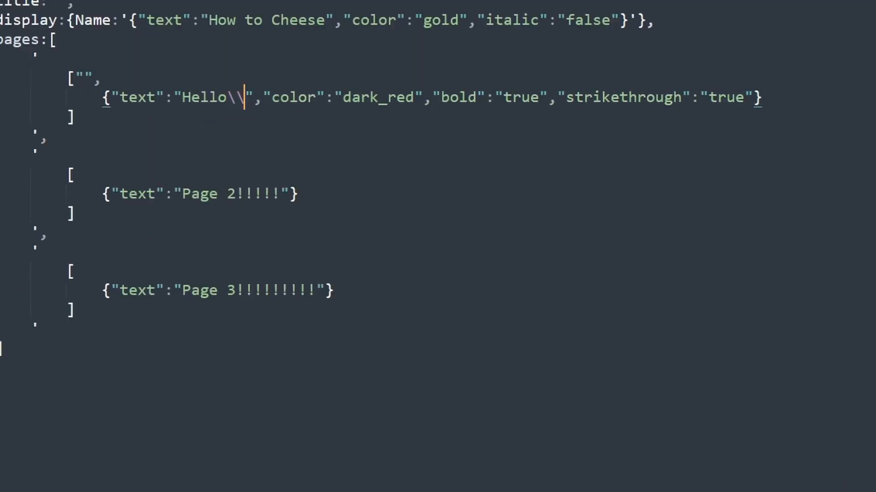
type("n")
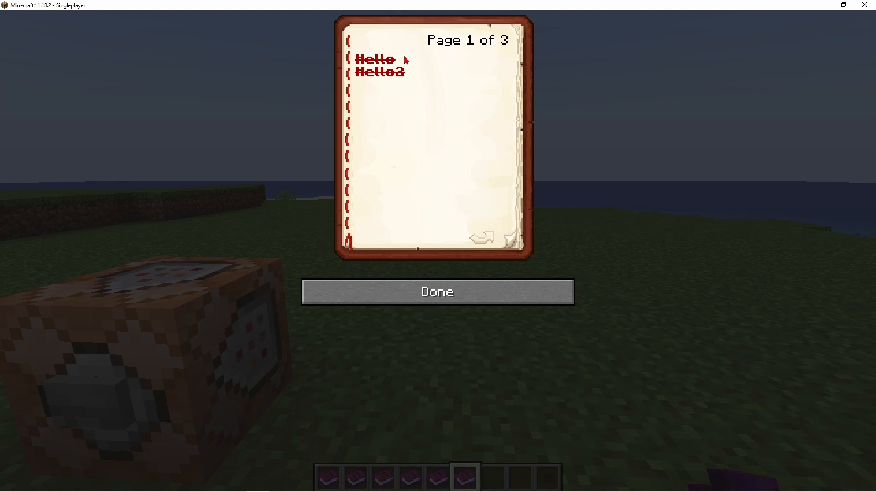
mouse_move(402, 81)
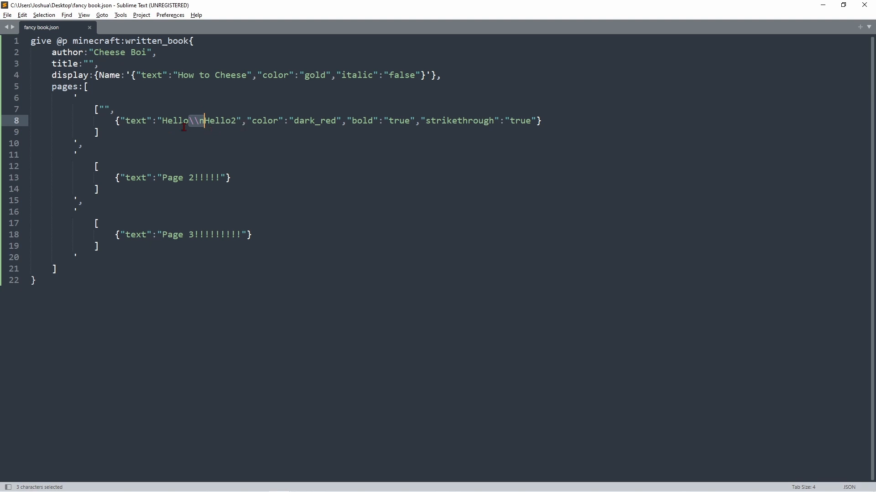
mouse_move(433, 161)
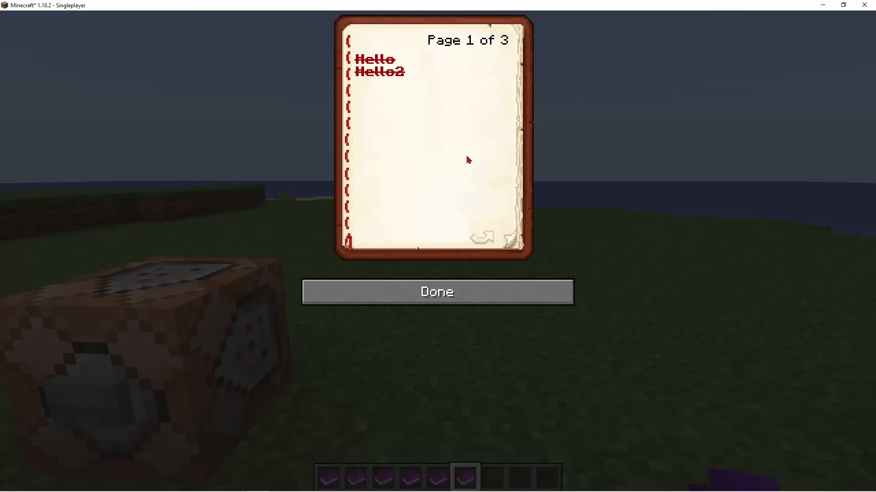
mouse_move(386, 83)
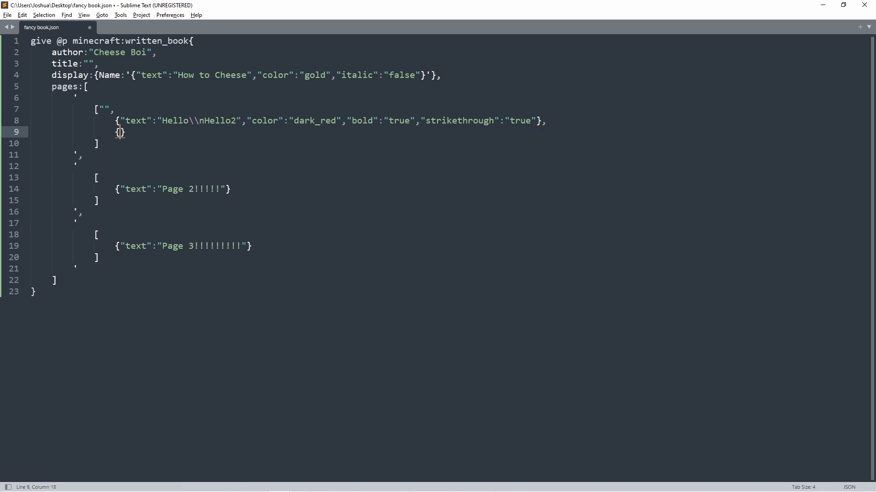
- Add a {"text":"Hello3"} component after the first one and save the command block
type("\"text\"")
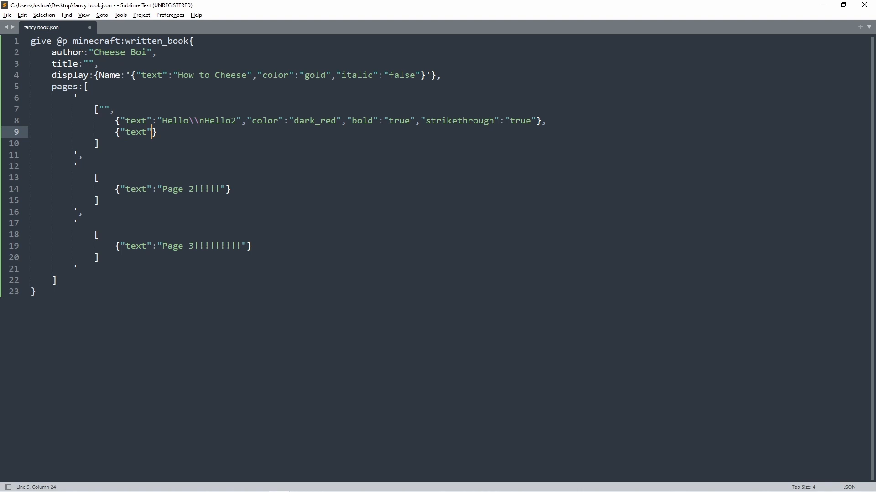
type("Hello3")
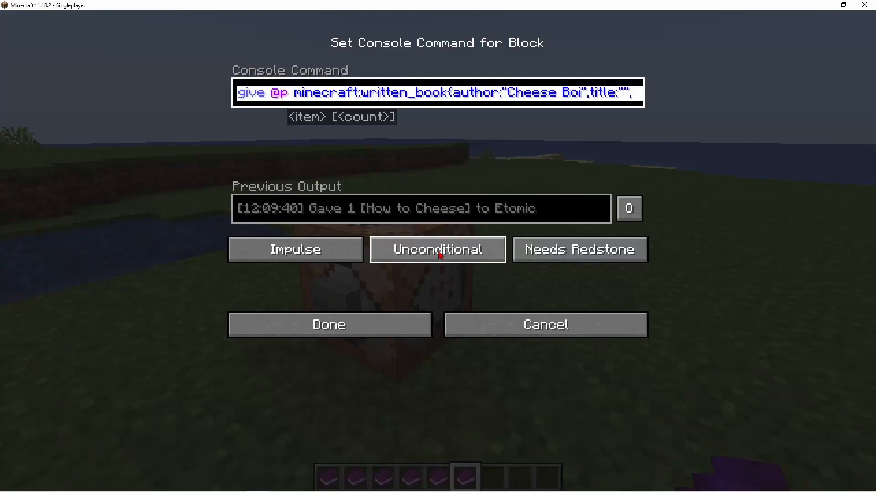
left_click(328, 325)
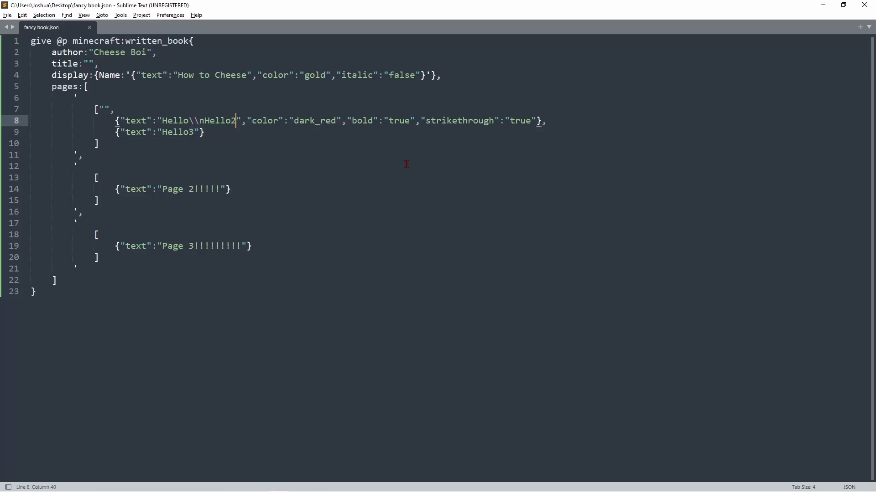
- Append a \\n line break after Hello2 and save the command block again
type("\\\\n")
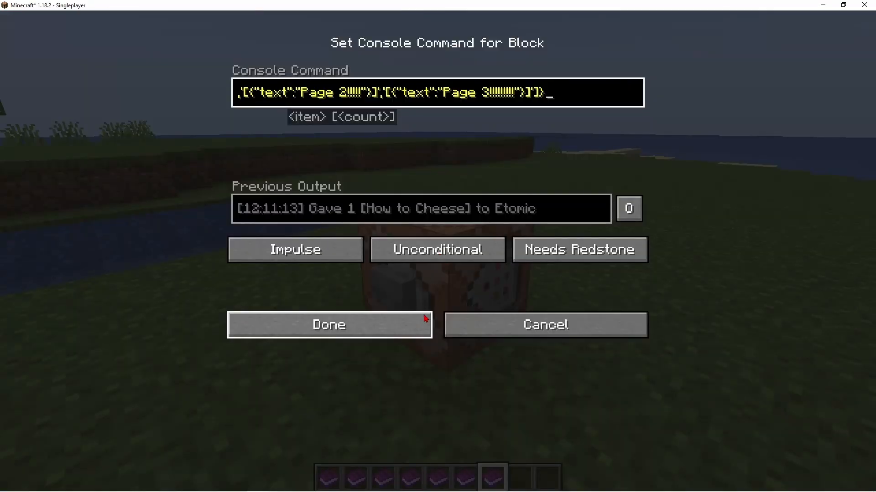
left_click(328, 325)
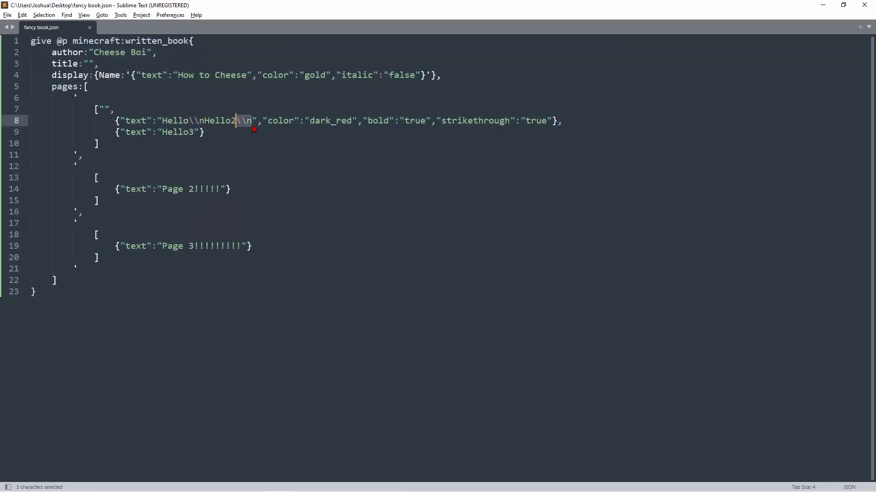
mouse_move(263, 131)
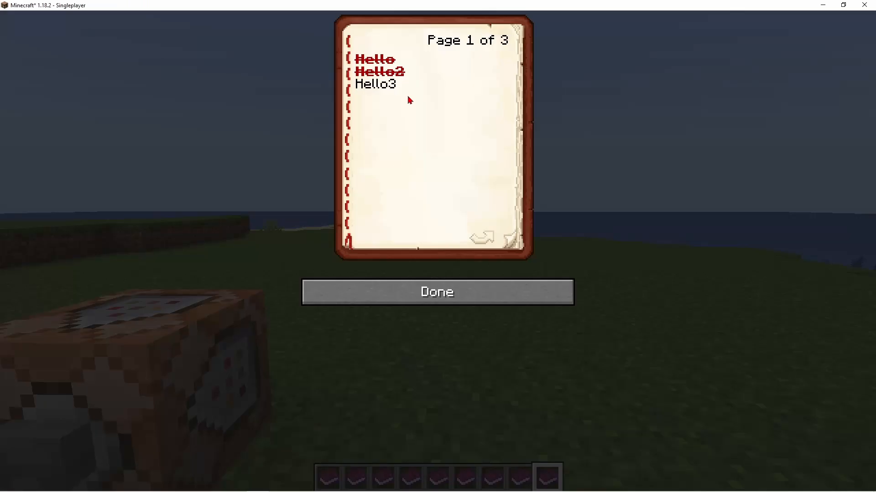
- Place lava beside the command block, then view and close the creative inventory
left_click(437, 292)
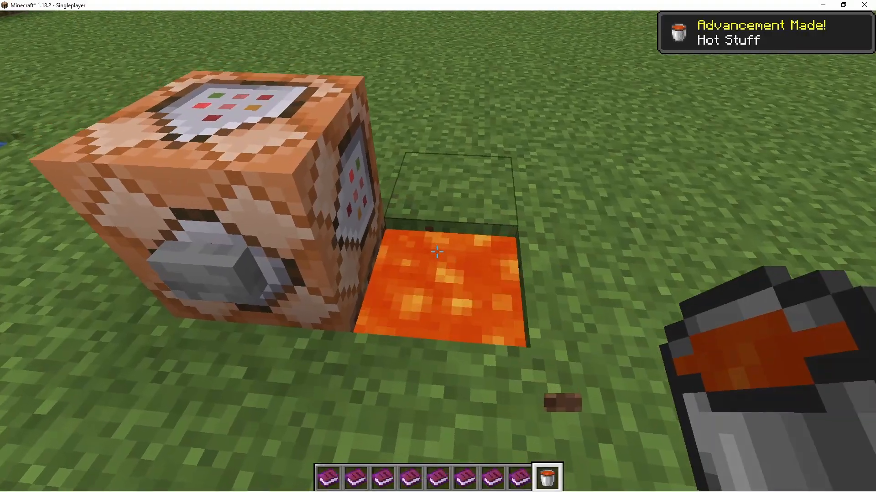
key("e")
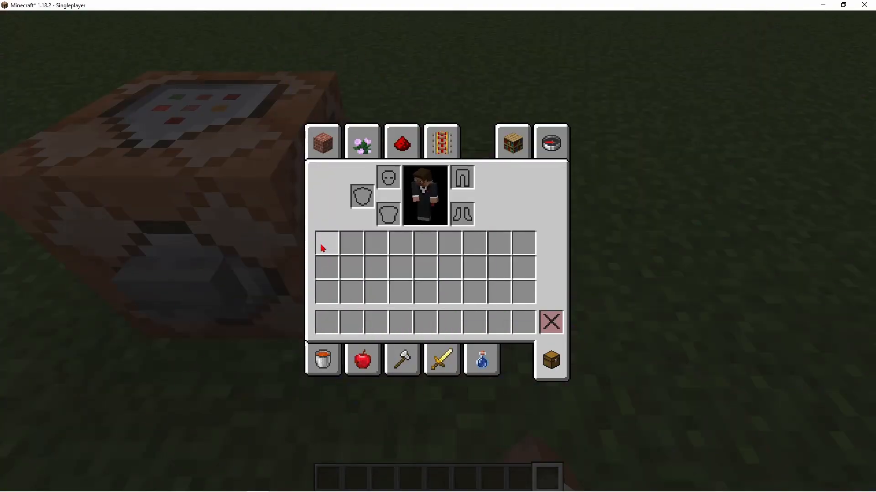
key("Escape")
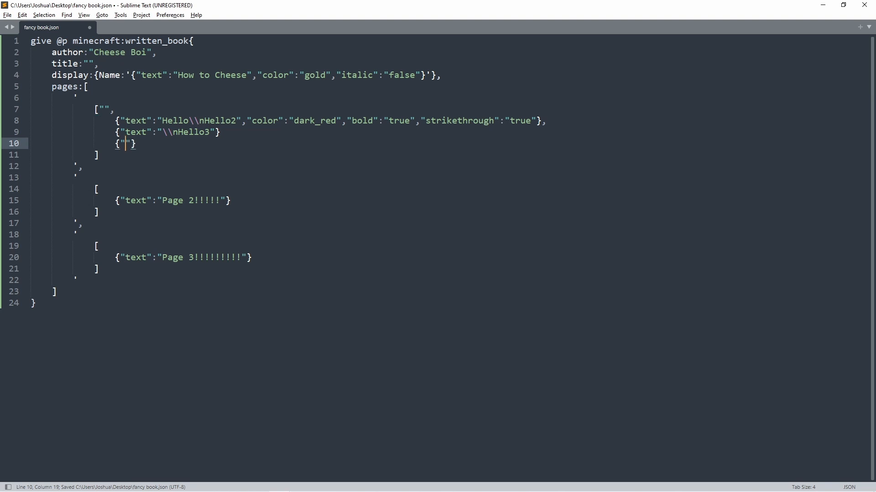
- Add a new {"text":"Special"} component after the Hello3 entry
type("text\":\"")
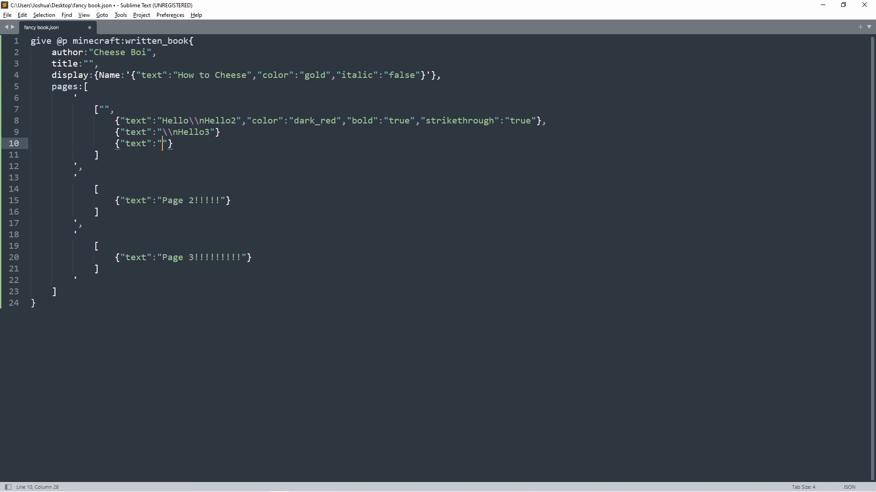
type("Speical")
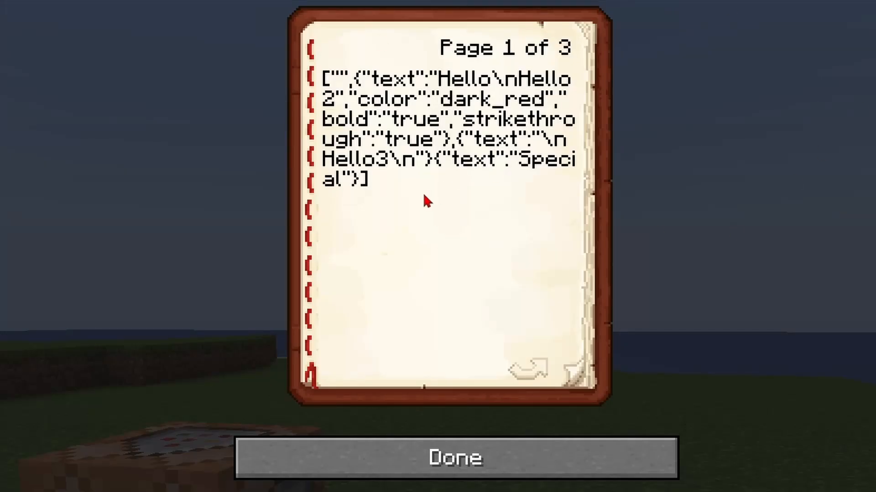
mouse_move(355, 282)
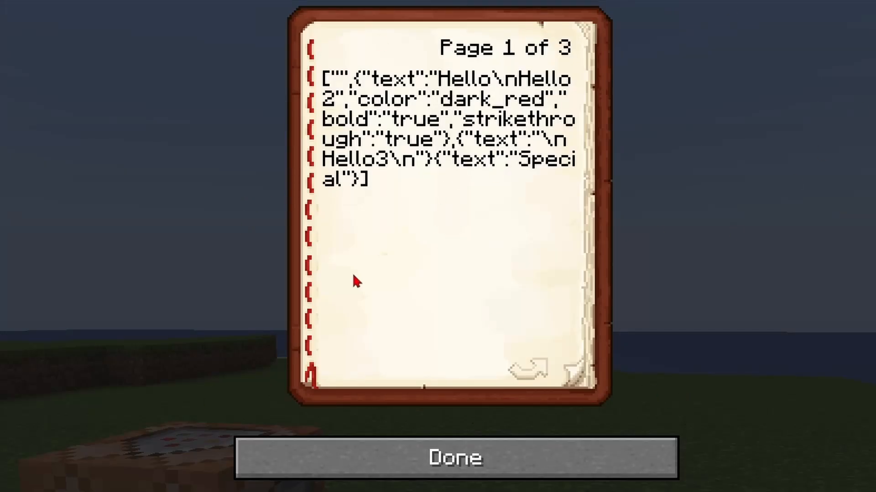
- Close the book after reading page 1's raw JSON
left_click(456, 456)
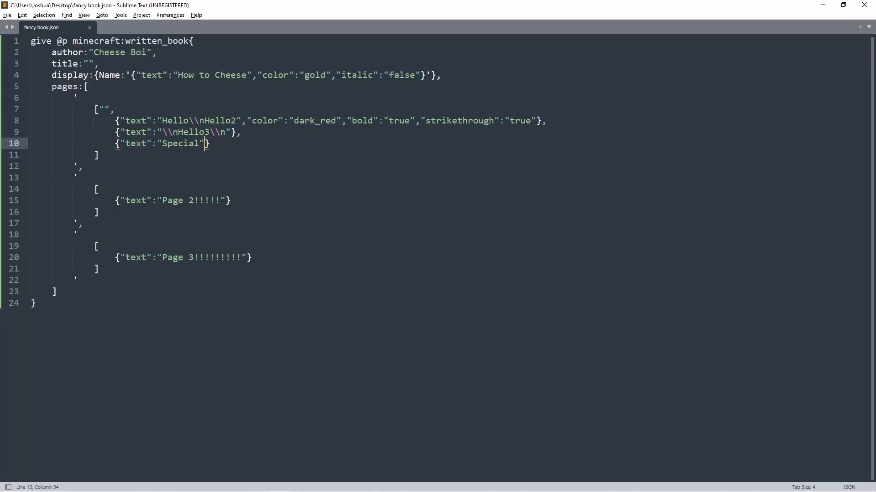
- Add "hoverEvent":{"action":"show_text","contents":[{"text"...}] to the Special component
type(",\"")
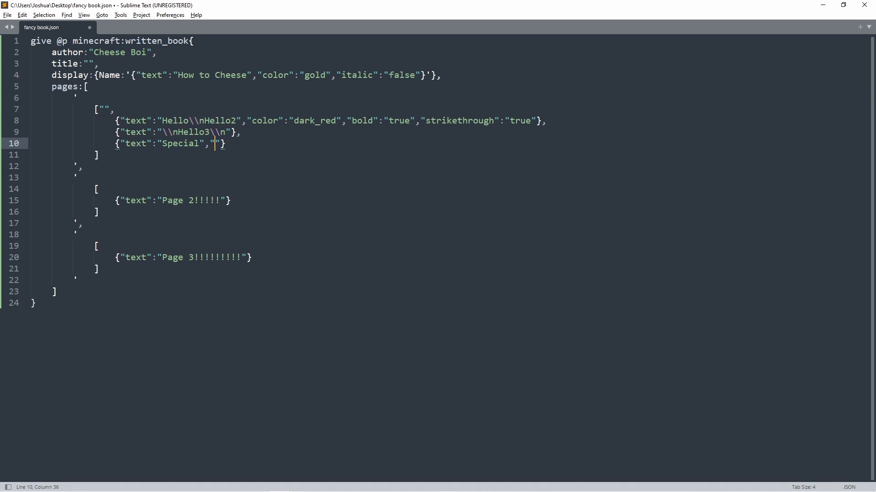
type("hoverEvent")
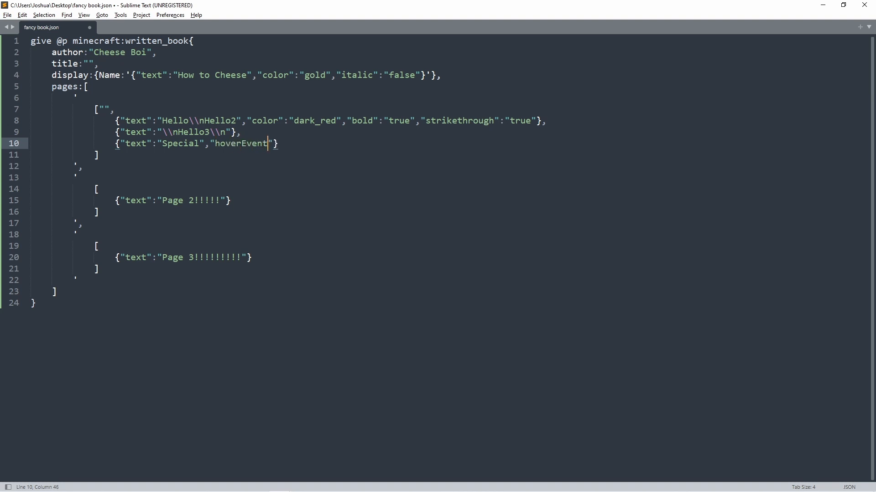
type(":")
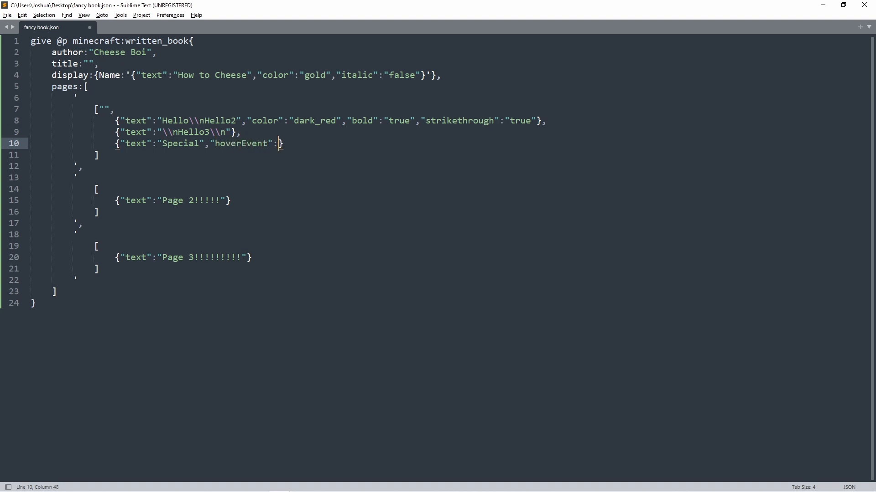
type("{")
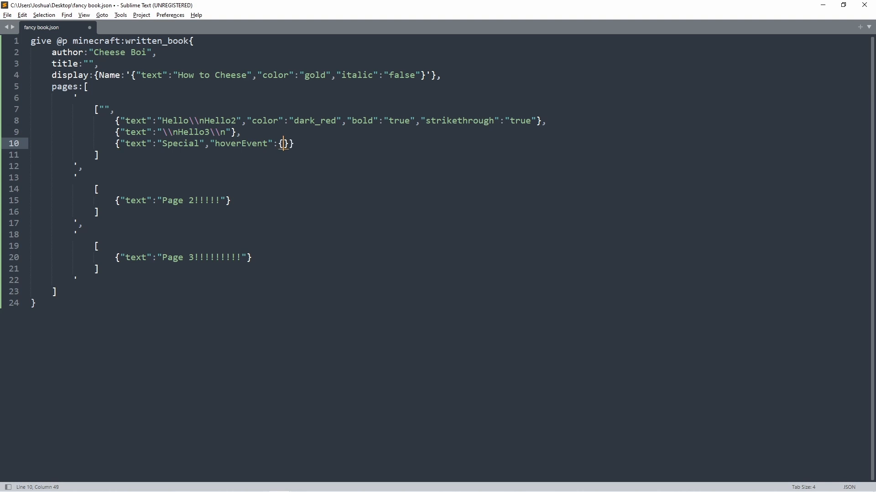
type("{\"action\":\"show\"")
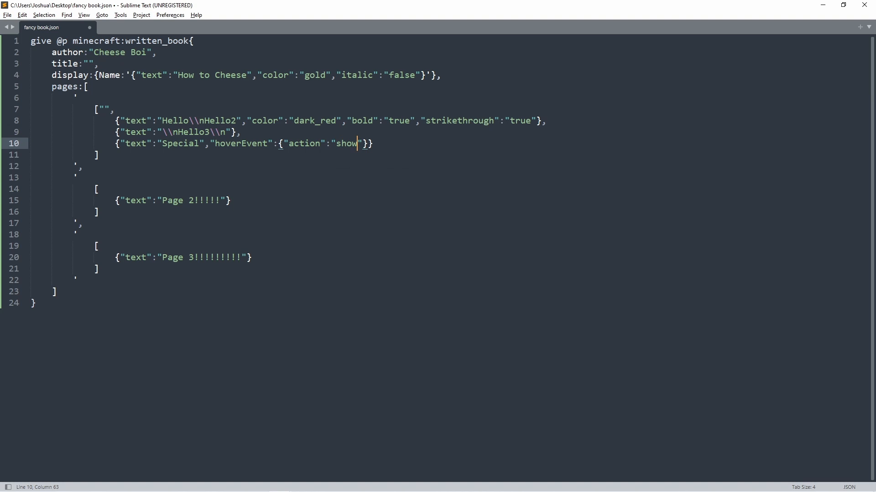
type("_text\",\"")
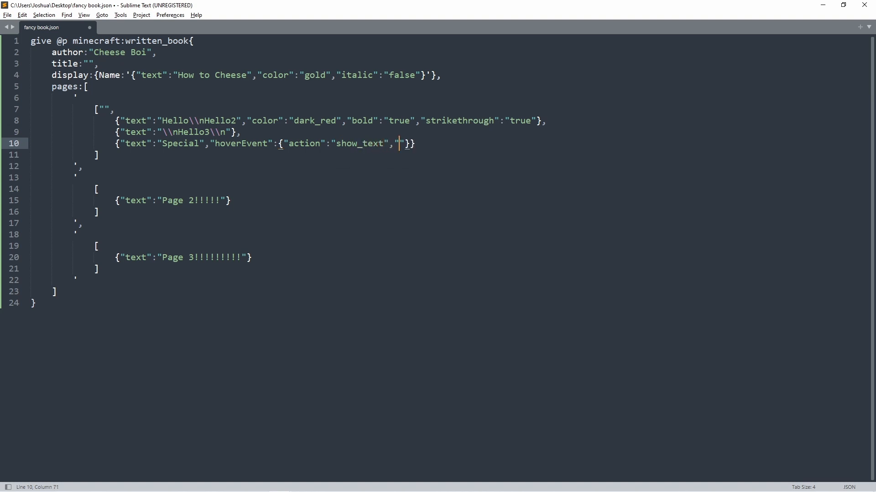
type("contents")
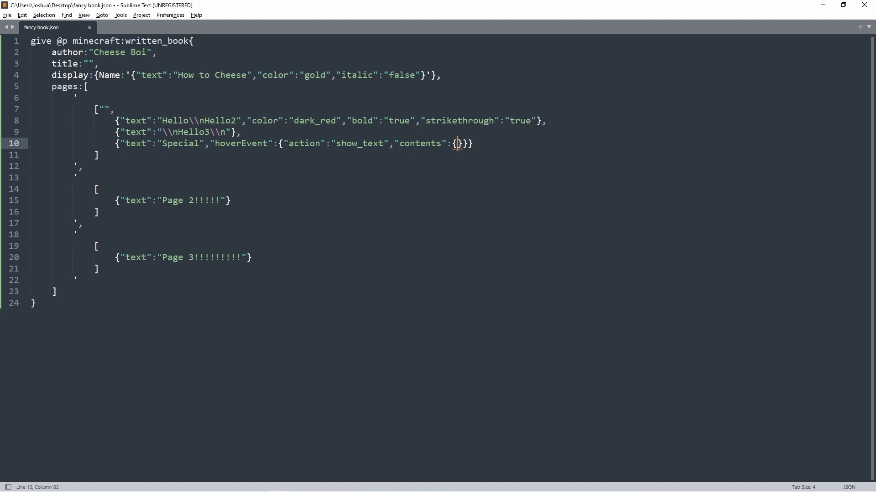
type("\"text\"")
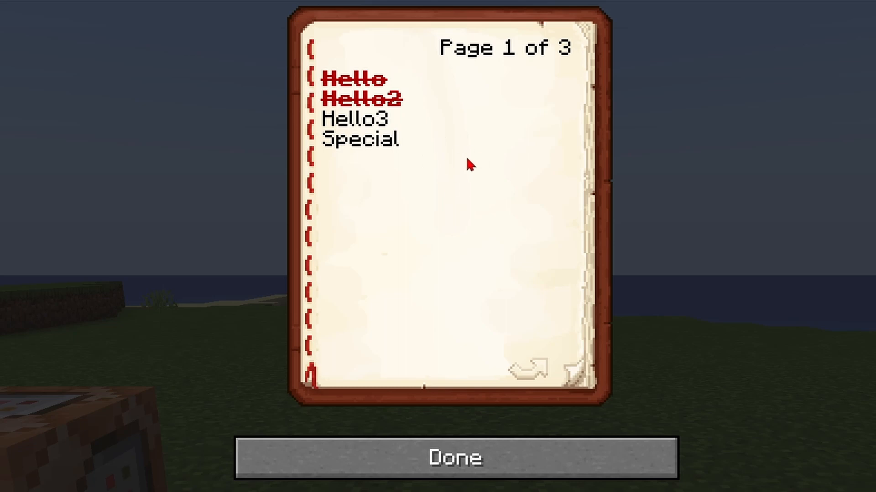
mouse_move(362, 140)
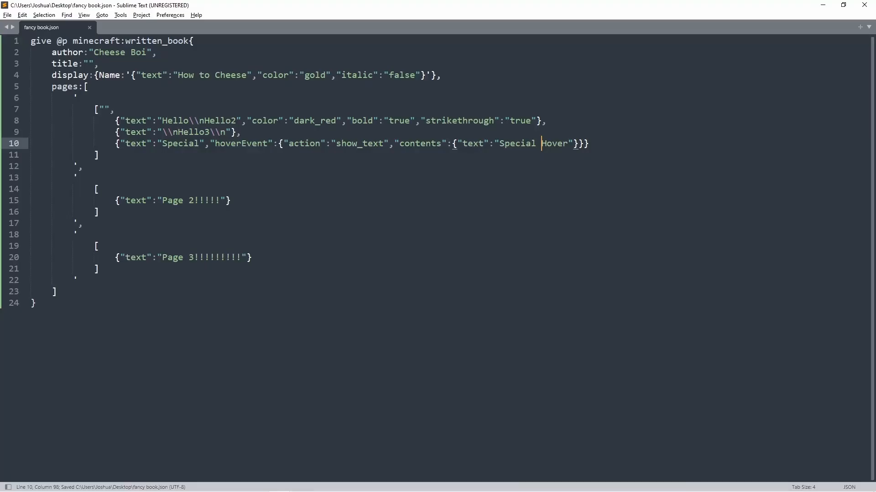
- Add a second tooltip text component for the bold dark red Hover line
type("\\n")
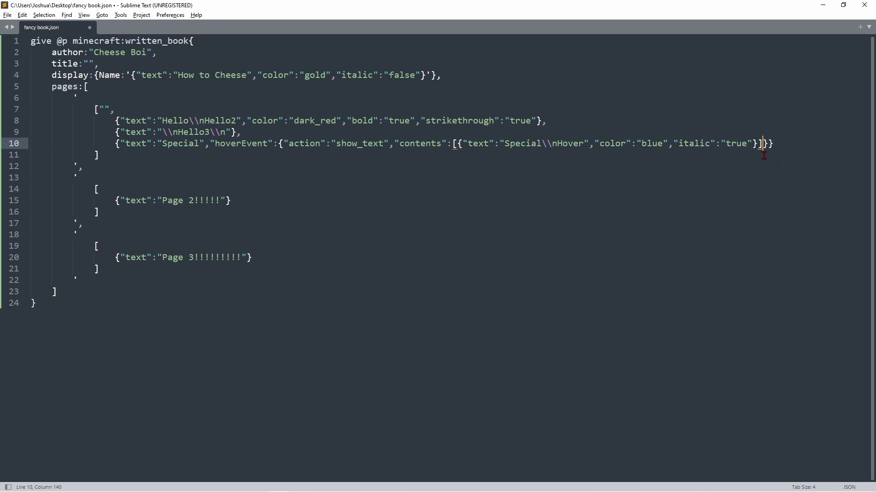
type(",{\"text\":\"hover\",\"color\":\"dark-r")
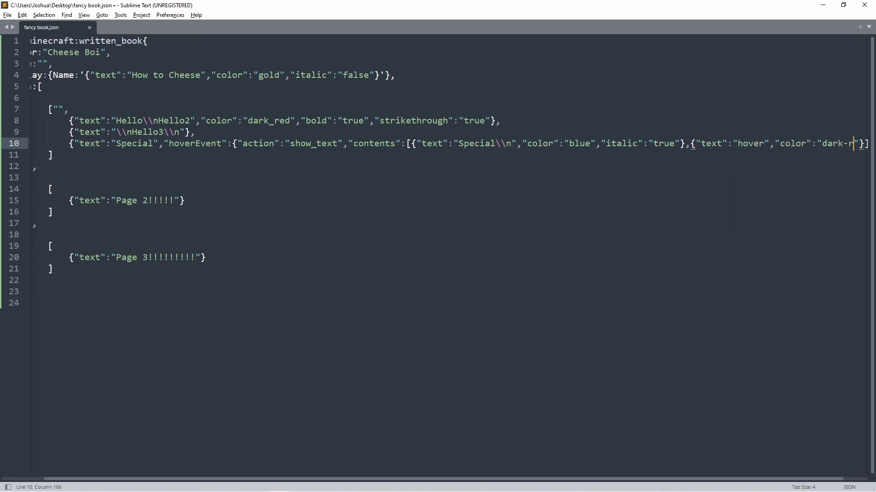
scroll("right", 3)
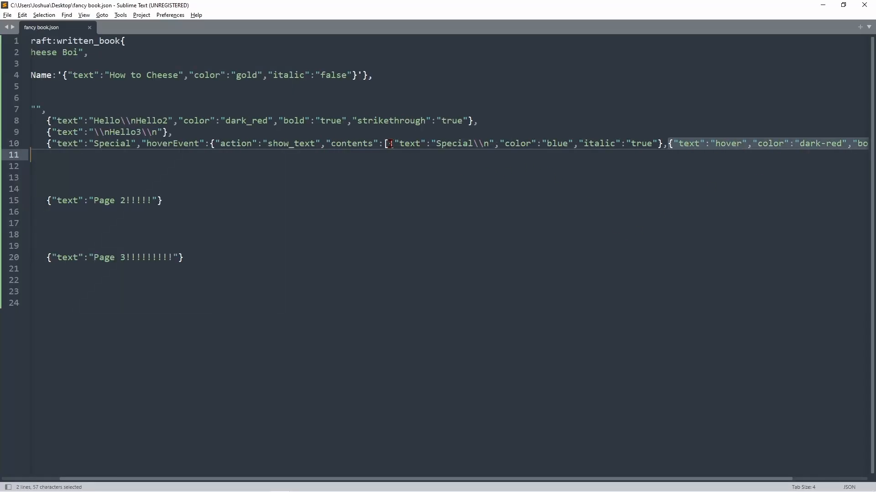
left_click(591, 158)
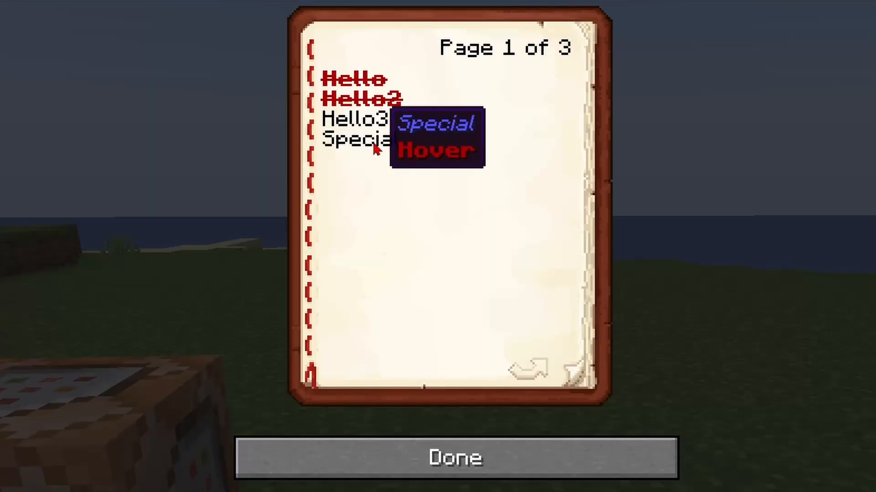
- Close the book with Done after checking the Special tooltip
left_click(437, 458)
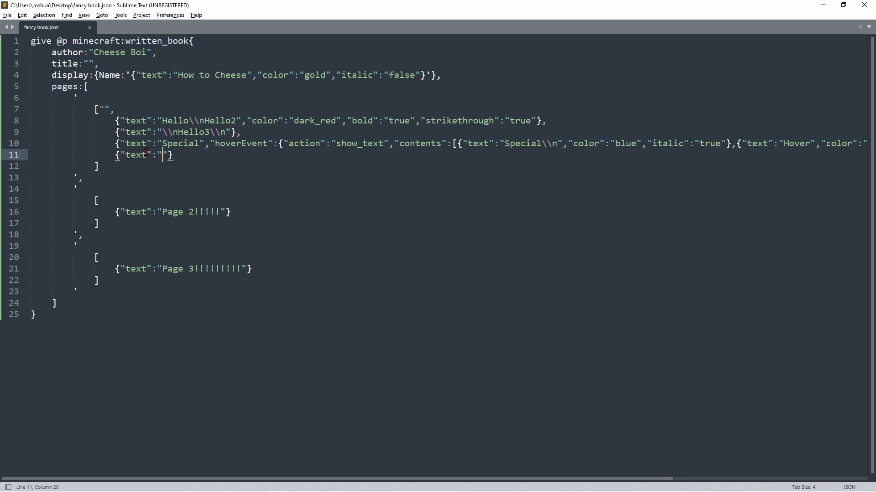
- Write a Click Me entry with a clickEvent using action run_command and an empty value
type("Click Me\",")
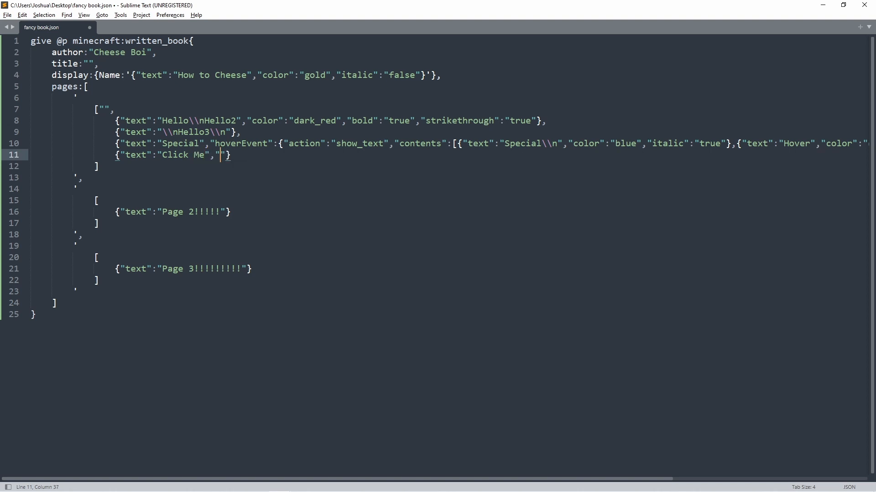
type("clicke")
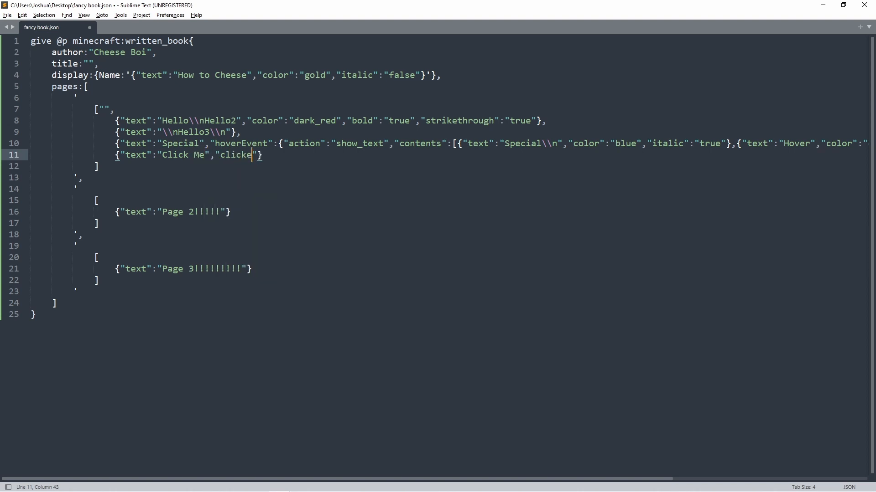
type("Event")
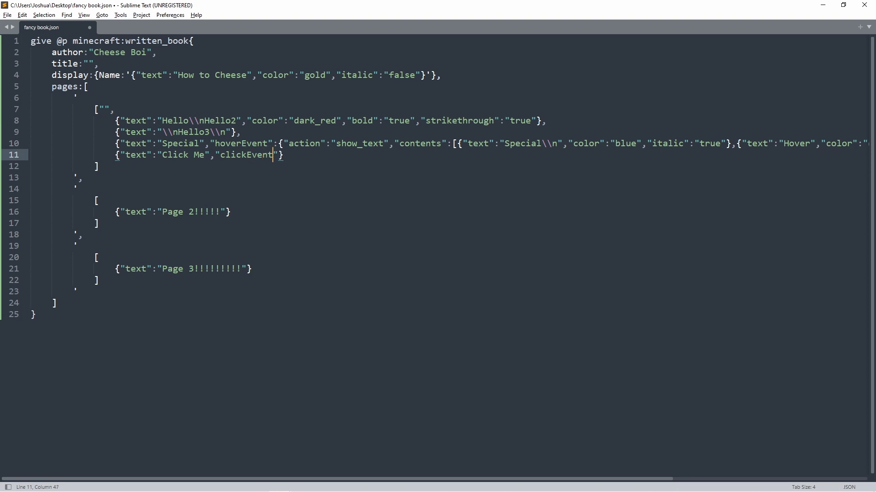
type(":{\"action")
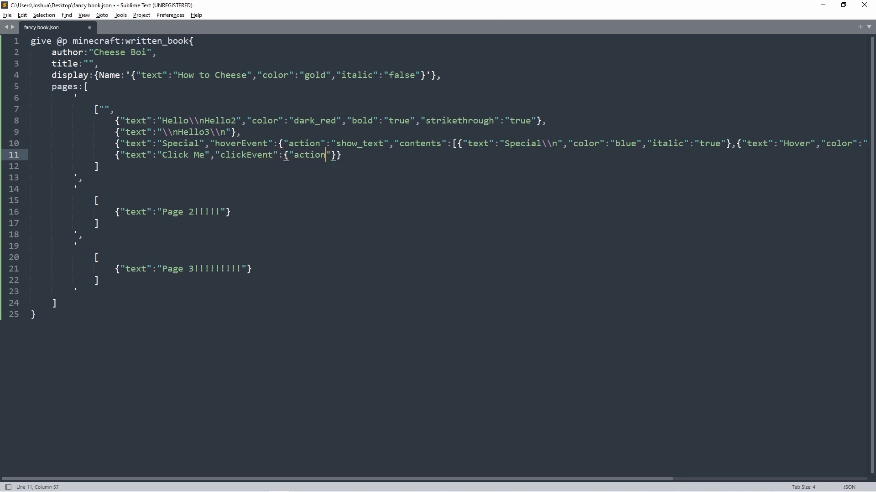
type(":\"\"")
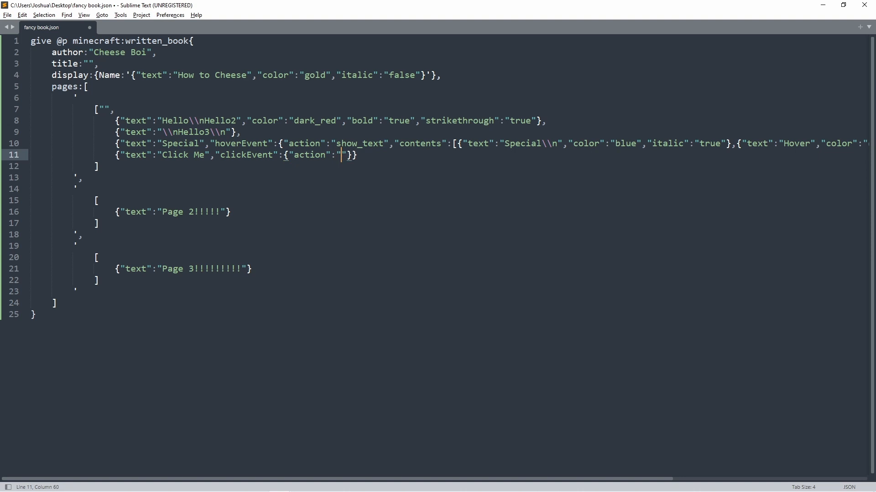
type("run_command\",")
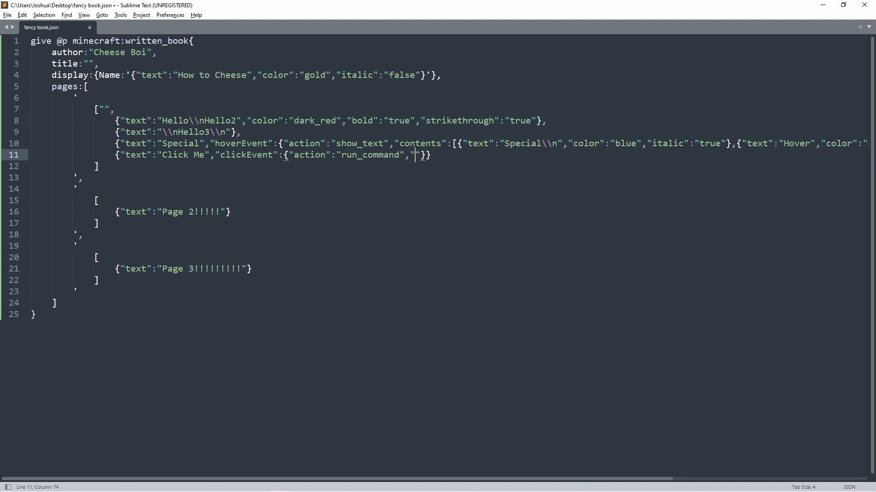
type("valu")
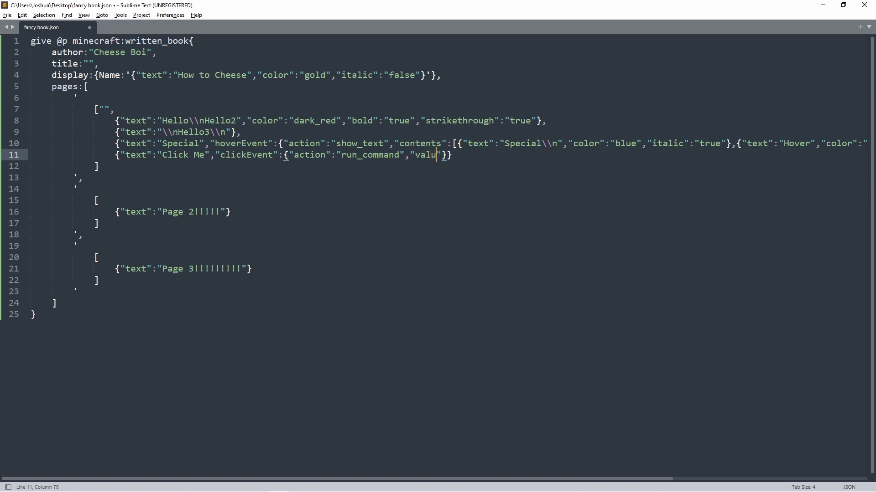
type("e\":\"")
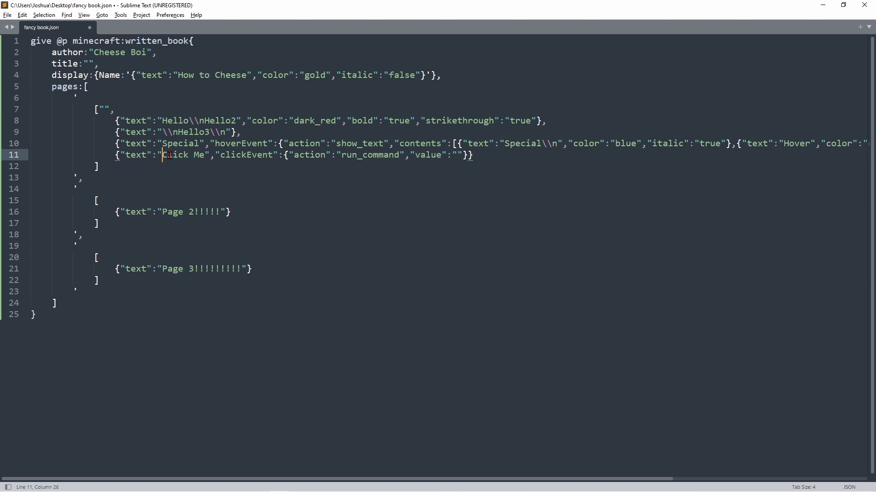
- Fill the command value with /summon minecraft:pig
left_click(457, 155)
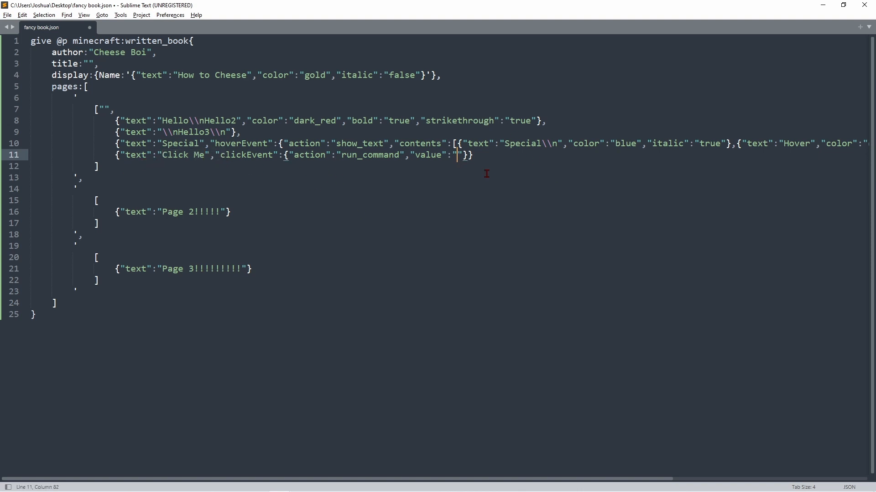
type("/")
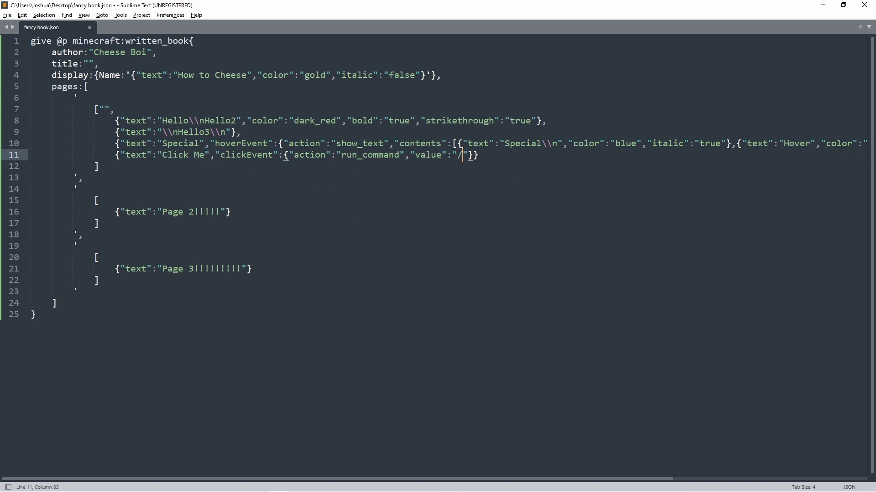
type("summon minecraft:")
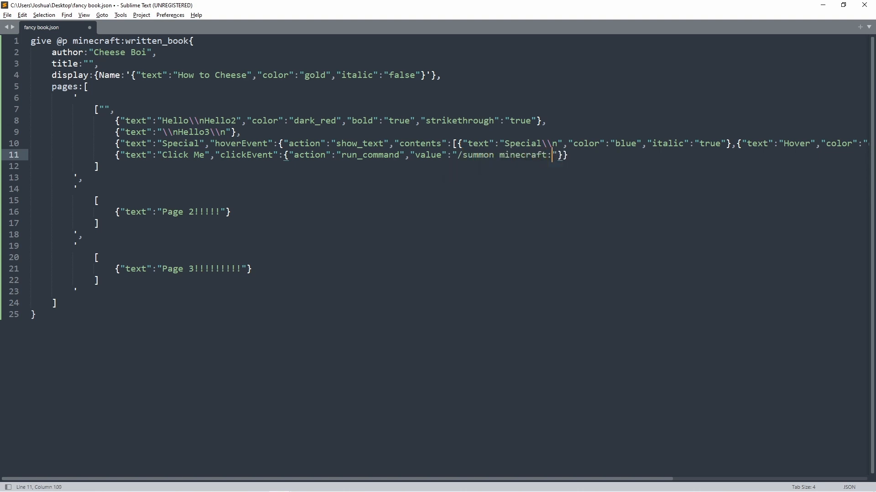
type("pig")
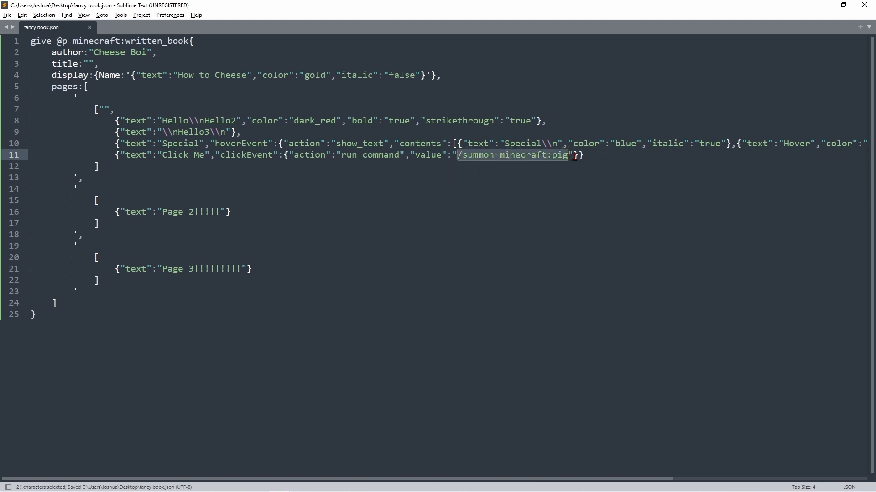
left_click(503, 155)
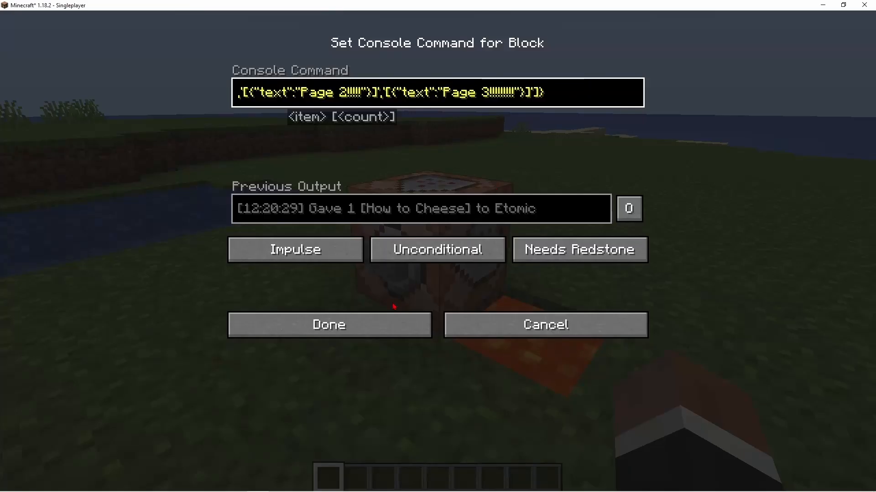
- Apply the updated give command in the command block and read the reissued book
left_click(329, 325)
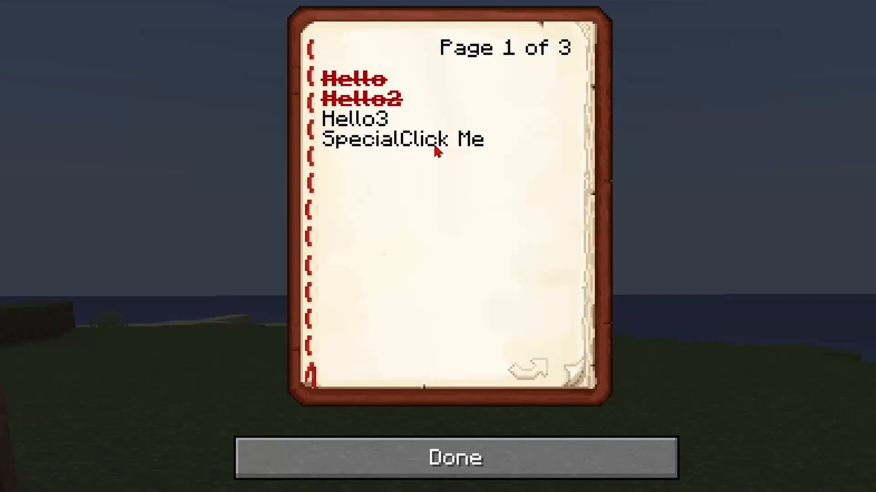
mouse_move(405, 154)
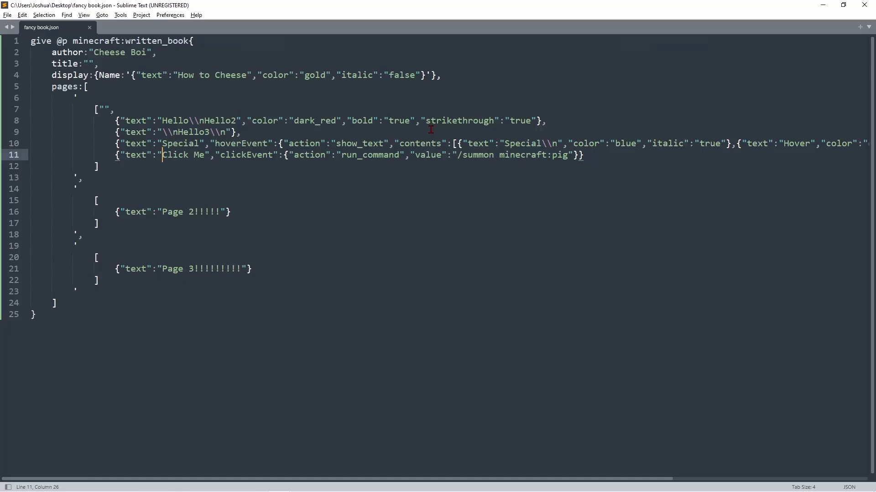
- Prefix Click Me with a \\n line break and add "color":"dark_purple" to its entry
type("\\\\n")
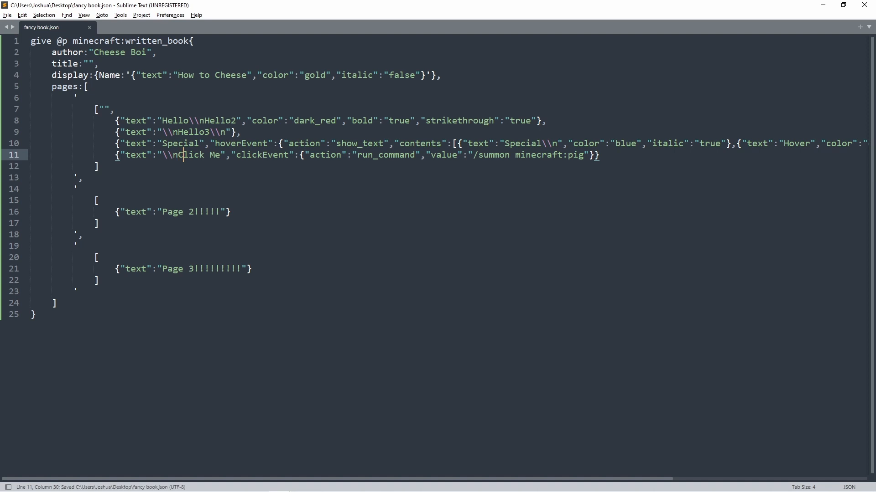
left_click(300, 155)
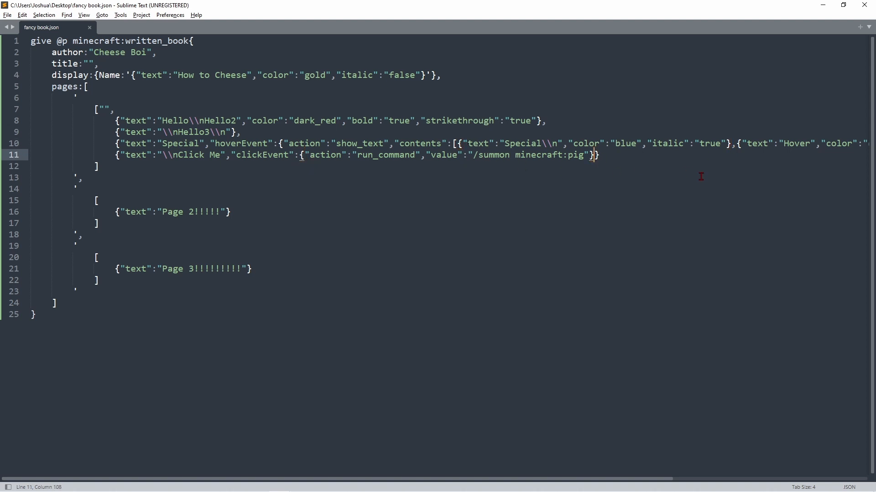
type(",\"\"")
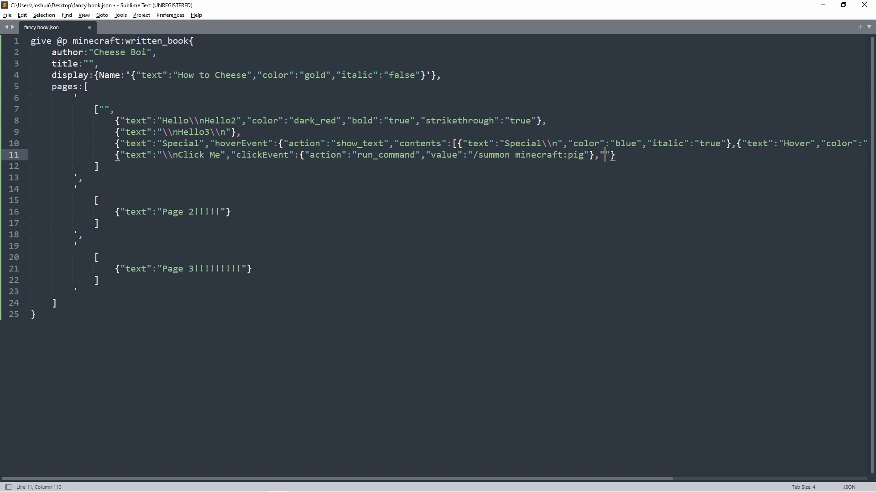
type(",\"color\":\"dark")
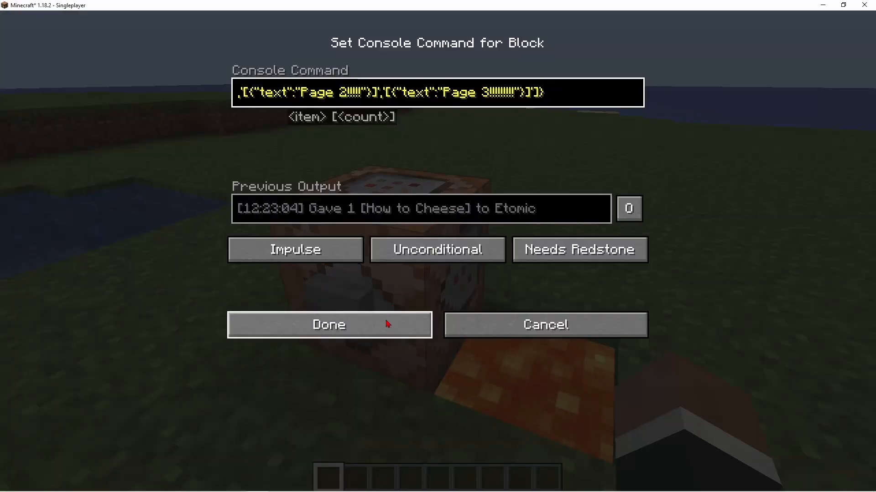
- Reissue the book from the command block and try the purple Click Me link
left_click(329, 325)
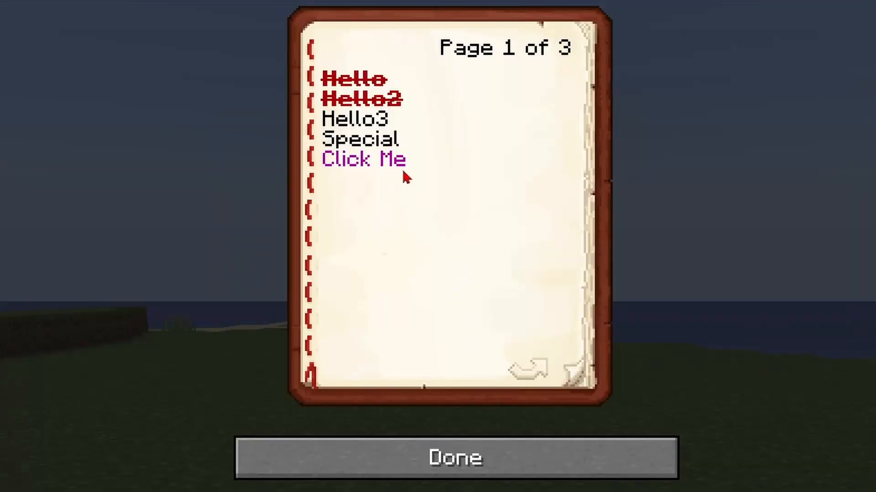
mouse_move(355, 139)
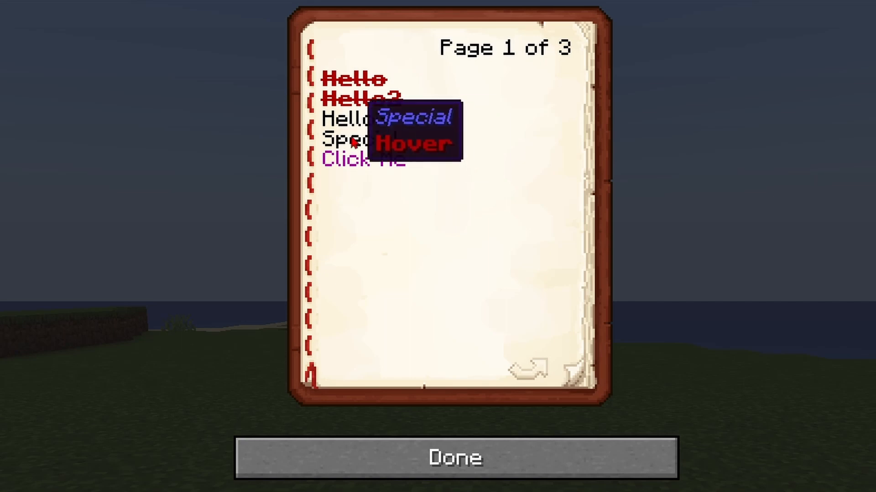
mouse_move(385, 162)
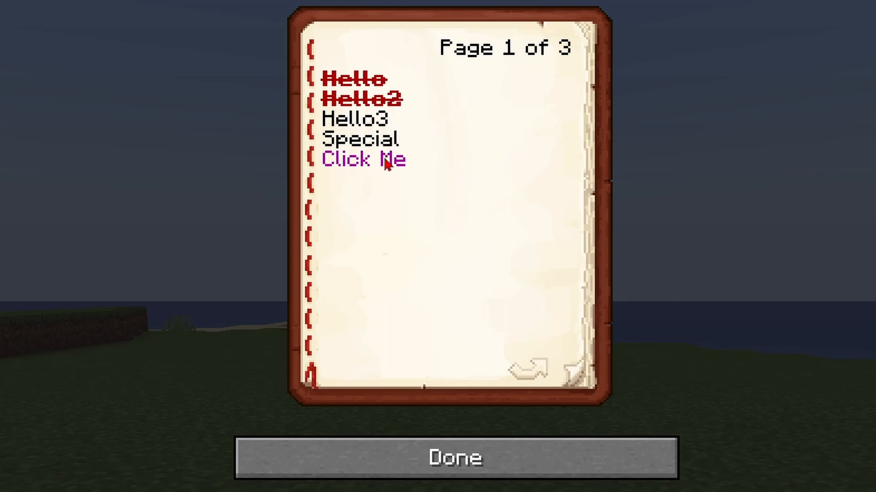
left_click(363, 161)
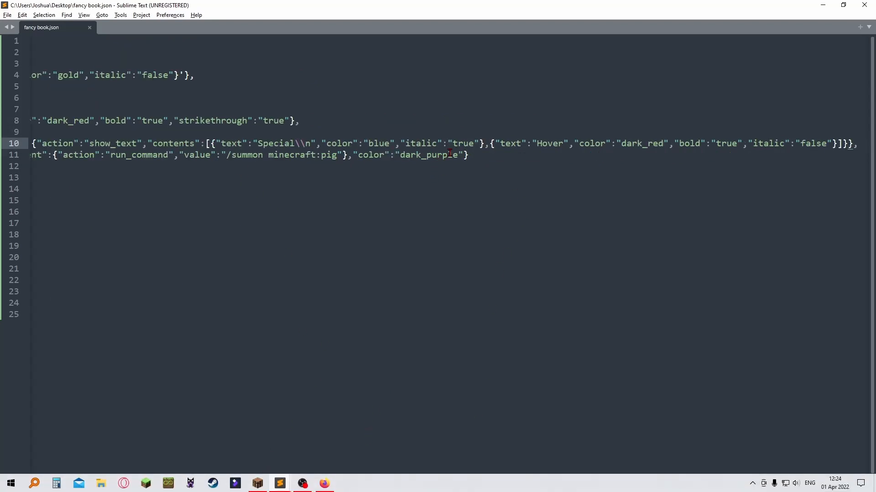
- Add a hoverEvent with action show_text to the Click Me entry after its color
type(",")
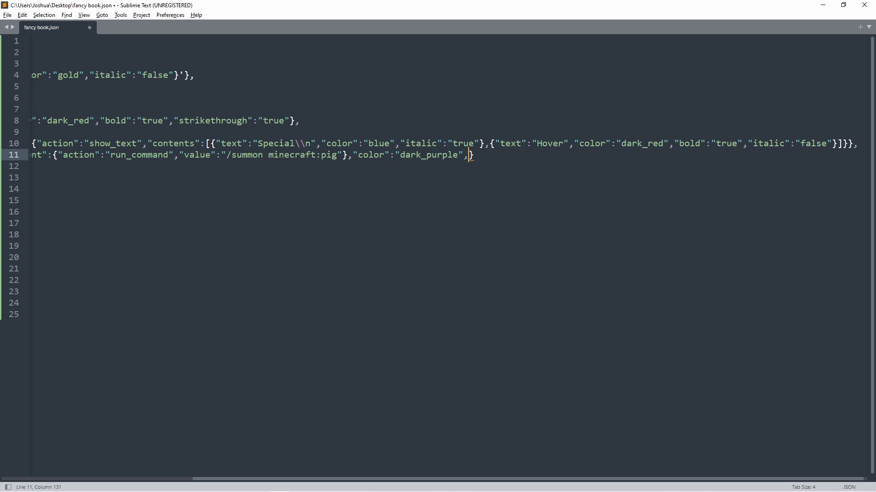
type("hoverEvent\":{\"action\":\"\"")
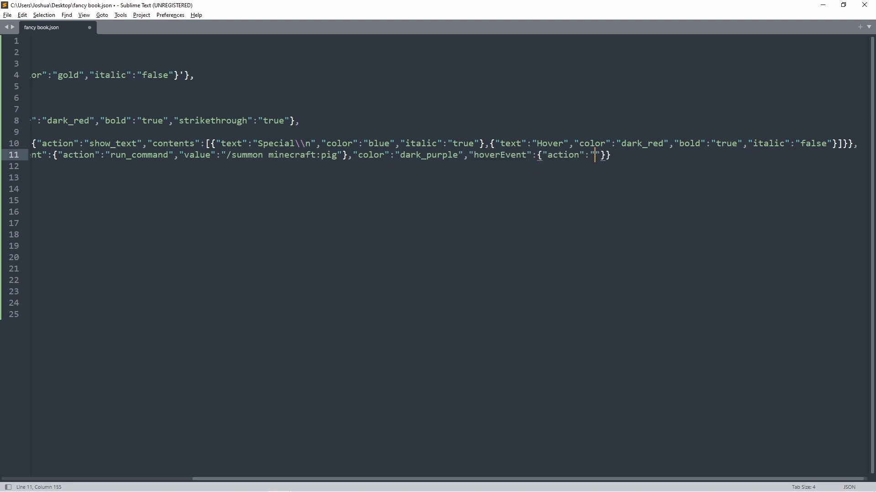
type("show_text")
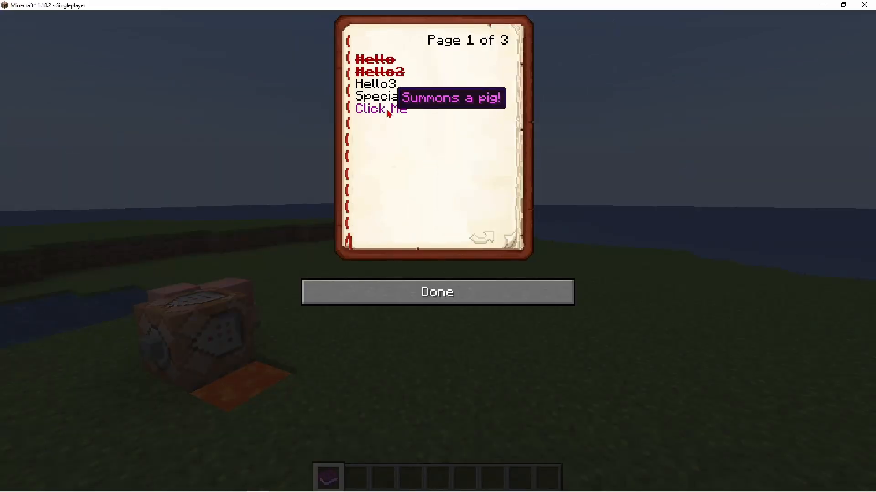
- Use Click Me to summon pigs, flip back to the first page and close the book
left_click(380, 109)
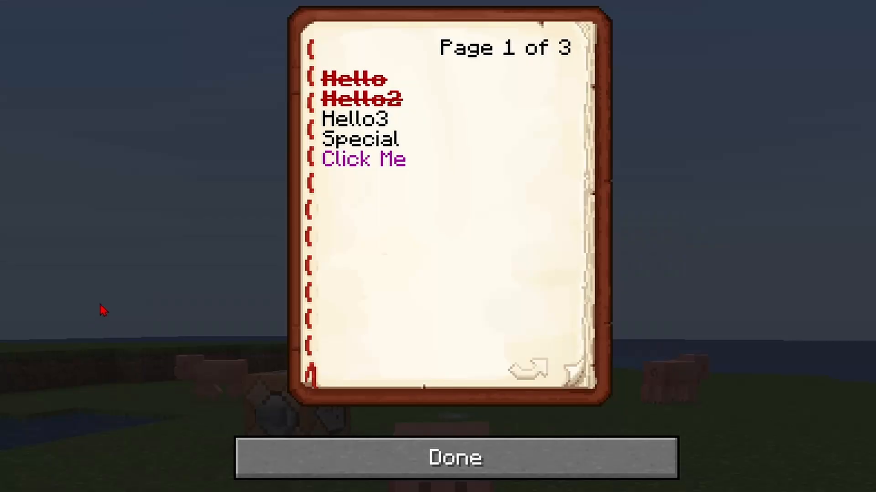
mouse_move(389, 81)
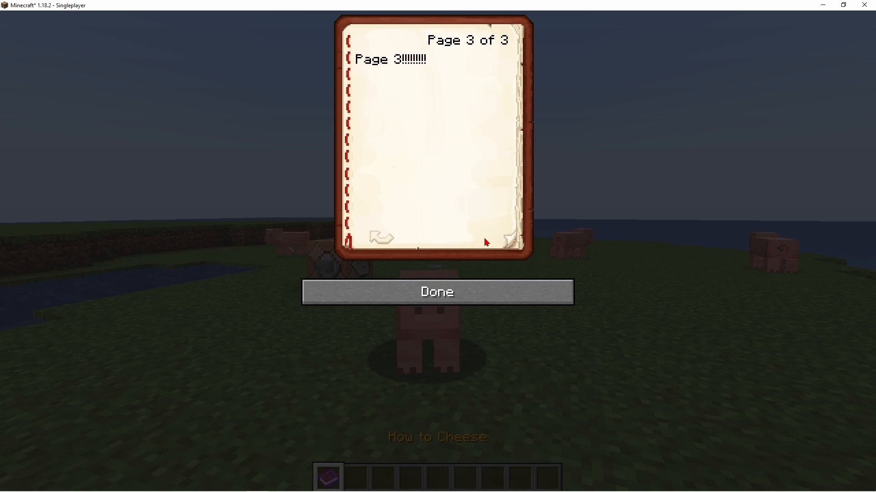
left_click(383, 237)
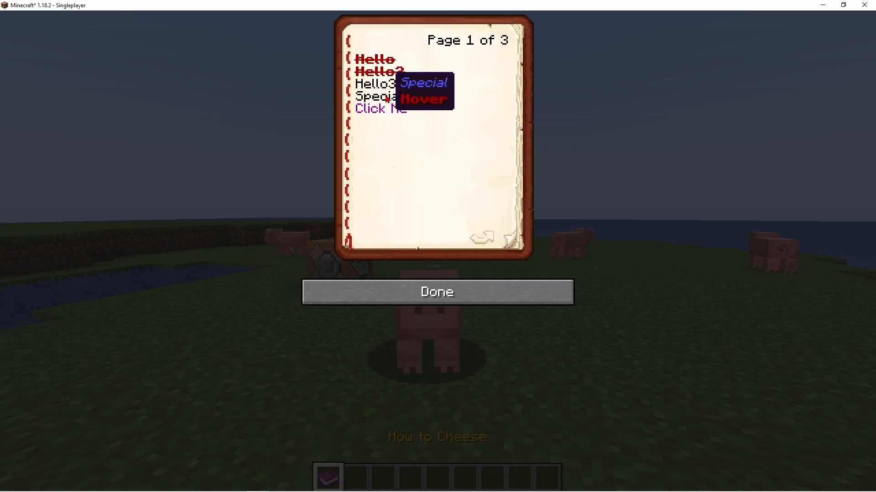
left_click(436, 292)
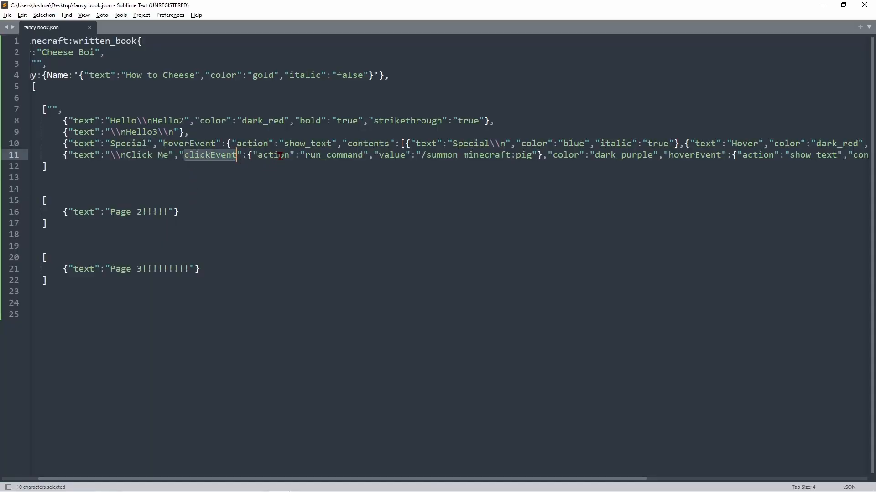
- Highlight the clickEvent and hoverEvent keywords while reviewing the Click Me entry
double_click(333, 155)
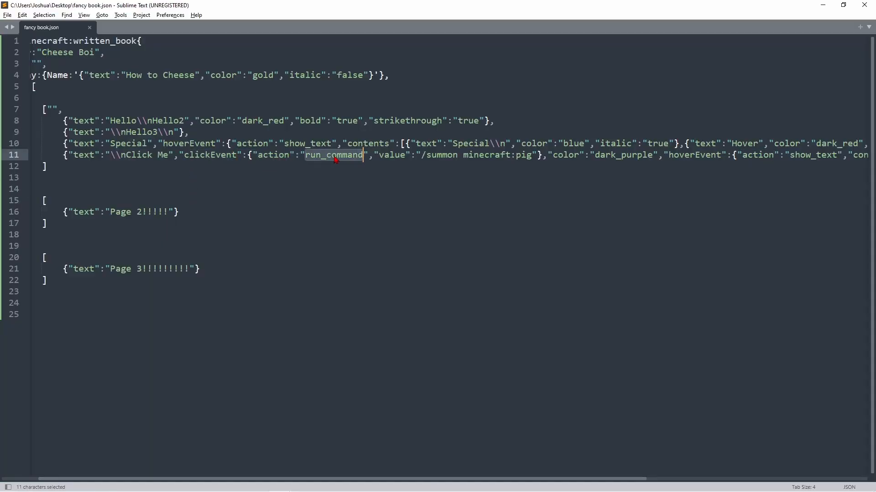
mouse_move(339, 147)
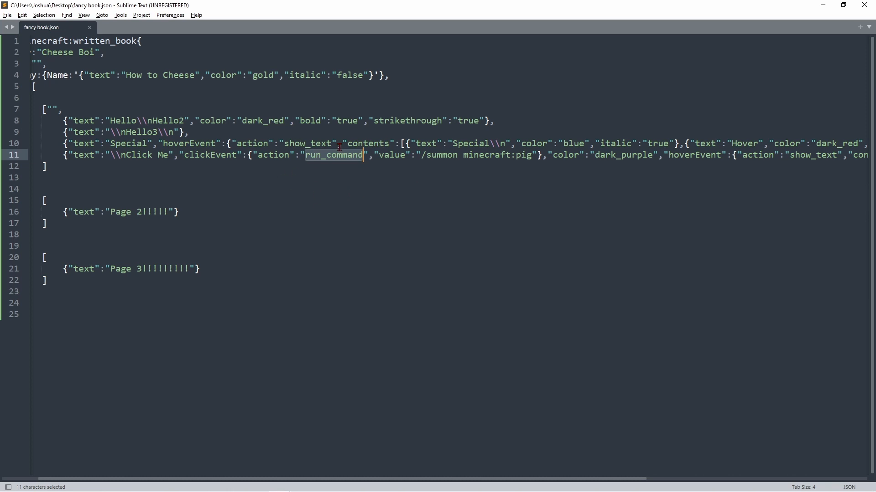
double_click(188, 143)
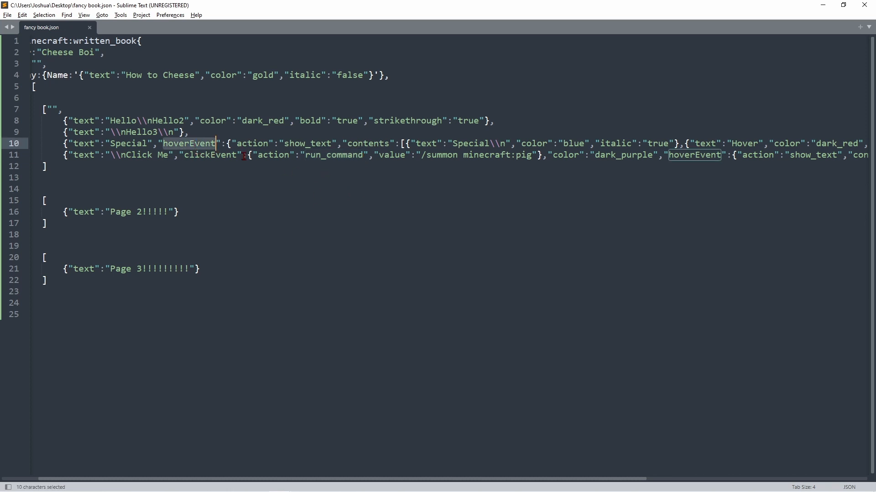
double_click(306, 143)
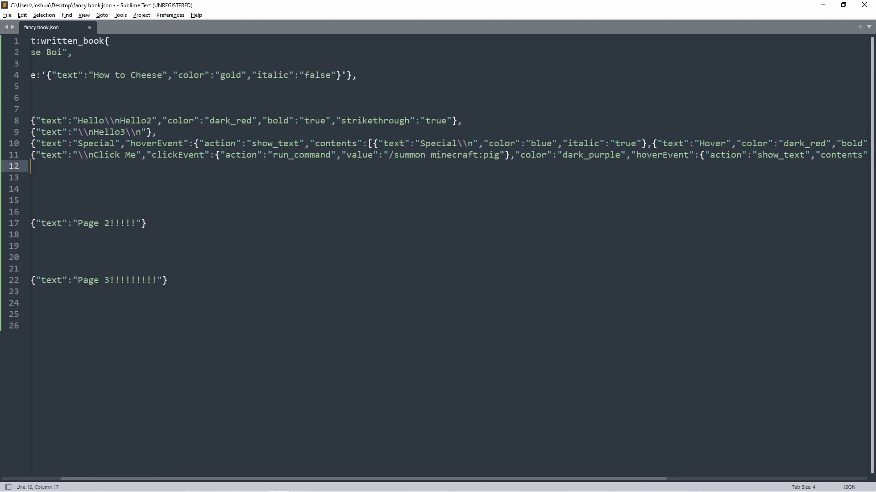
- Write an Another Special entry whose hoverEvent uses show_item with contents id minecraft:sponge
scroll("left", 3)
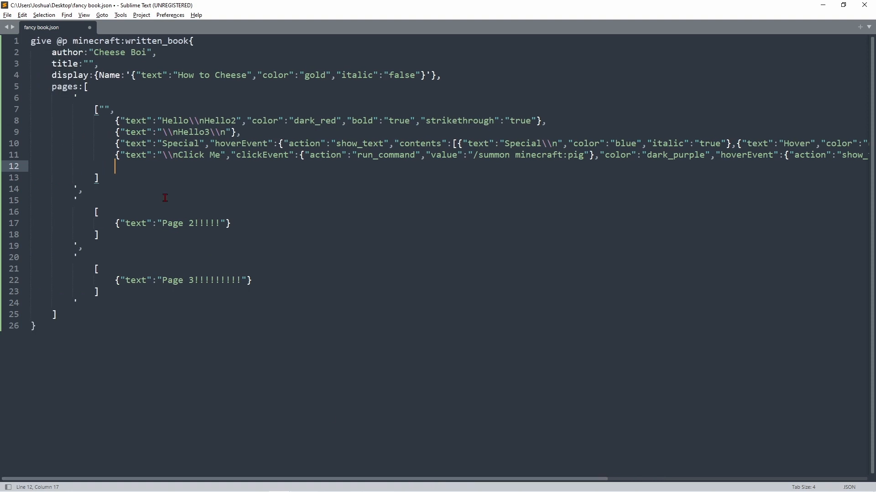
type("{\"text\"}")
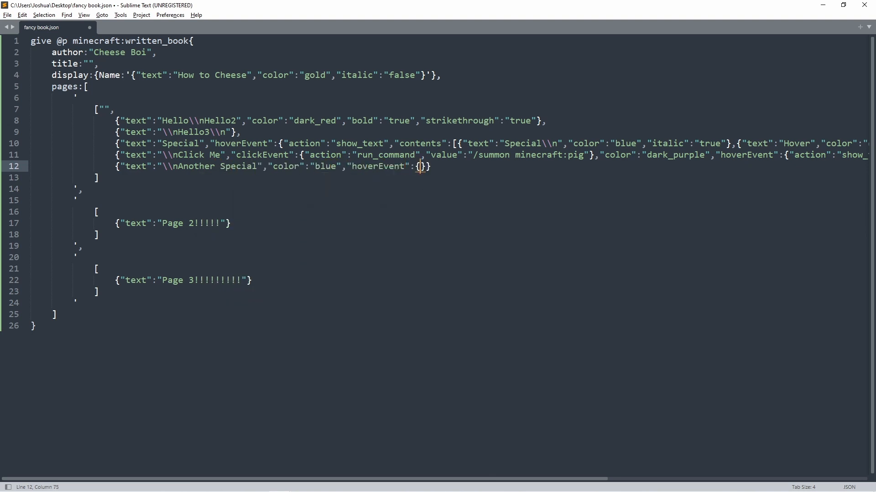
type("\"action\":")
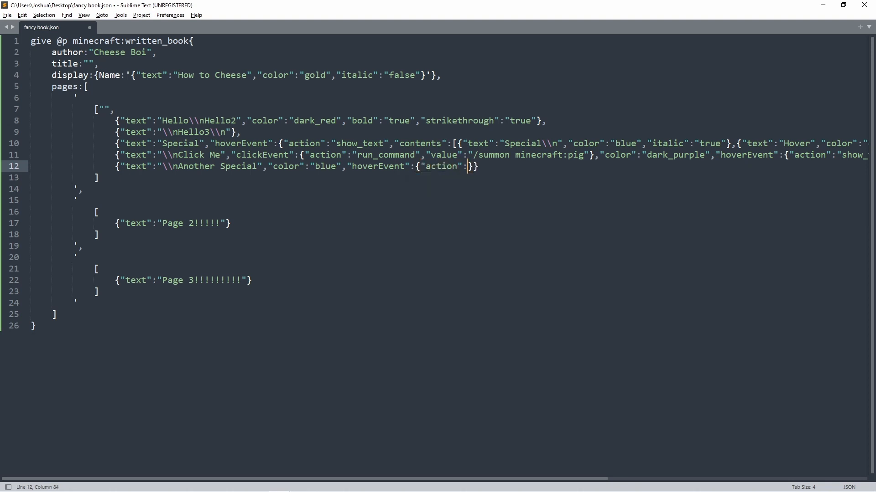
type("show\"")
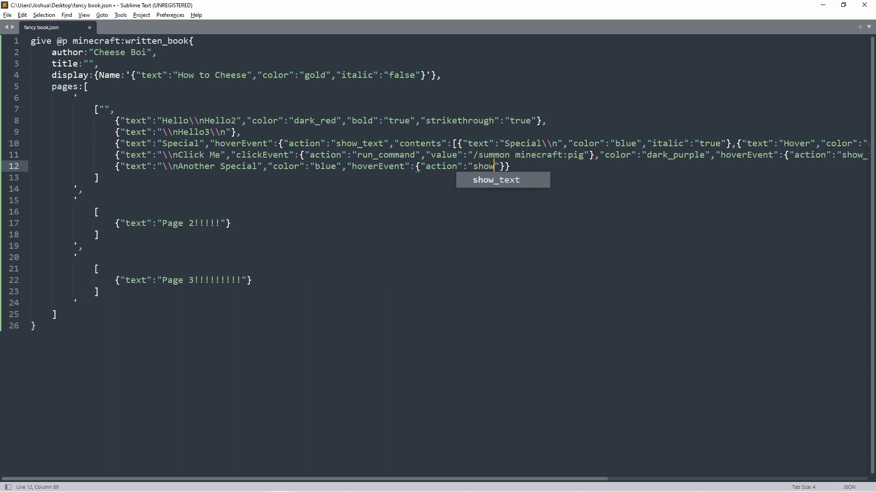
type("_item\",\"")
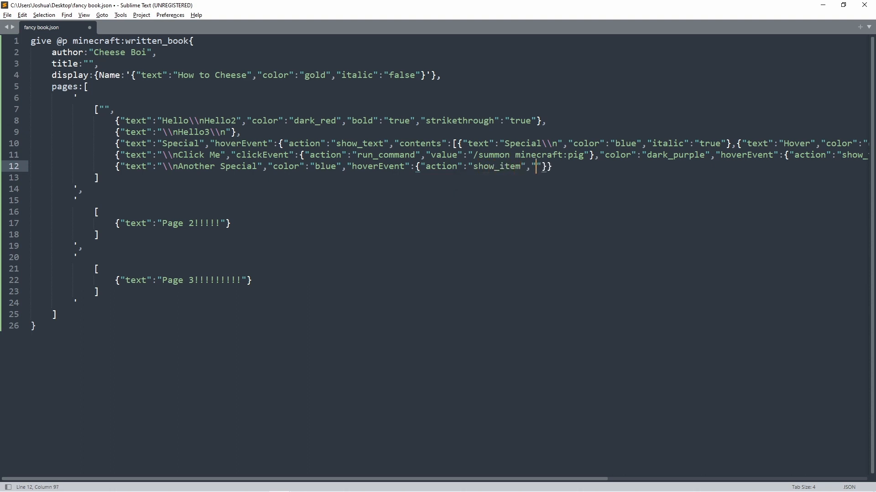
type("contents\":{")
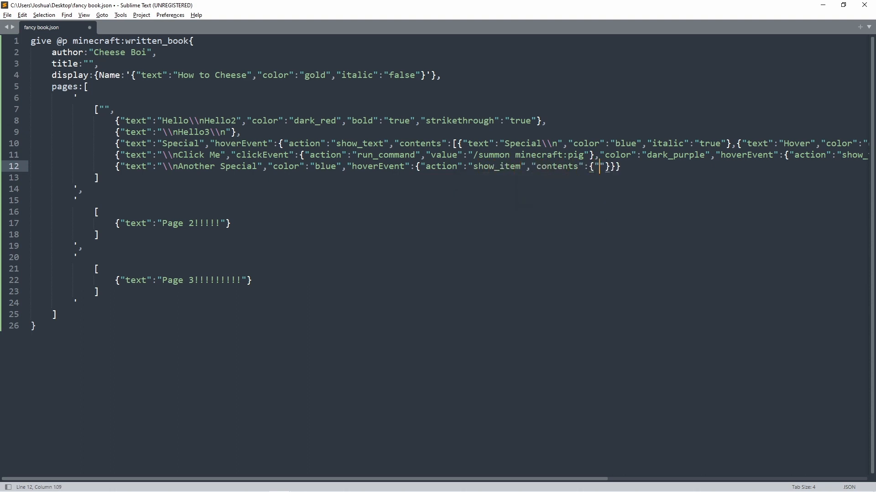
type("id")
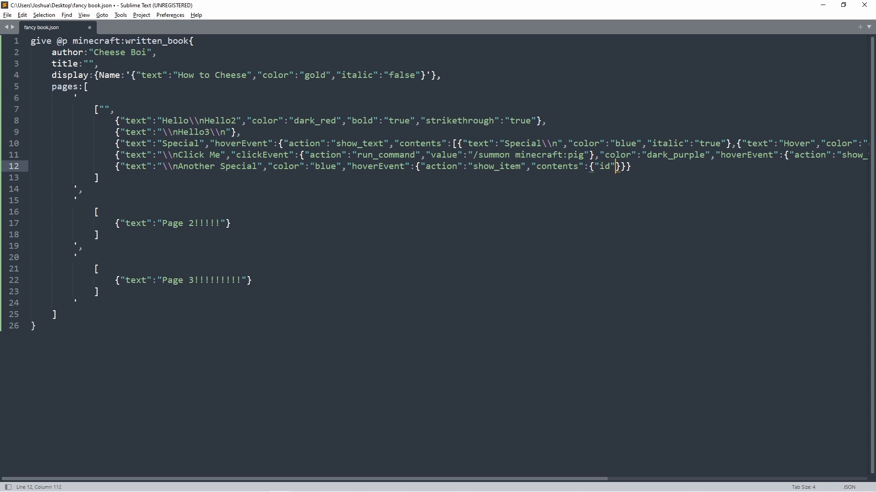
type("min")
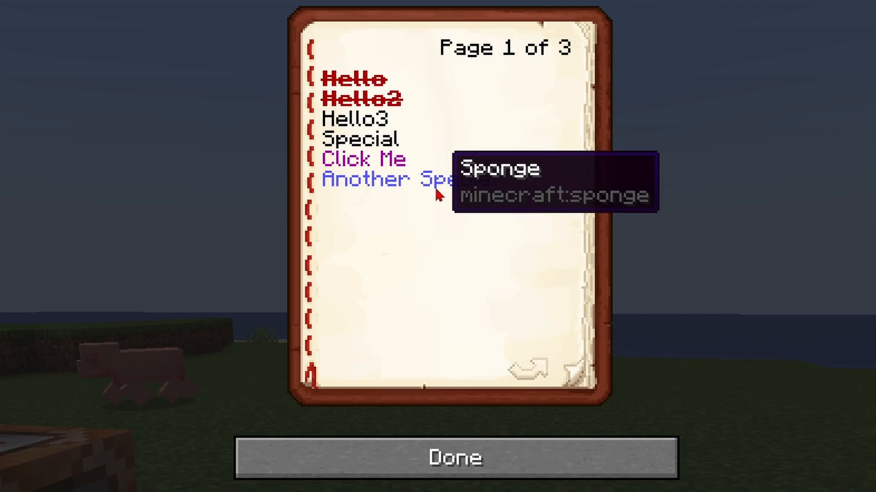
mouse_move(413, 192)
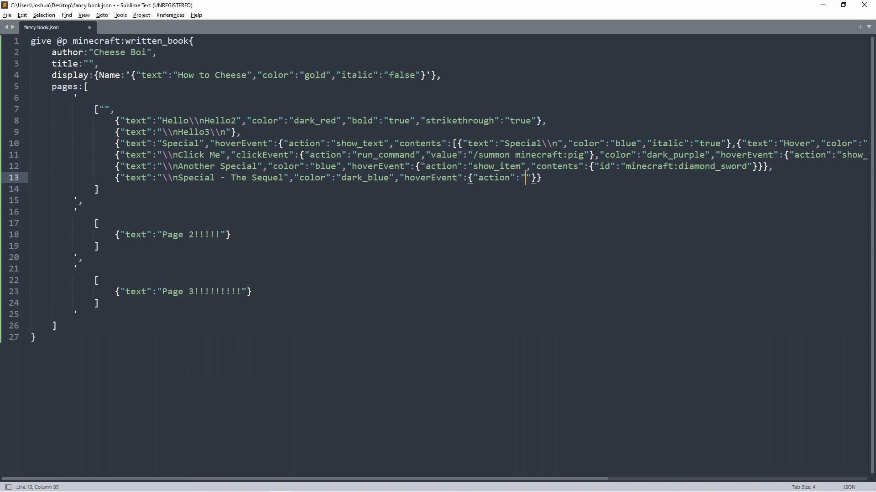
- Set the Special - The Sequel hoverEvent to show_entity with contents type minecraft:zombie
type("show_entity")
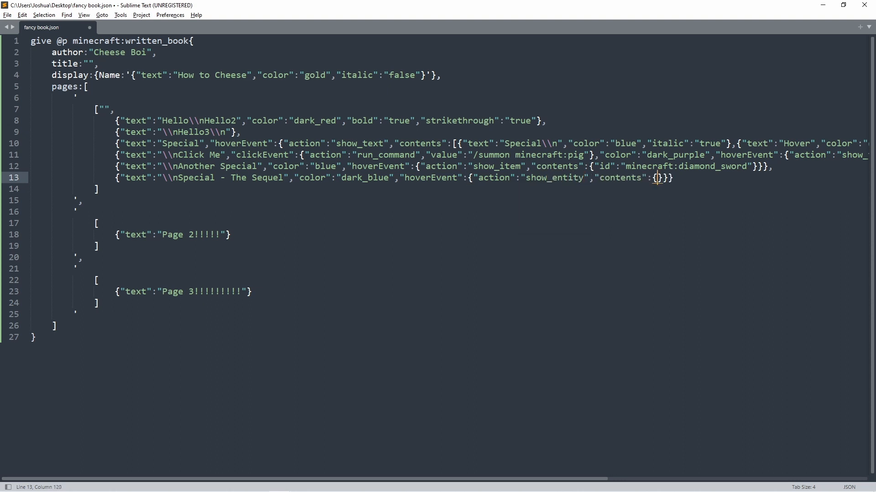
type("\"id\":\"minecraft:zombie")
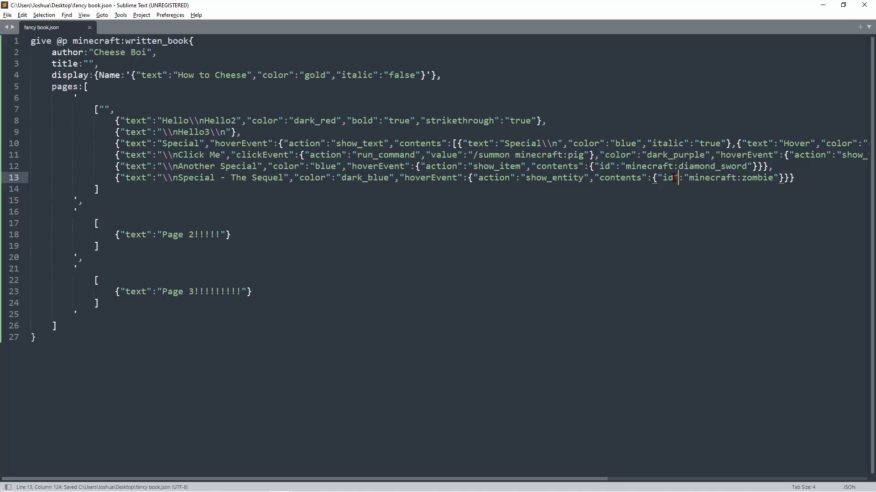
type("type")
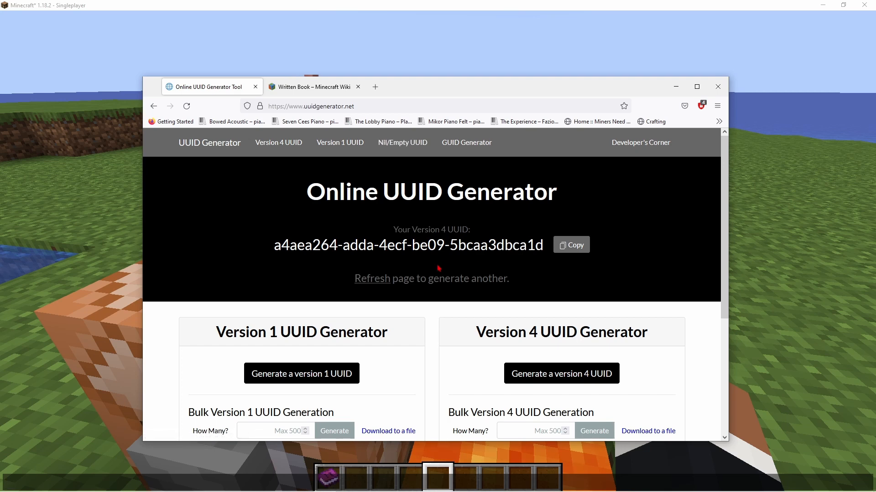
mouse_move(420, 228)
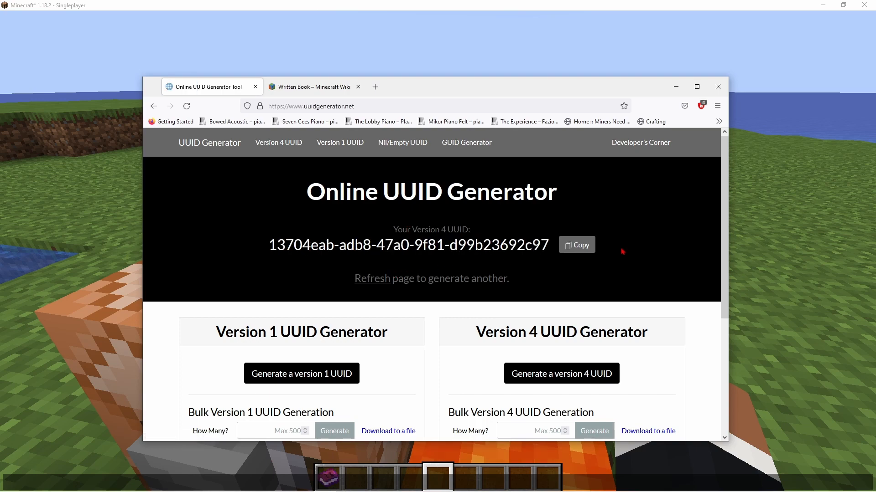
- Copy the freshly generated version 4 UUID 13704eab-adb8-47a0-9f81-d99b23692c97 to the clipboard
left_click(575, 245)
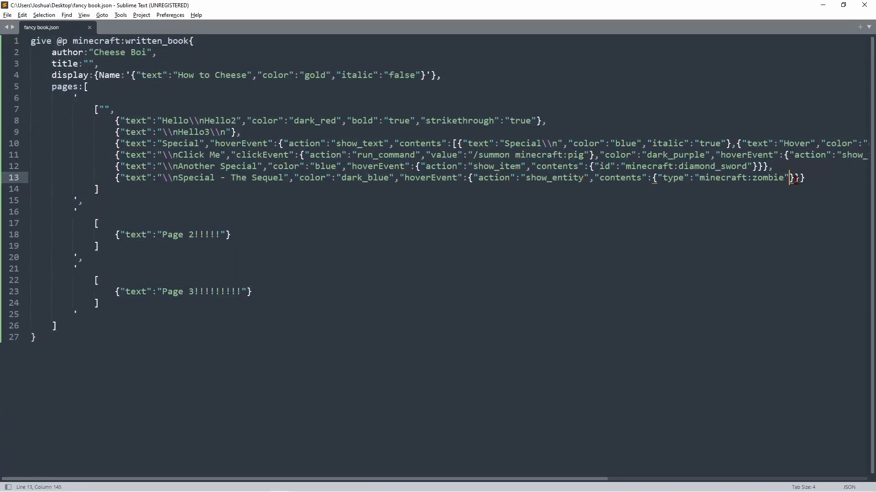
- Add an "id" key after "minecraft:zombie" holding the pasted UUID and save the file
type(",\"\"")
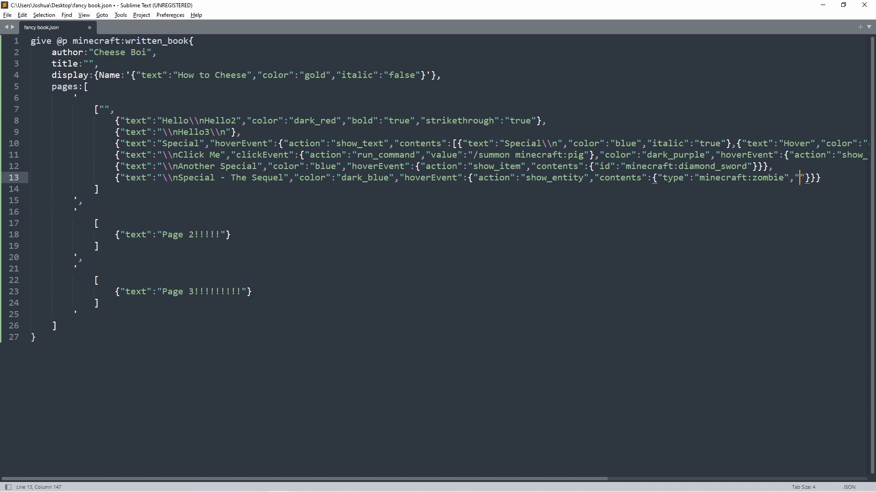
type("\"id\"")
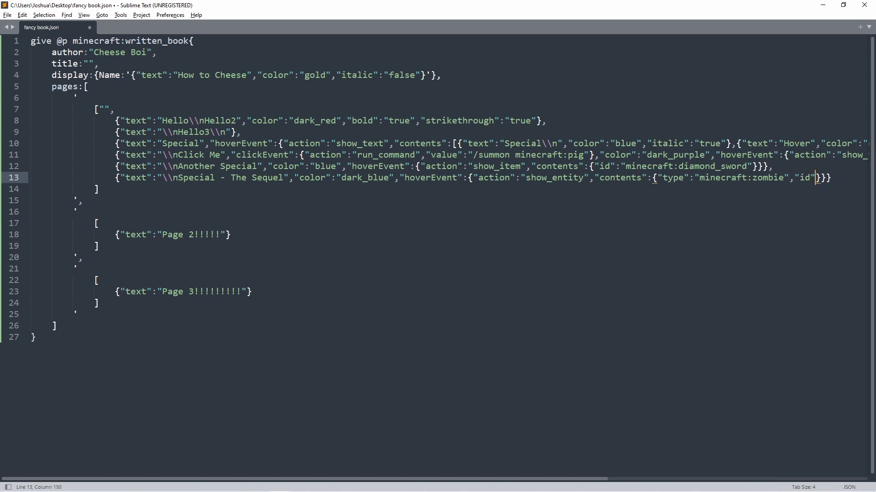
type(":\"")
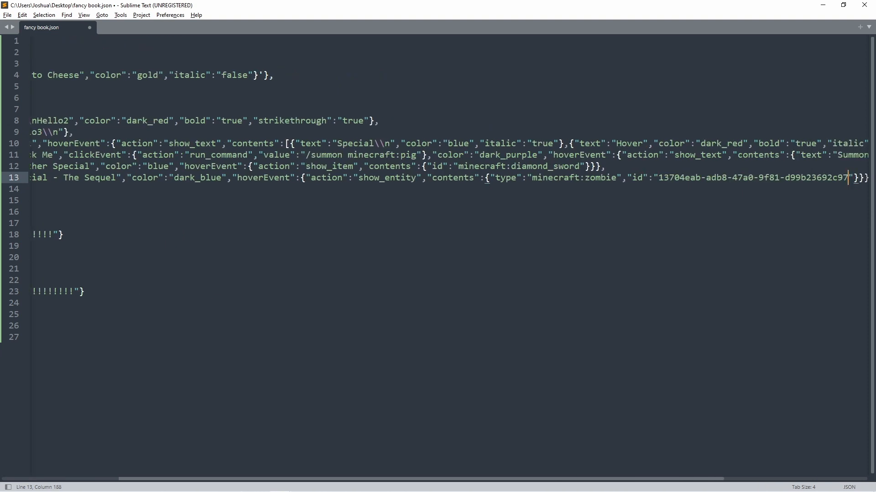
key("ctrl+s")
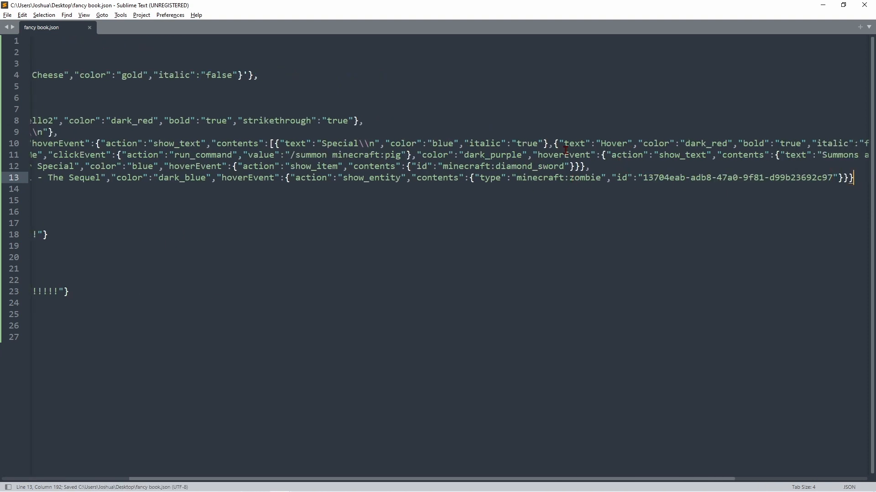
double_click(555, 178)
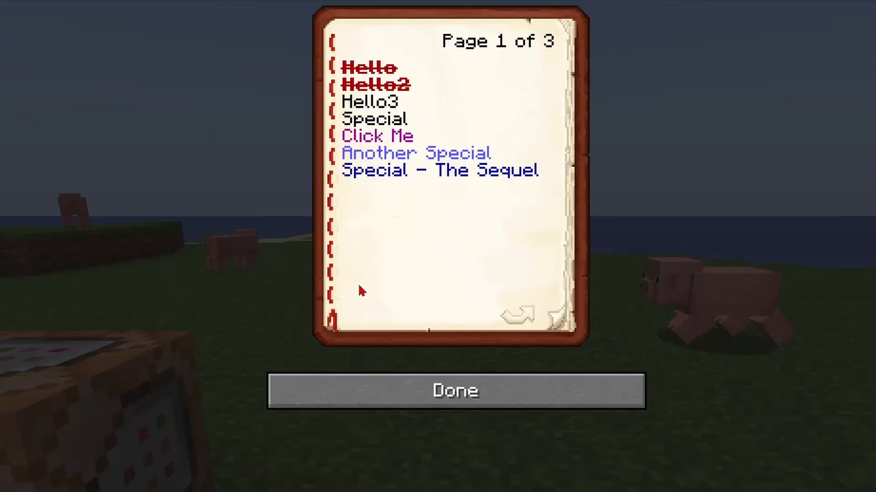
mouse_move(526, 211)
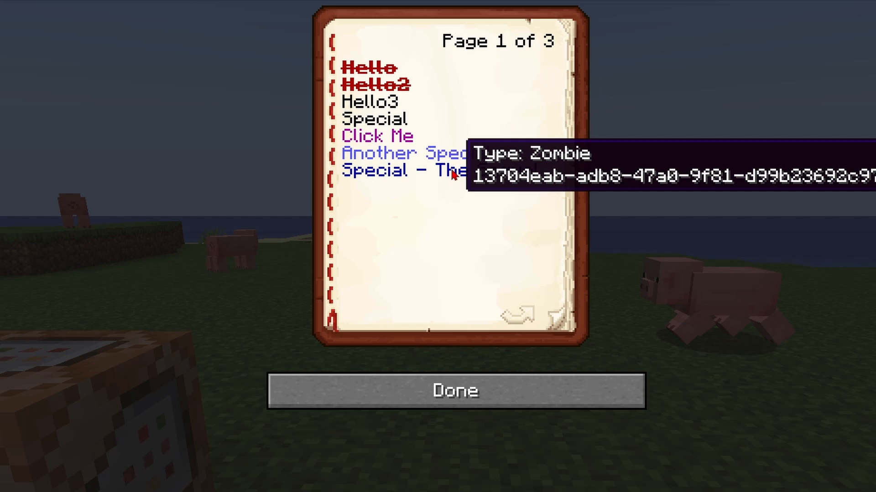
- Close the book after confirming the Special - The Sequel hover shows Type: Zombie and the UUID
left_click(454, 390)
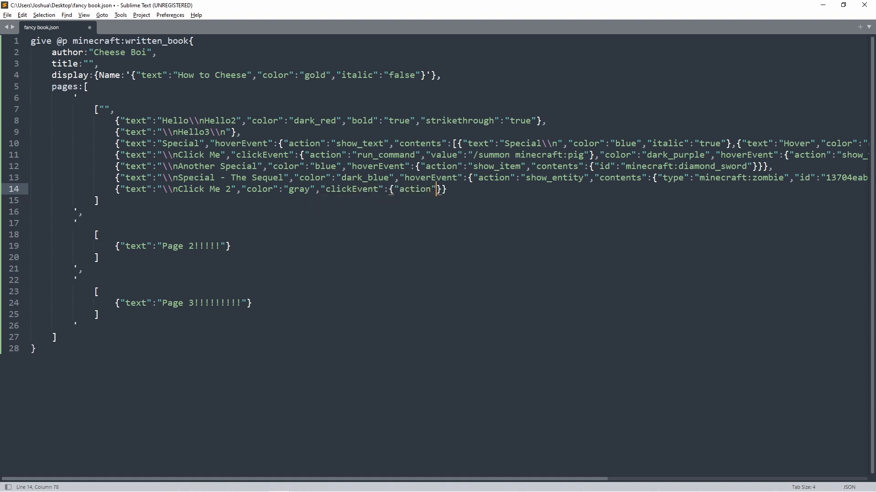
type("open_url\"")
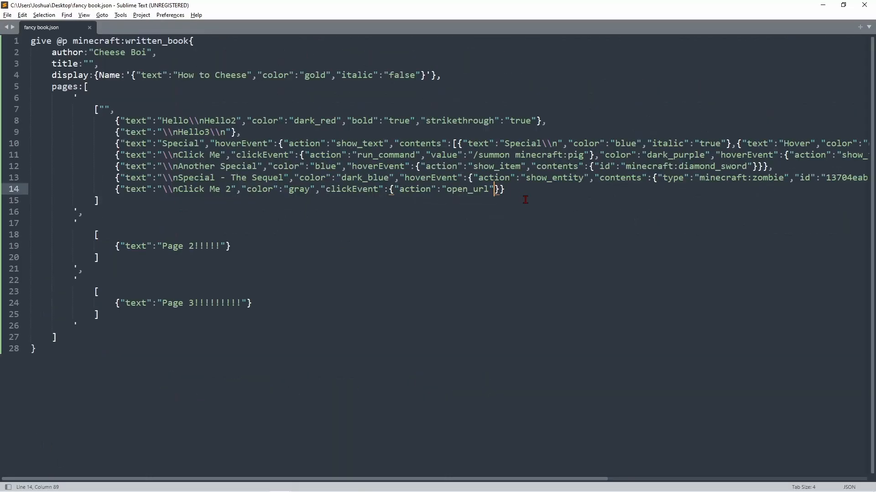
type("value\":\"\"")
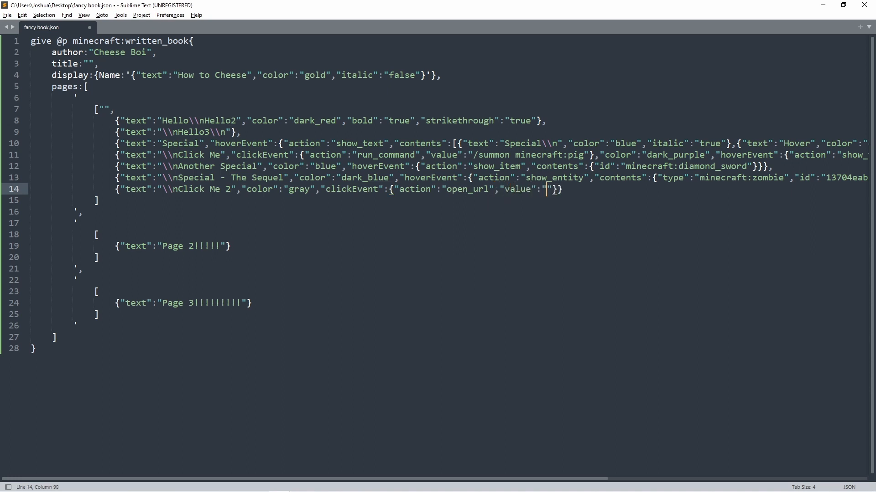
type("https:")
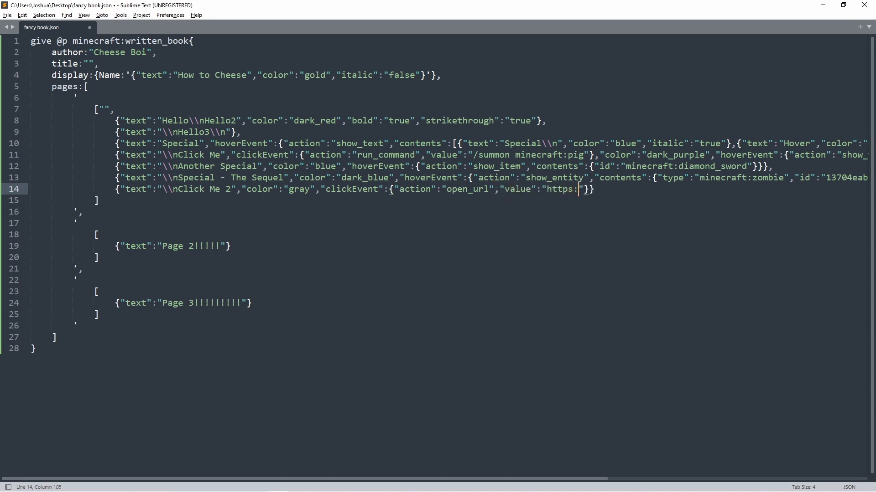
type("//www.")
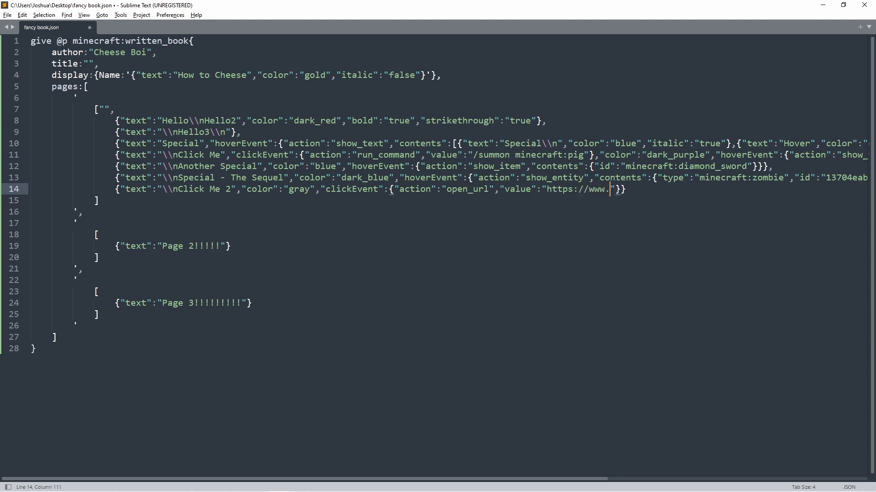
type("youtube.com.E")
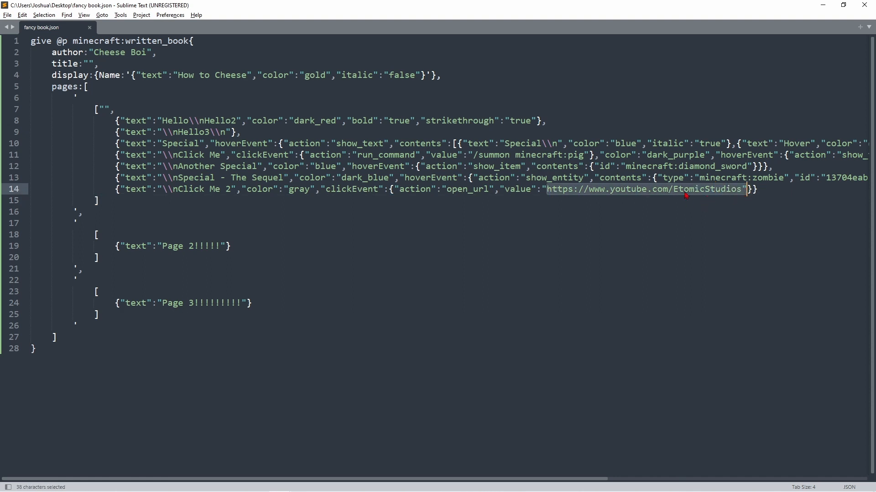
key("ctrl+c")
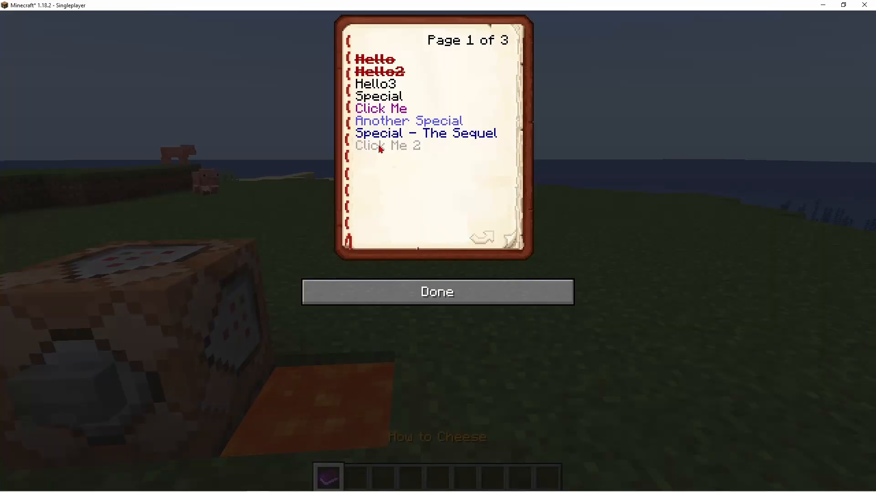
- Follow the Click Me 2 link, confirm the YouTube website prompt, and close the book
left_click(381, 109)
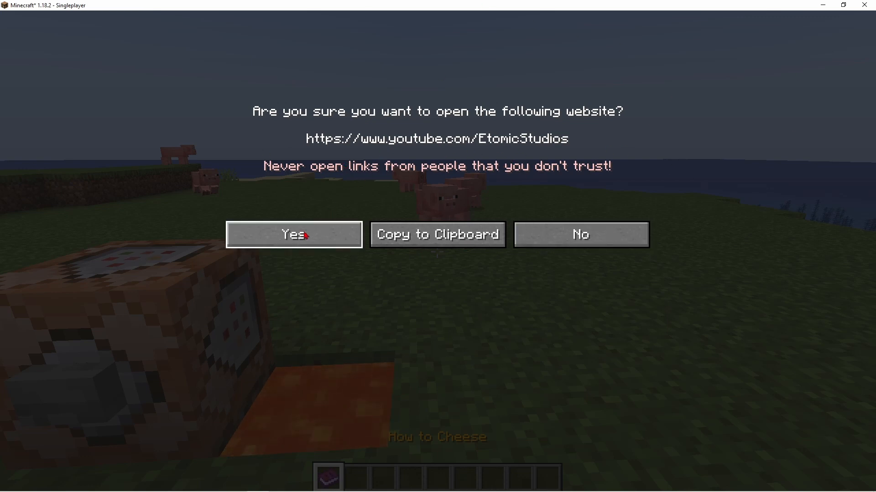
left_click(293, 235)
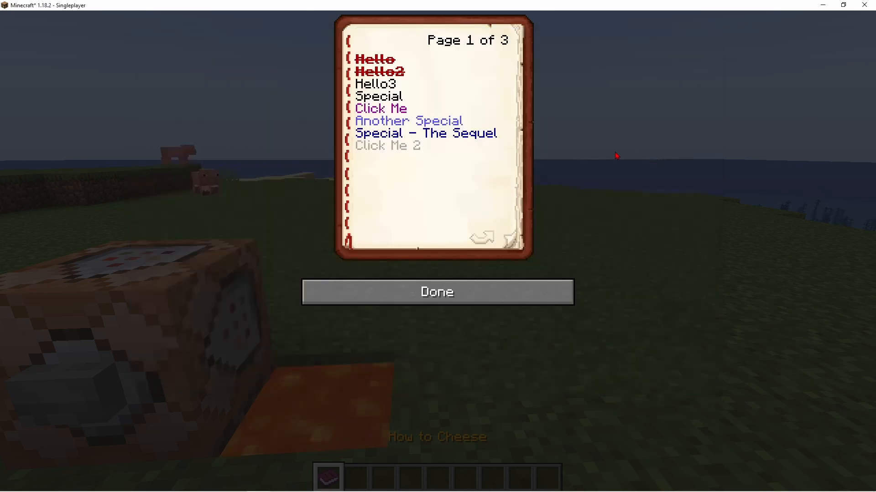
mouse_move(376, 151)
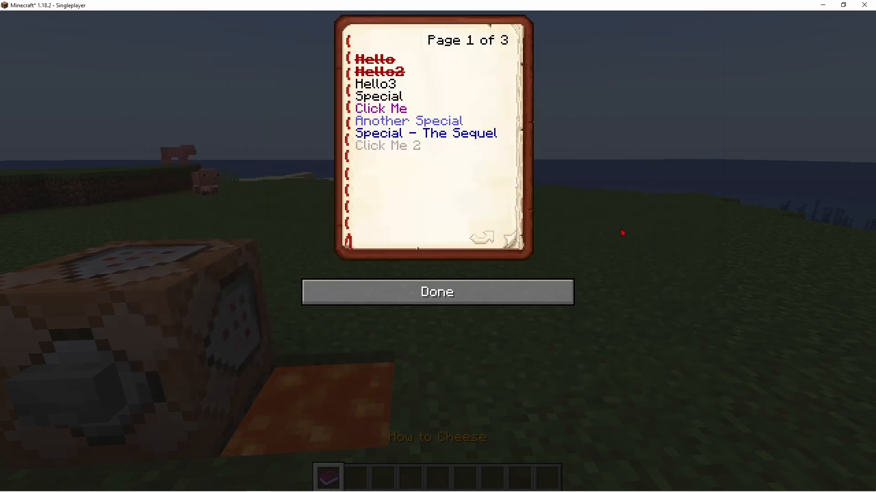
left_click(437, 291)
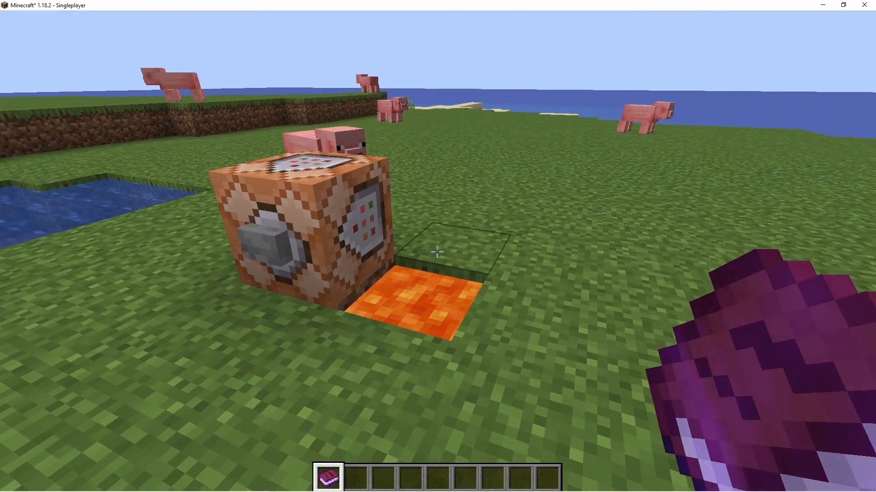
mouse_move(438, 251)
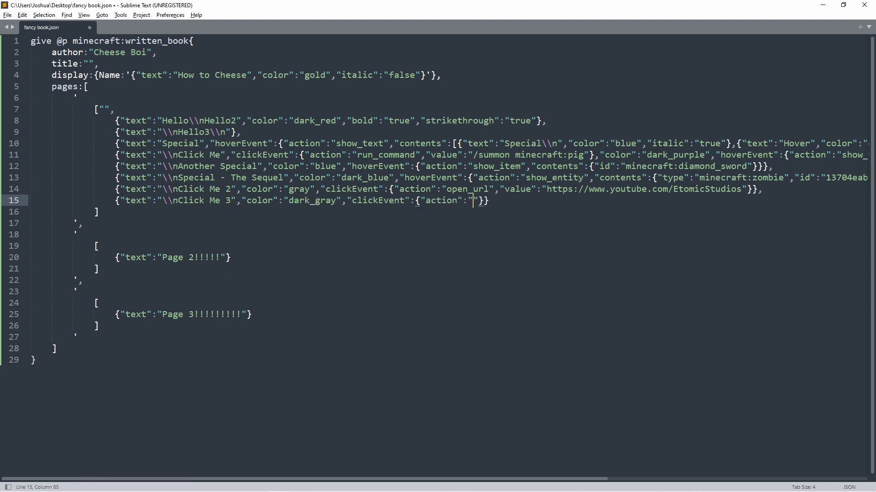
- Give Click Me 3 a copy_to_clipboard click event with an empty value and copy the whole give command
type("copy_")
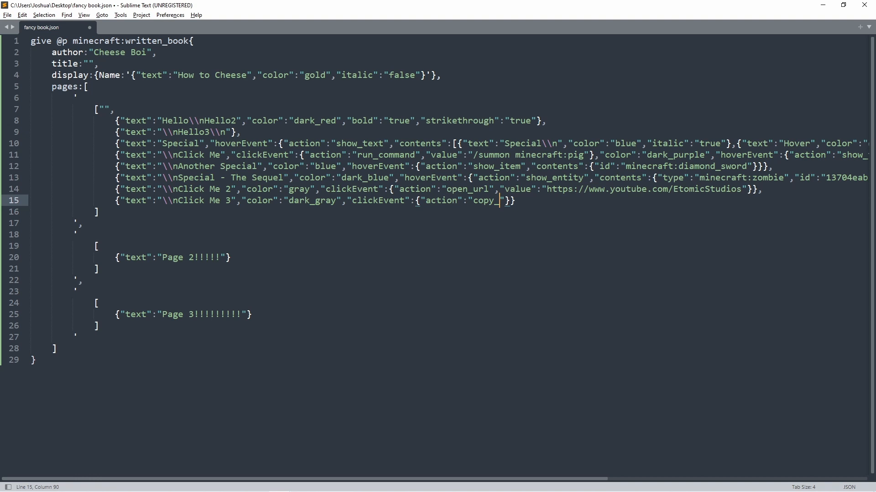
type("to_clipboard\",")
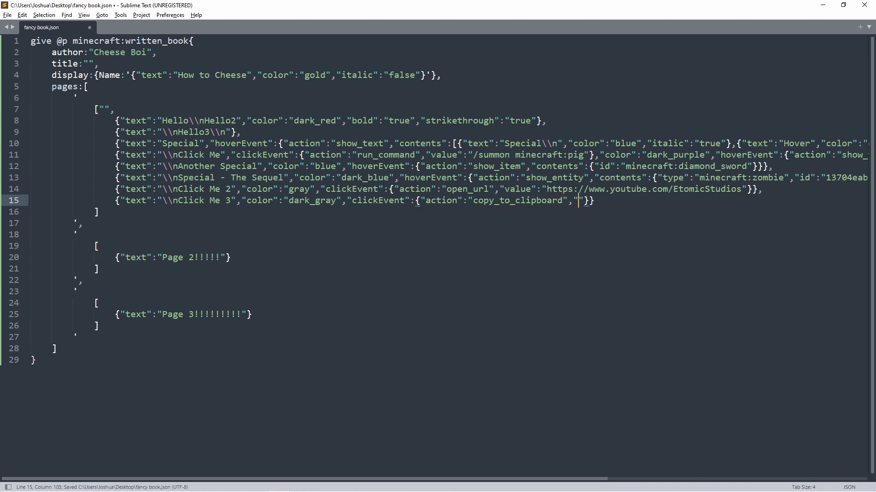
type("value\":\"")
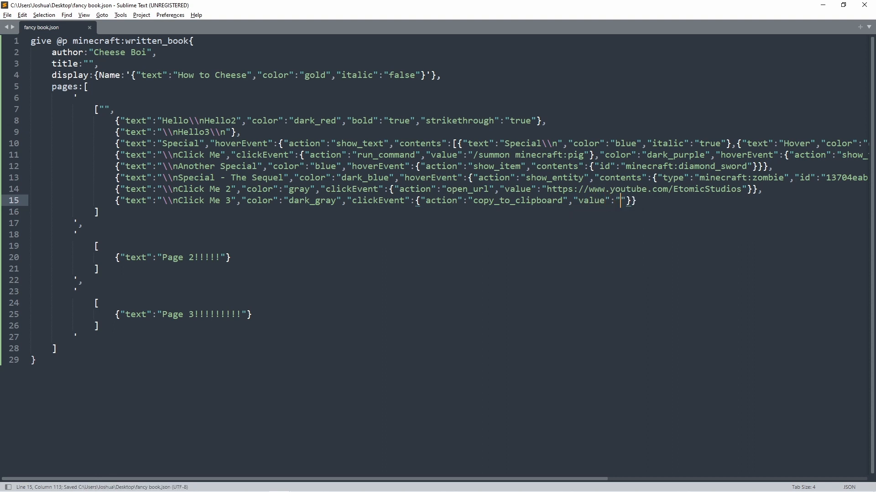
mouse_move(558, 224)
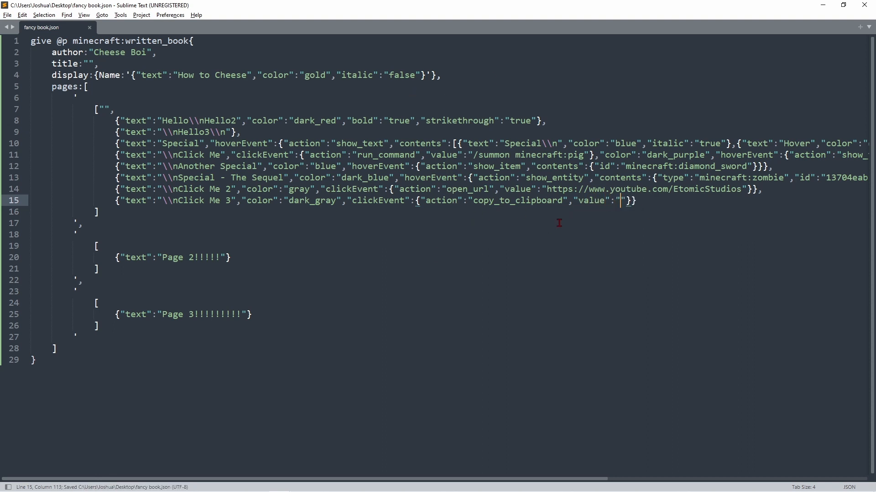
key("ctrl+a")
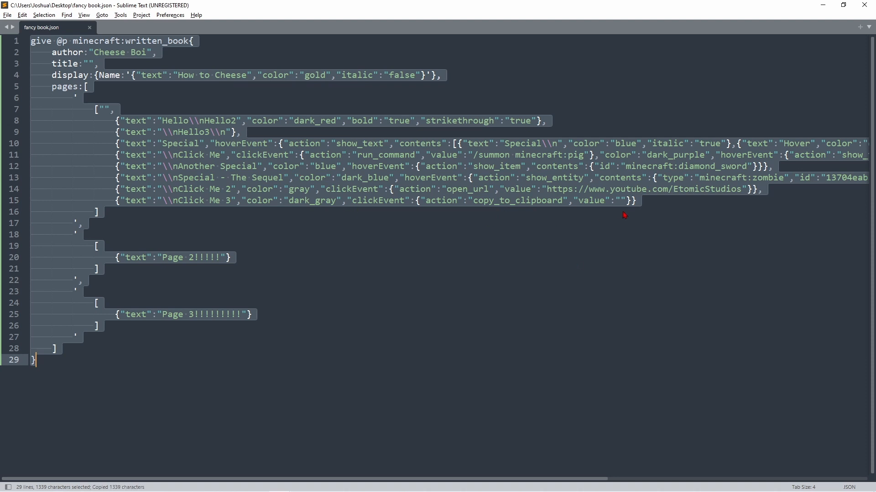
type("Sub")
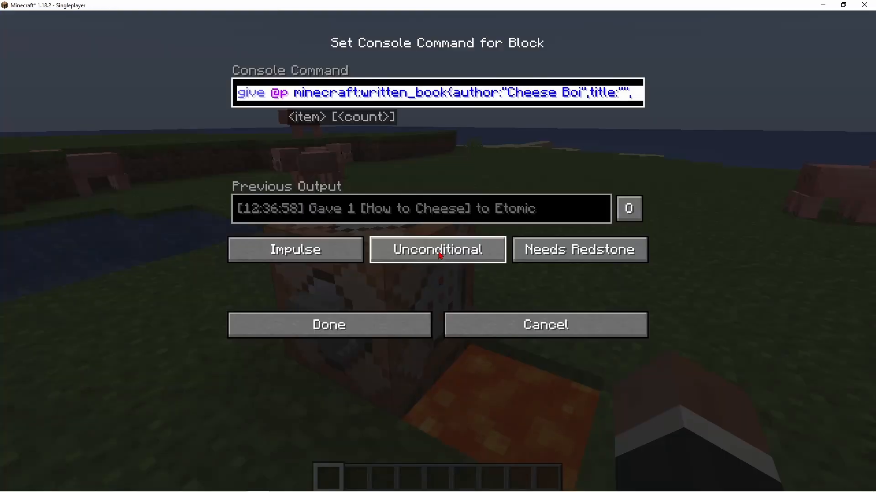
- Run the give command and read page 1 showing the gray Click Me 2 and dark gray Click Me 3 lines
left_click(329, 324)
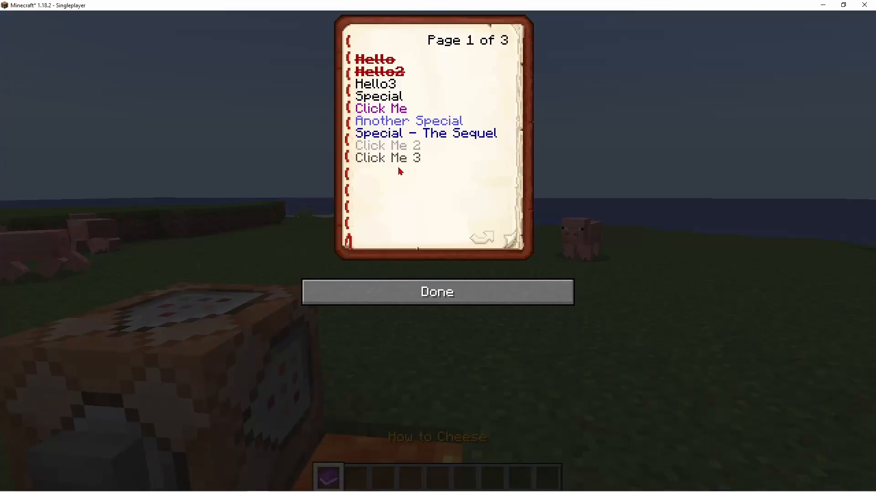
mouse_move(393, 163)
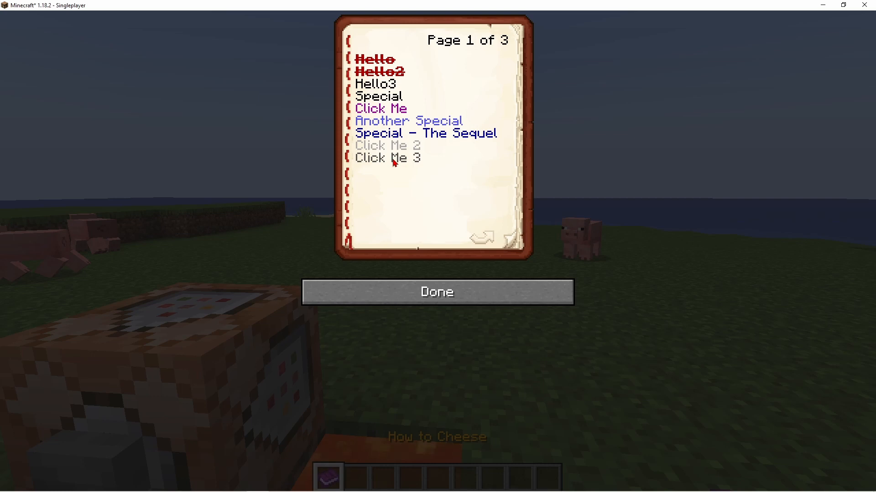
mouse_move(371, 163)
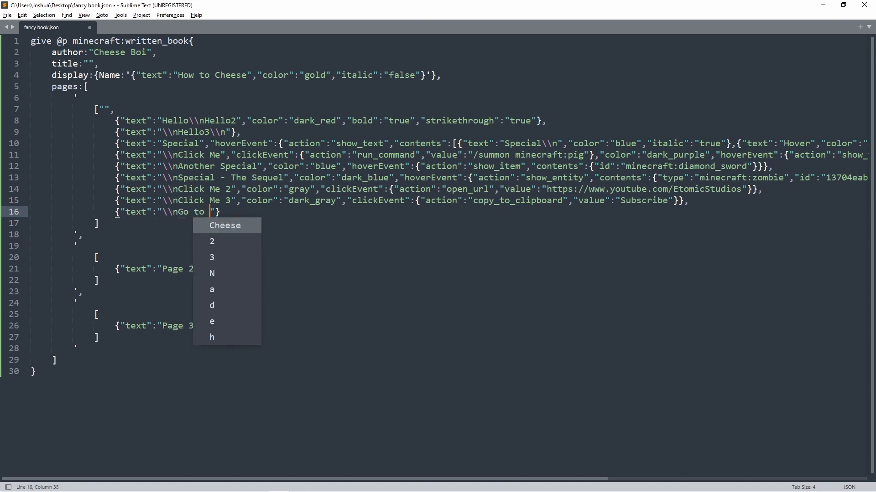
- Add a fourth page reading Welcome to page 4!! with underlined styling after page 3
type("page")
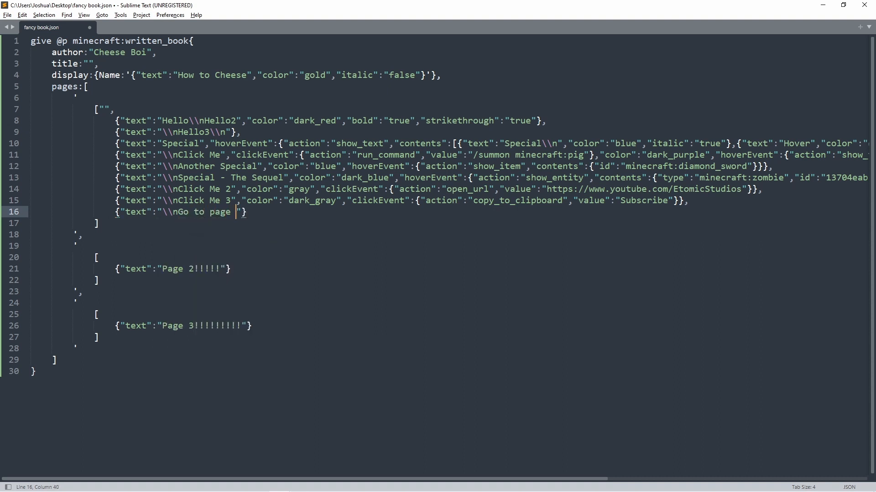
type("3")
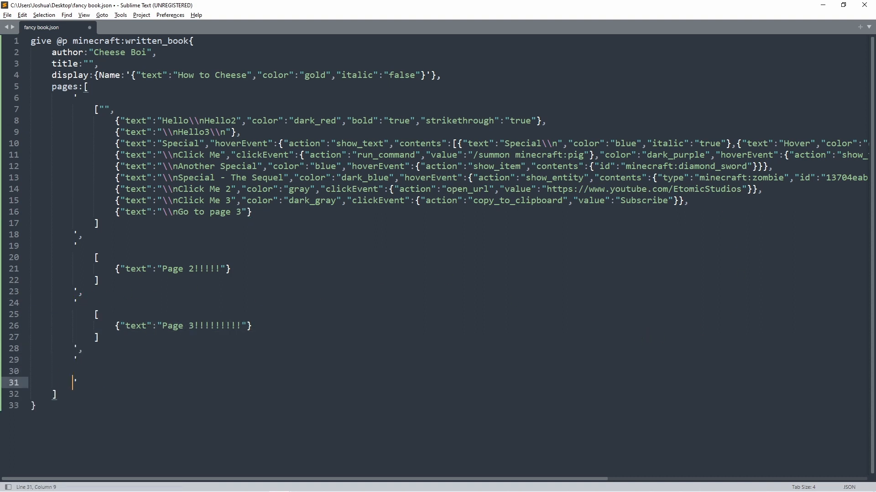
type("{\"text\"}")
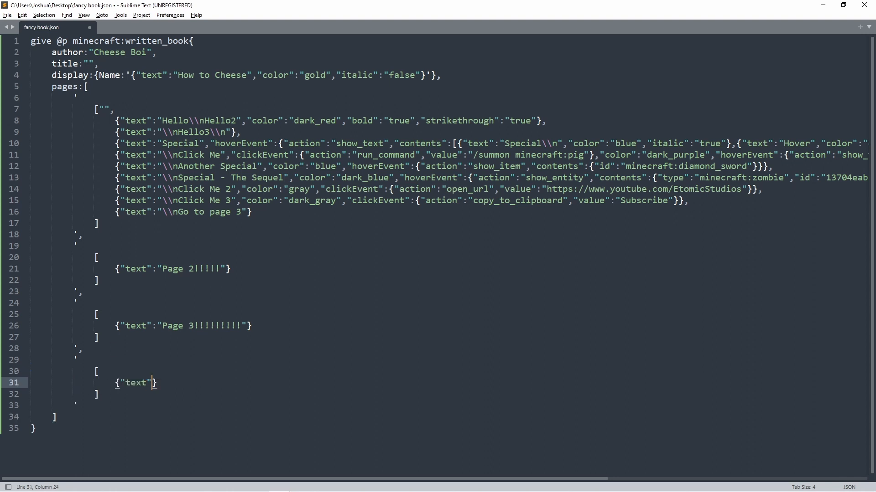
type("Welcome to page 4\"")
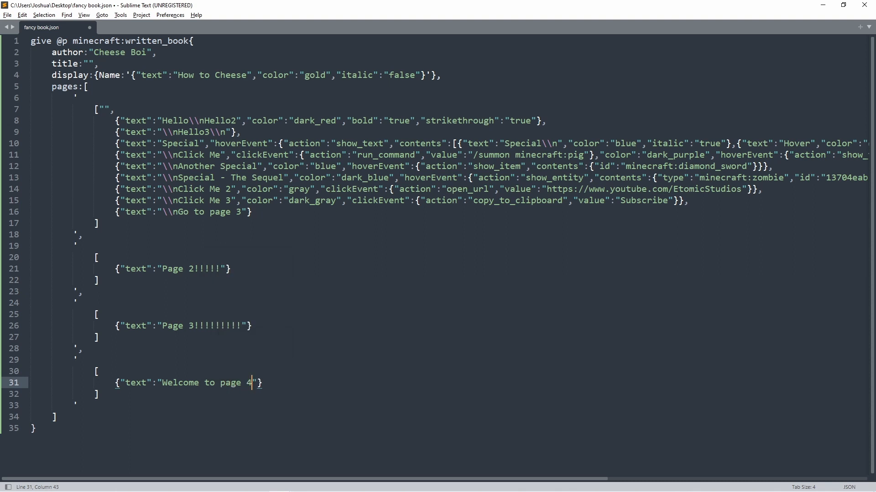
type("!!\",\"underlined\"")
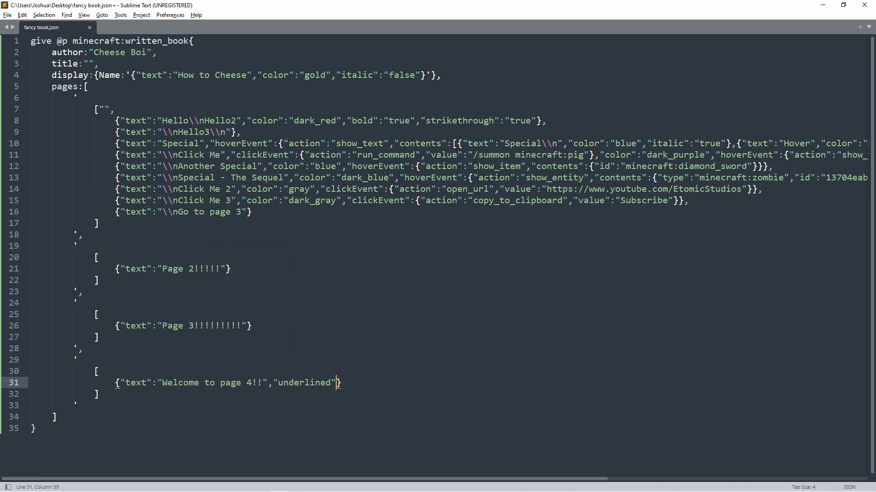
type(",\"clickEvent\":{\"action\":")
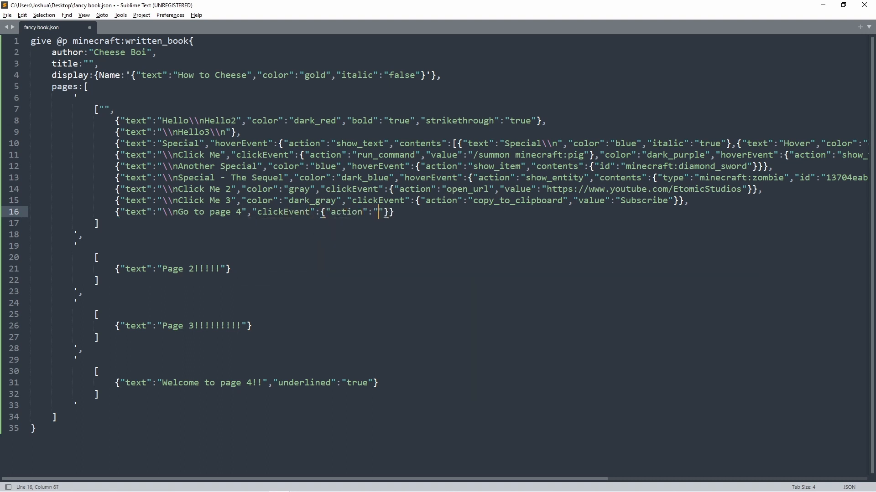
- Give the Go to page 4 line a change_page click event with value 4 and select the command to copy
key("ctrl+s")
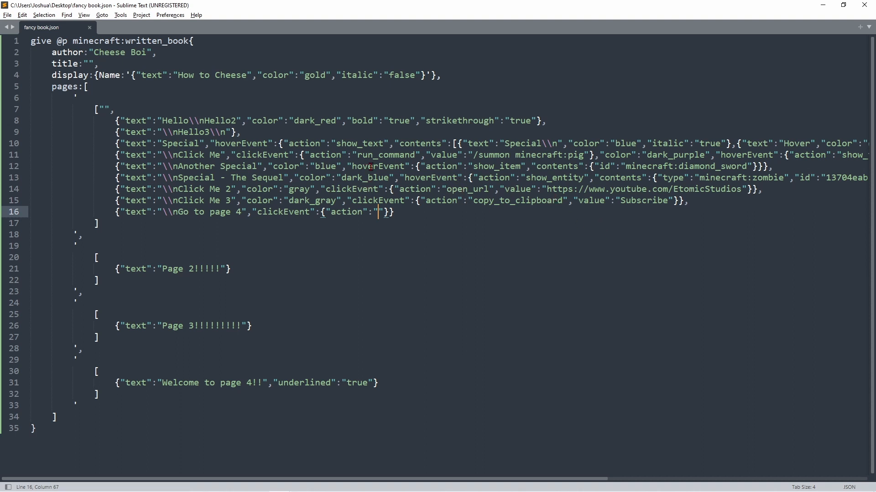
type("change")
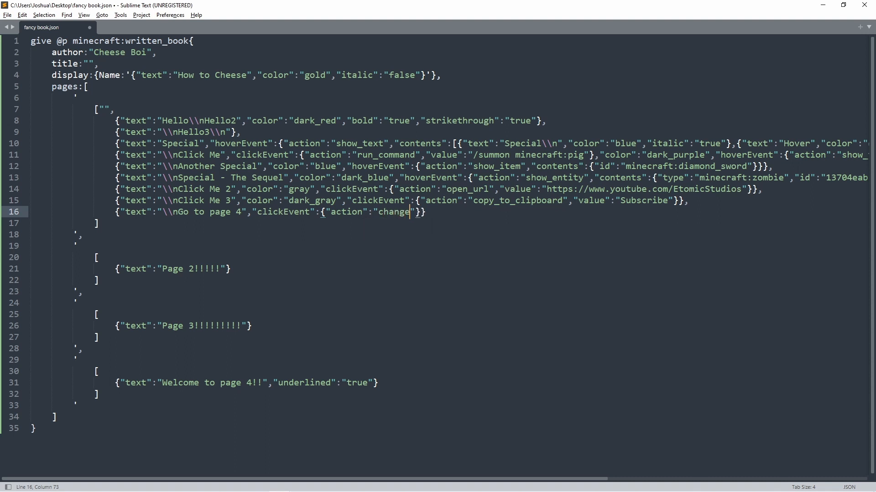
type("_page")
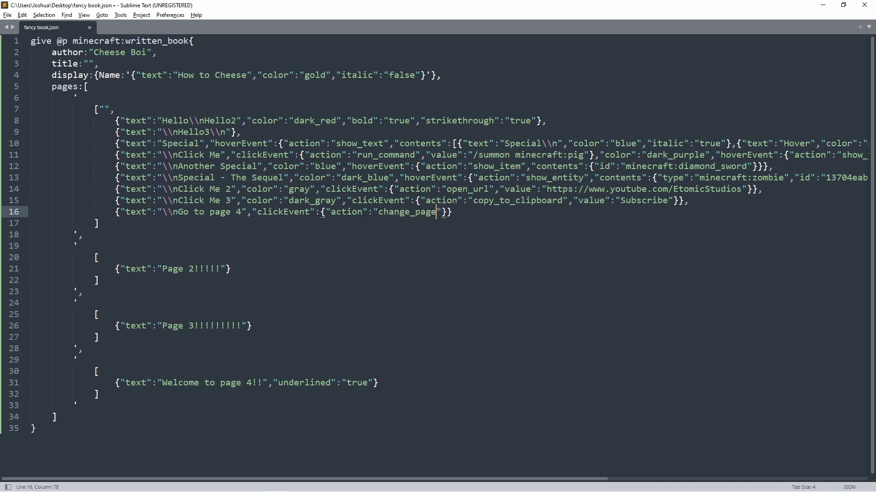
type(",\"value\":")
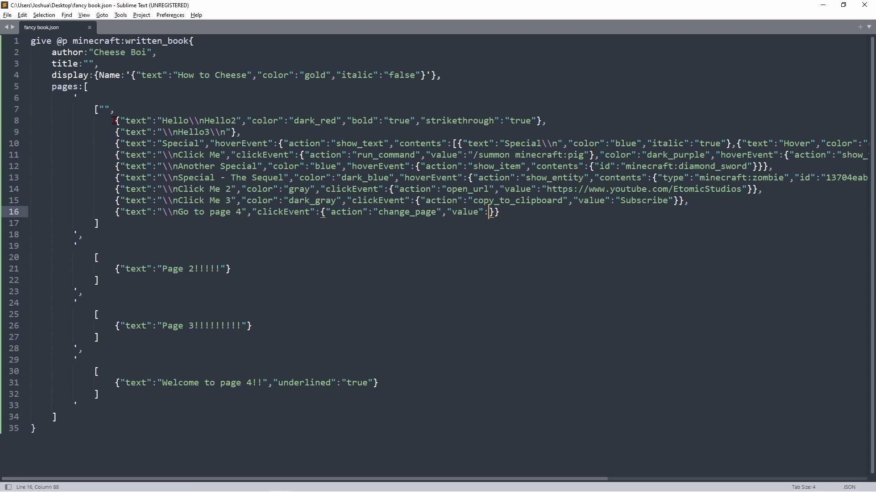
left_click_drag(116, 120, 477, 212)
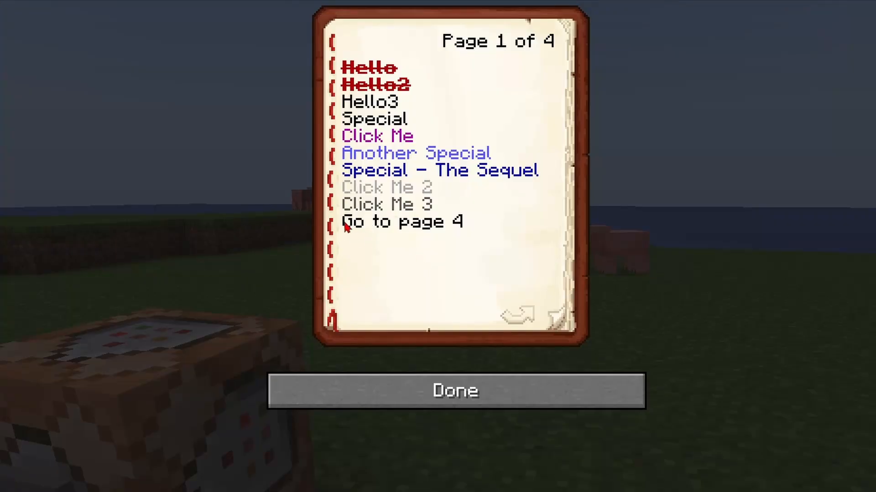
- Follow the Go to page 4 link twice to confirm it jumps to the underlined welcome page
left_click(401, 221)
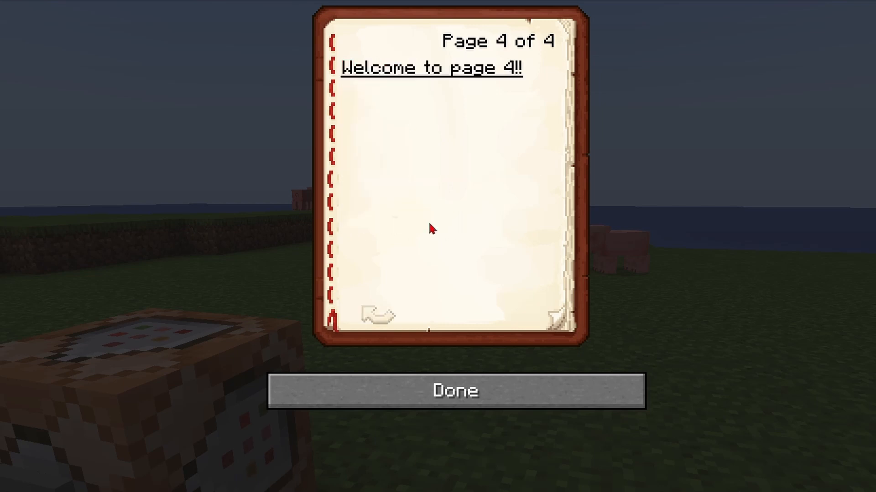
mouse_move(423, 104)
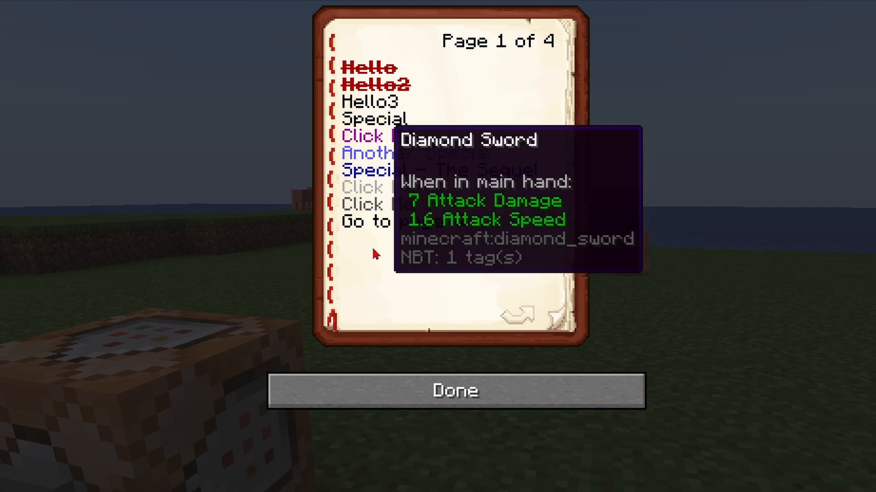
mouse_move(399, 232)
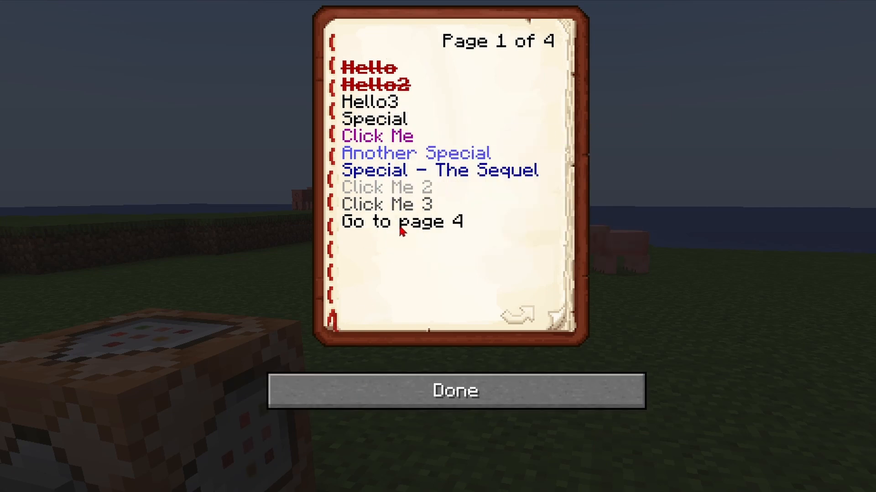
left_click(401, 222)
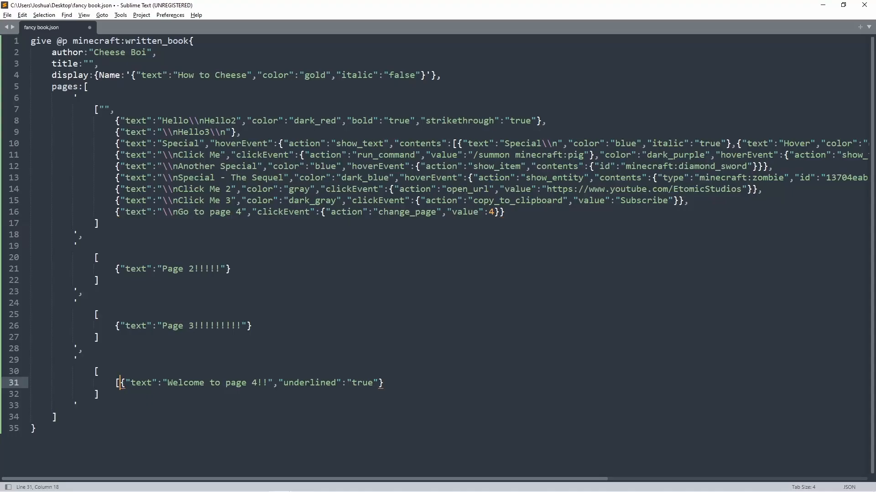
- Split page four into an underlined "Welcome to page " component and a separate gold "4!!" component
left_click(387, 383)
type(",{\"text")
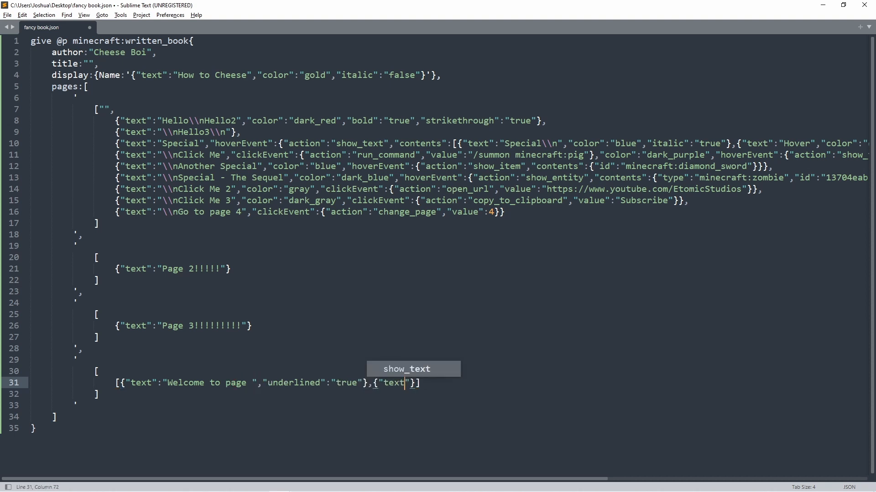
type("4!!\"")
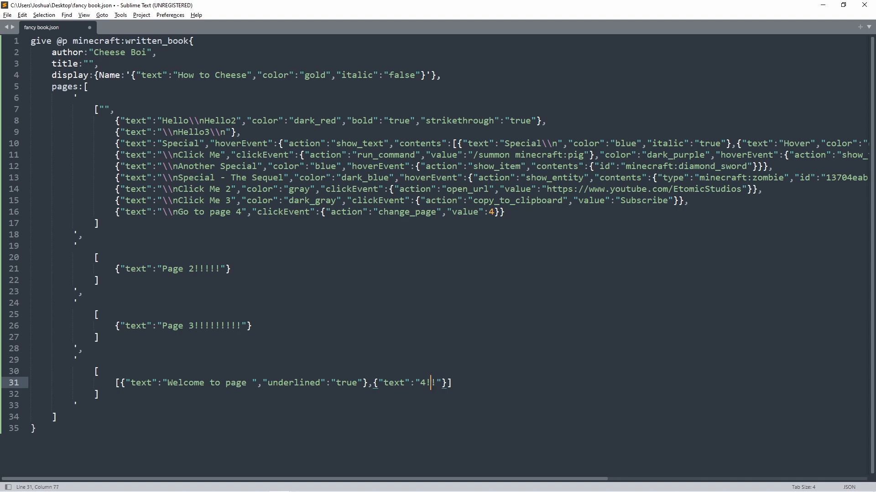
type(",\"color\":\"gold\"")
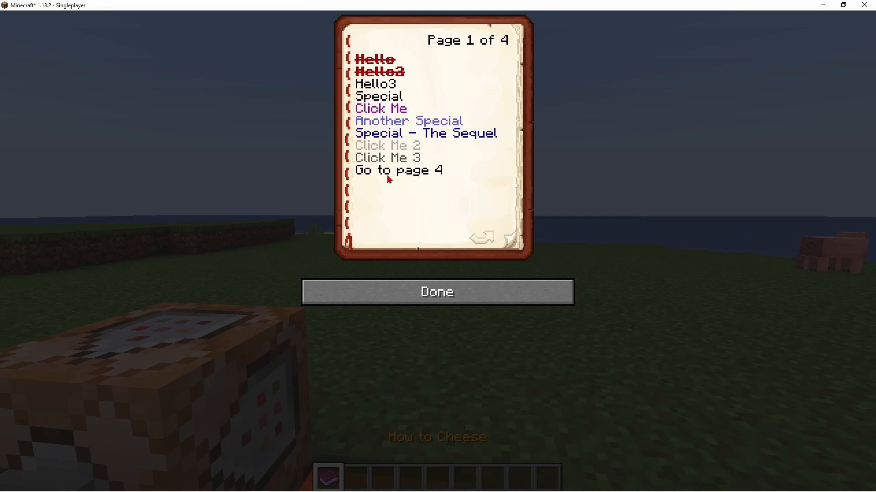
left_click(398, 170)
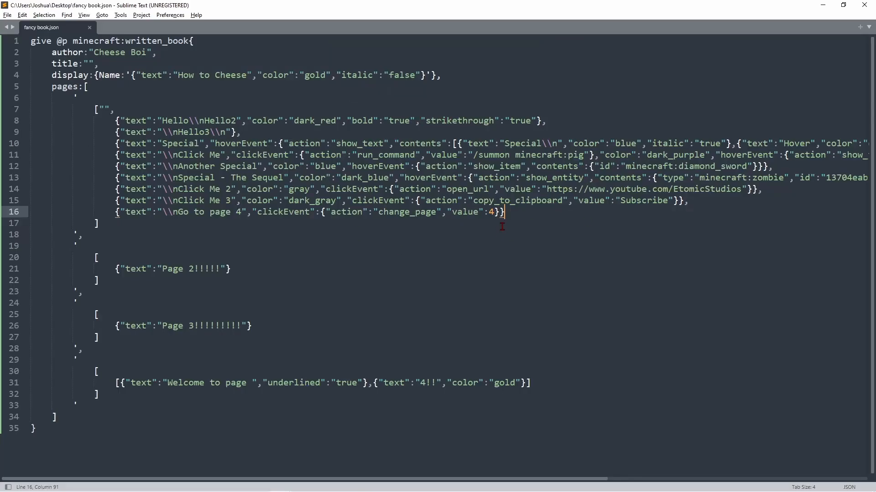
mouse_move(383, 299)
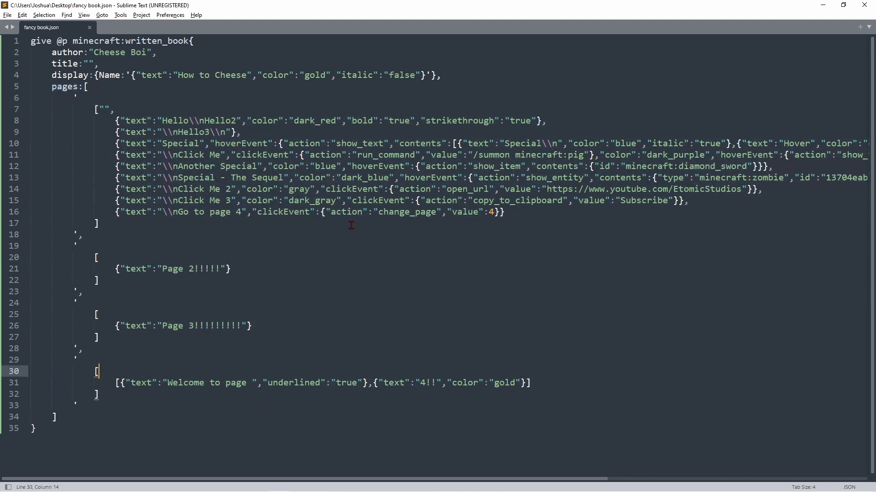
- Add generation:0 on a new line below the display name in the book command
type("generat")
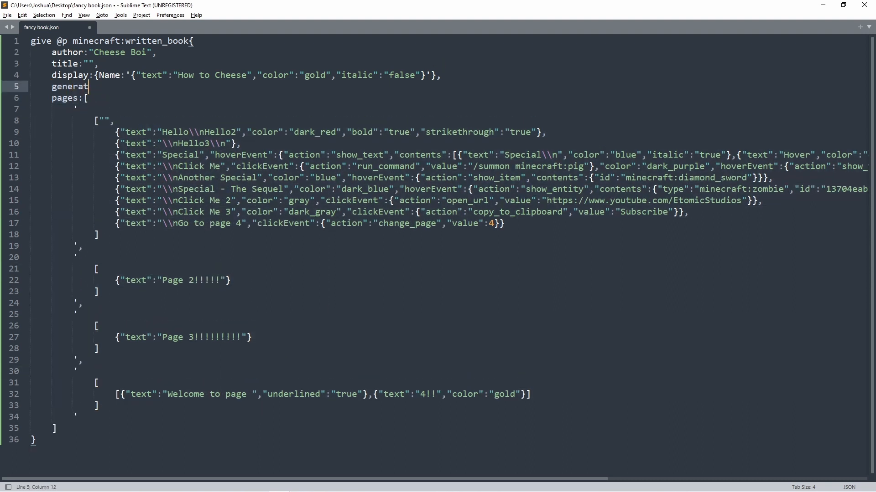
type("ion:")
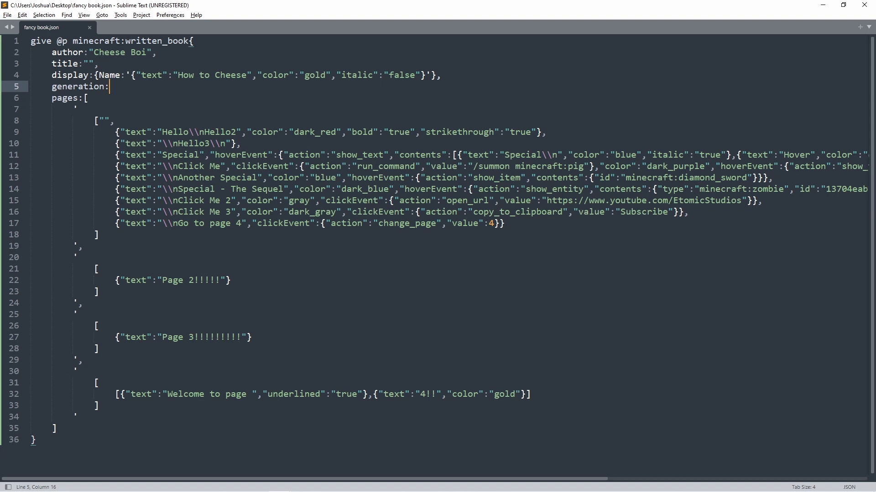
type("0")
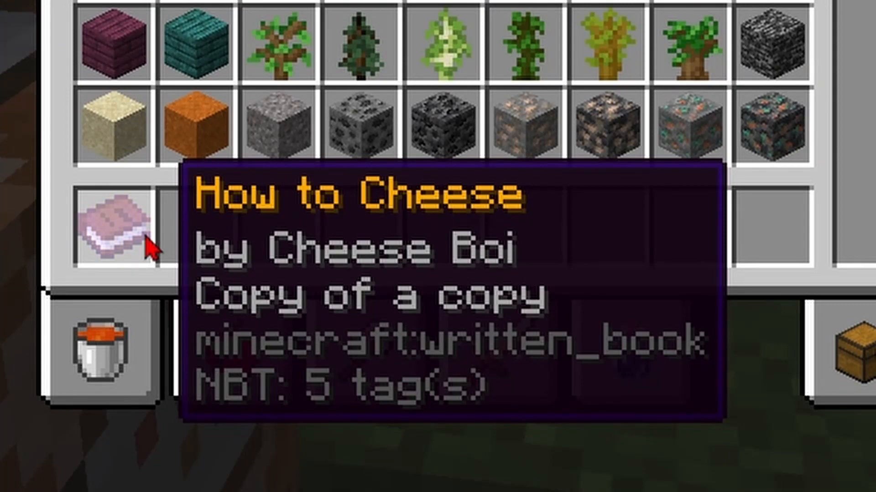
- Close the inventory after reading the book's Copy of a copy tooltip
key("Escape")
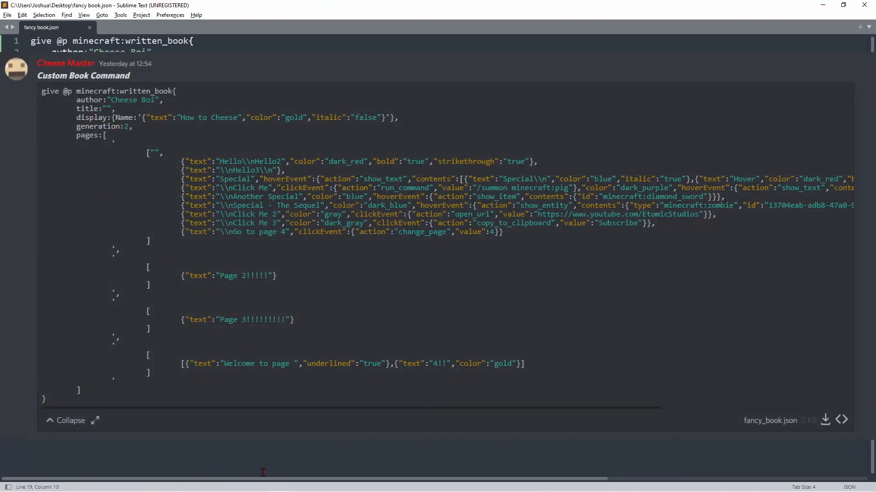
- Save fancy book.json before viewing the posted Custom Book Command in Discord
key("ctrl+s")
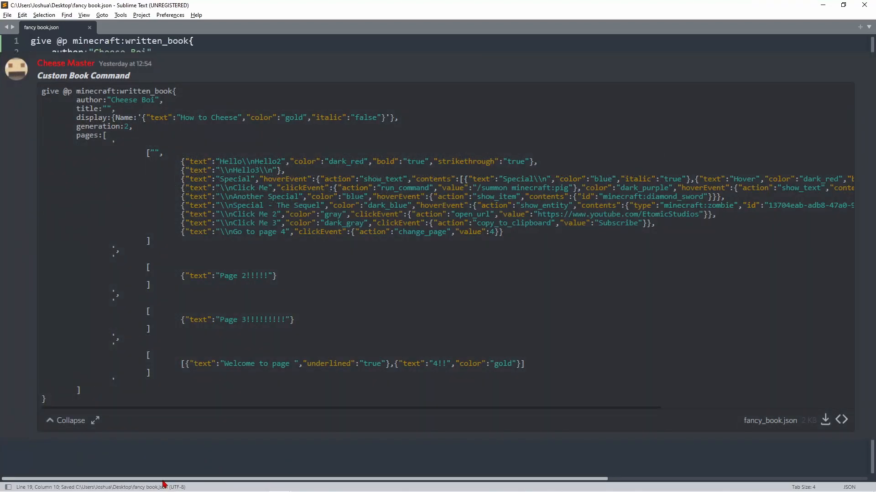